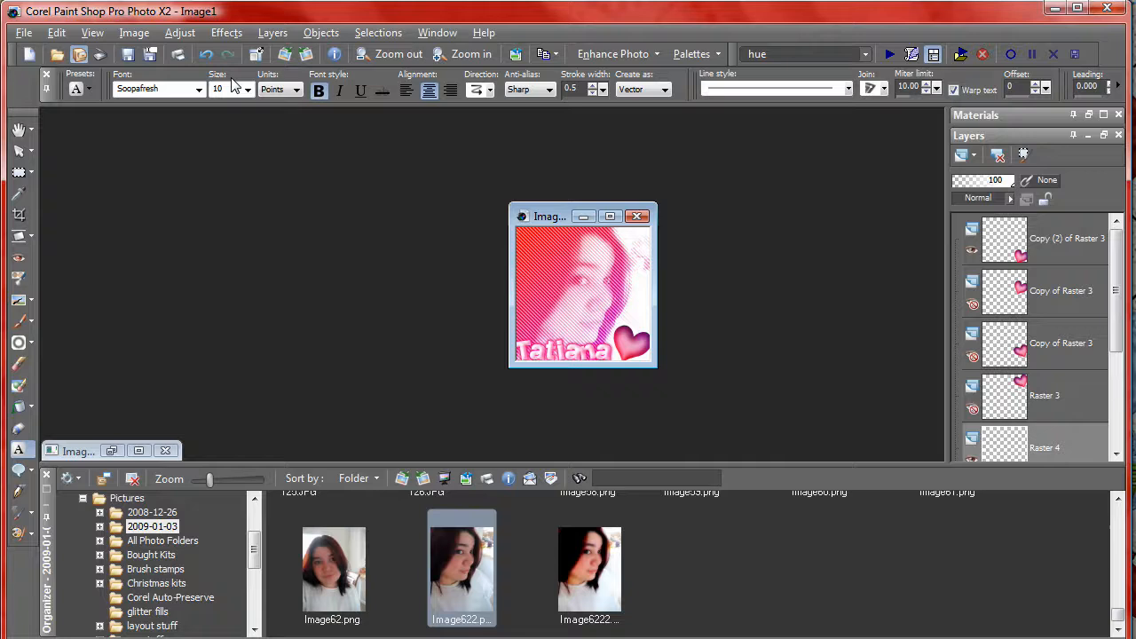
Step: Move the avatar window aside and cancel the 150×150 new-image dialog
drag(550, 217, 539, 188)
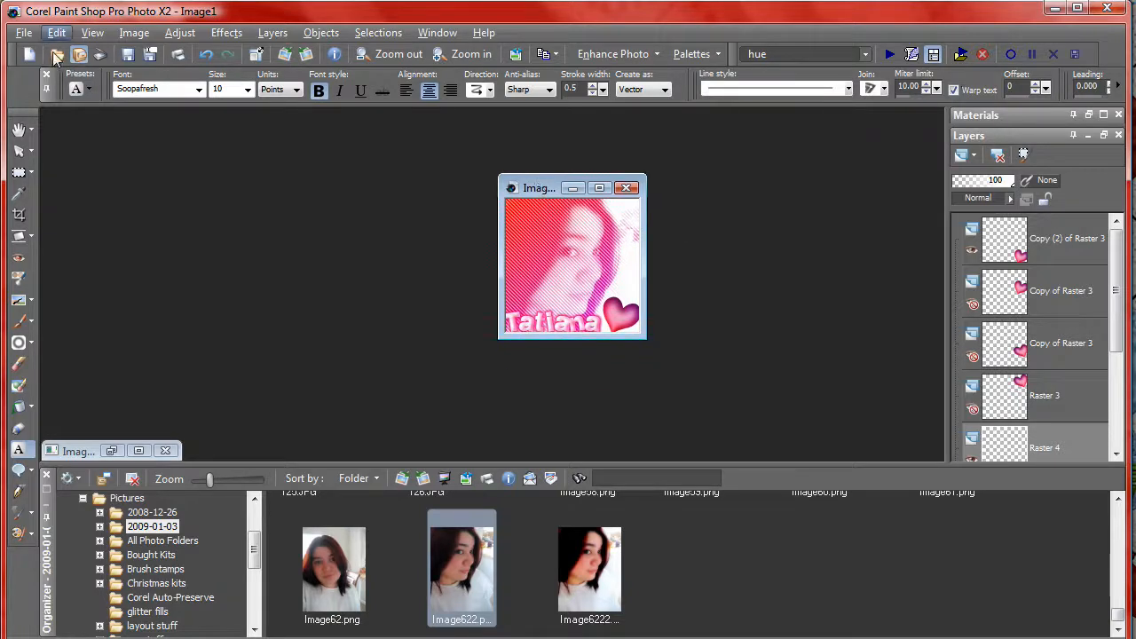
mouse_move(87, 163)
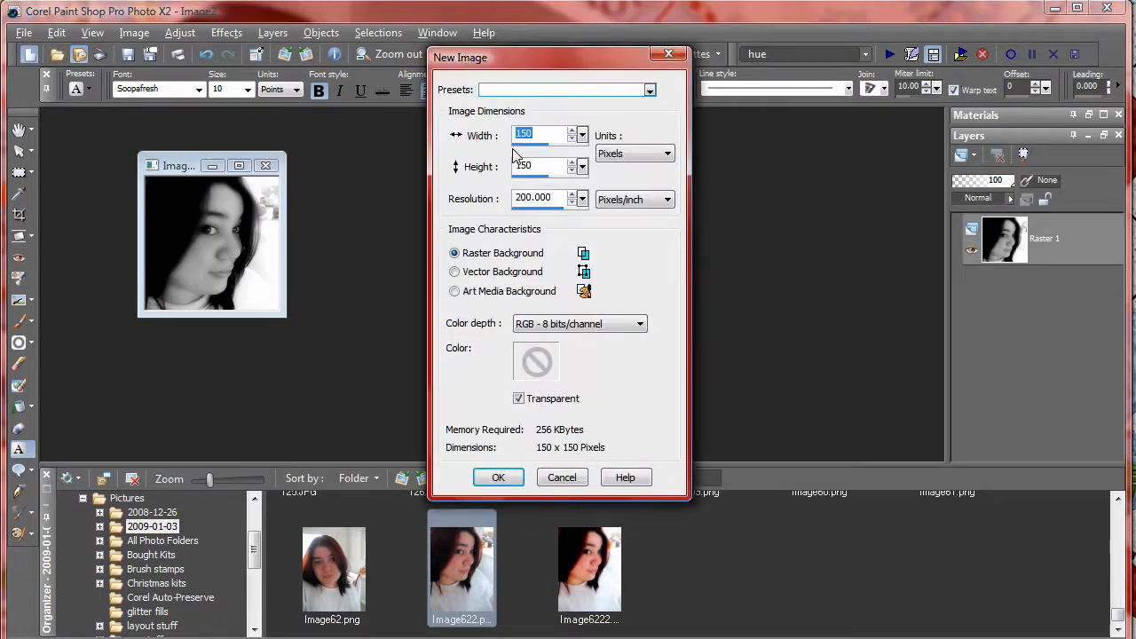
mouse_move(550, 424)
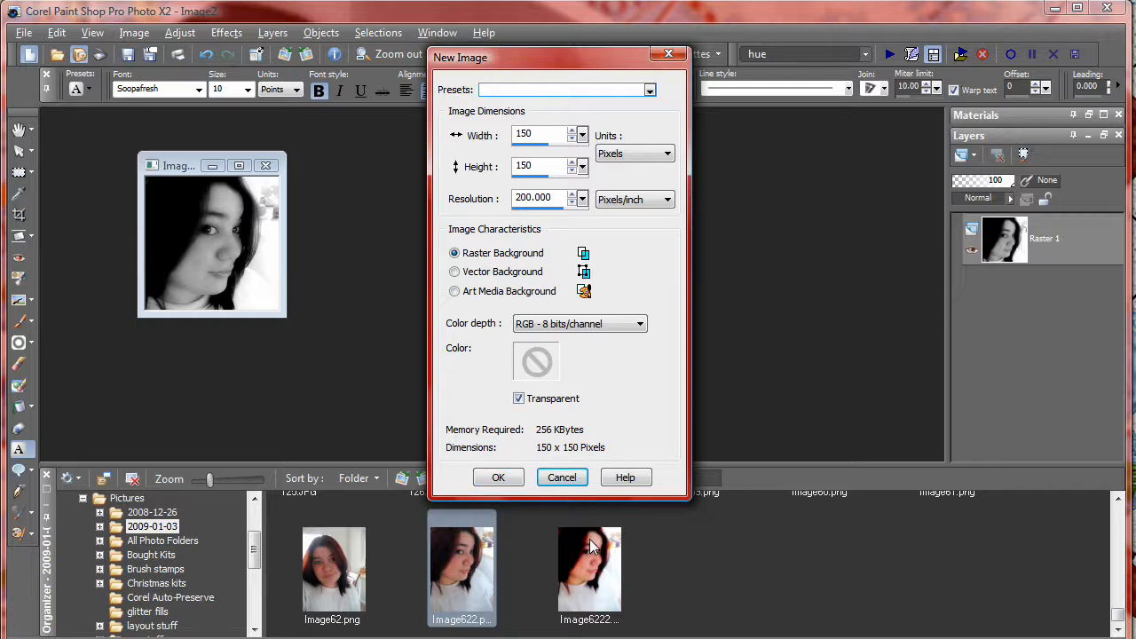
click(560, 478)
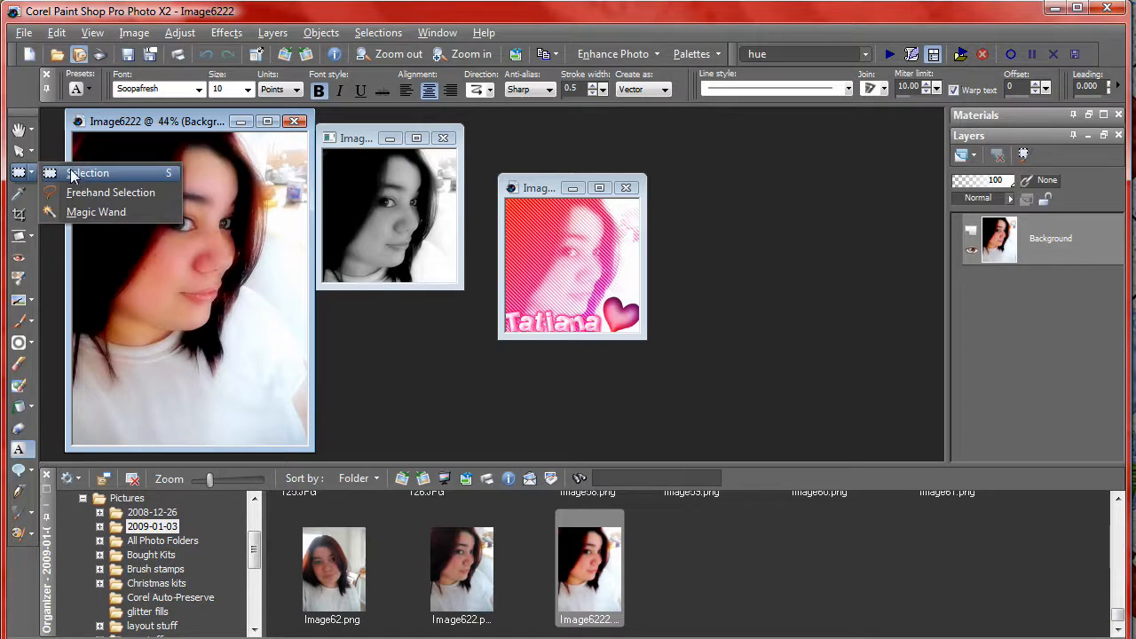
Step: Set the Selection tool to Square shape, then discard the pasted square copy unsaved
click(89, 174)
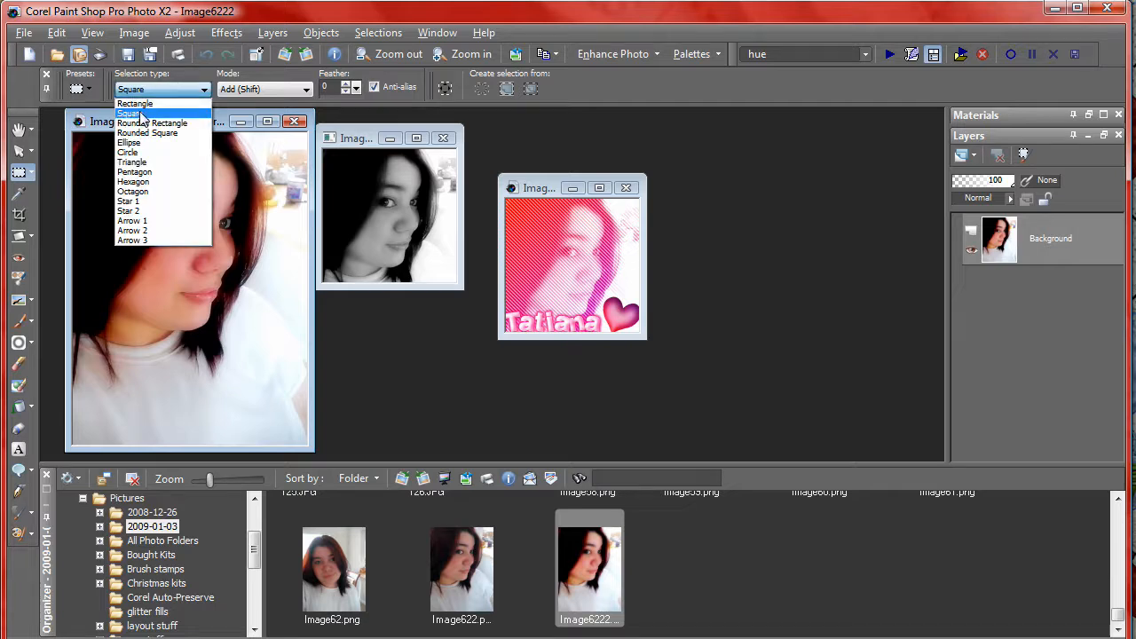
click(132, 114)
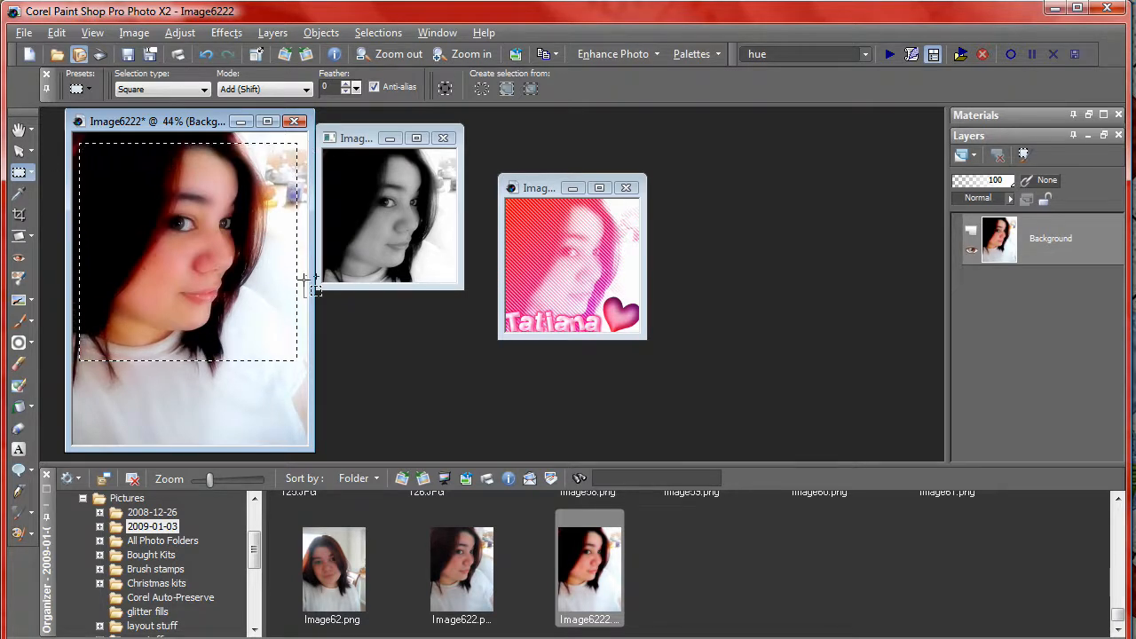
mouse_move(252, 316)
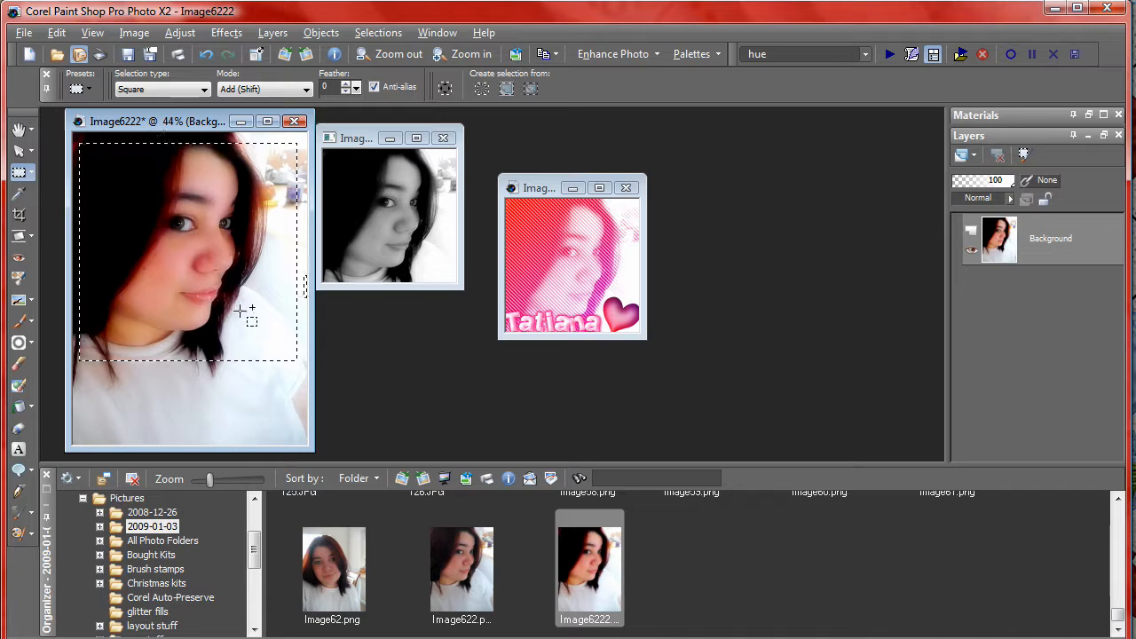
mouse_move(128, 228)
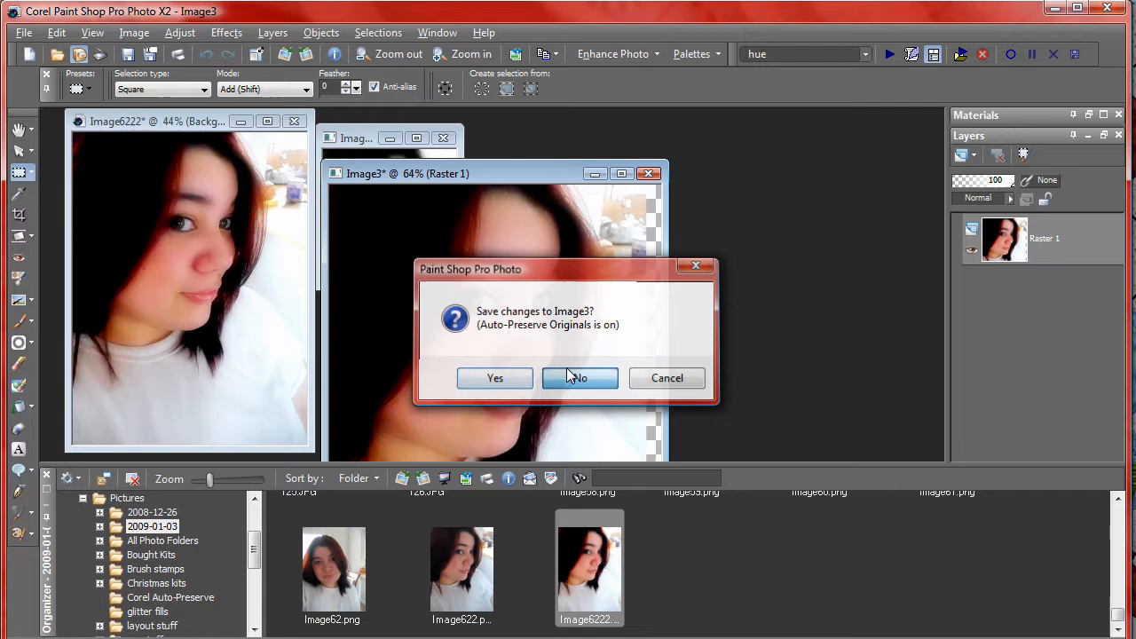
click(579, 377)
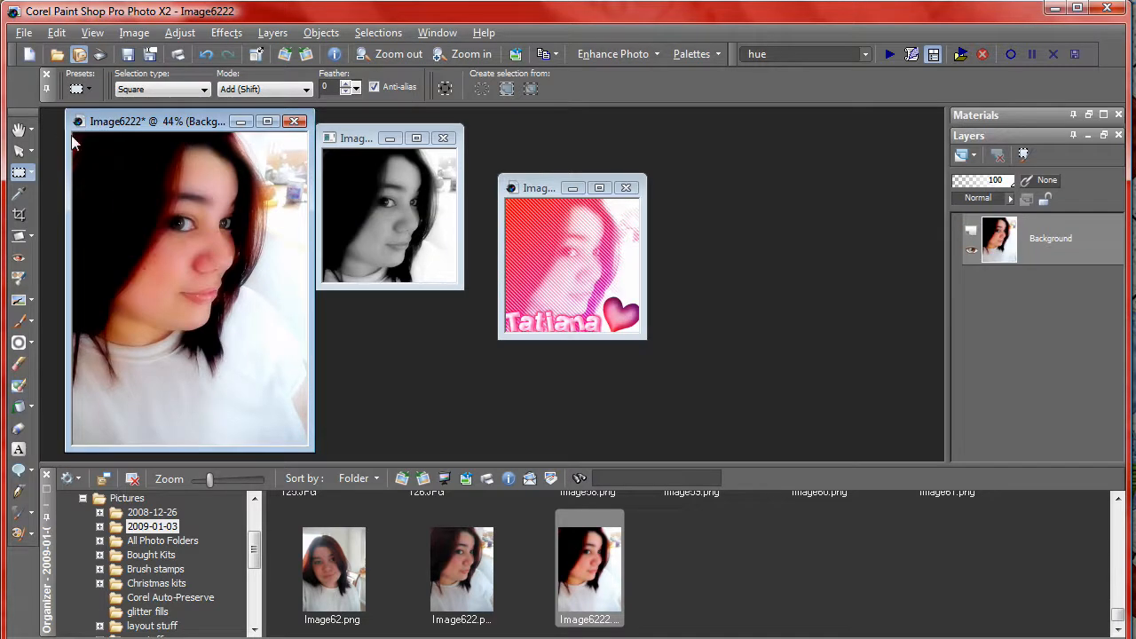
Step: Select a square around the face, paste it as a new image and resize its pixel width
drag(75, 142, 313, 359)
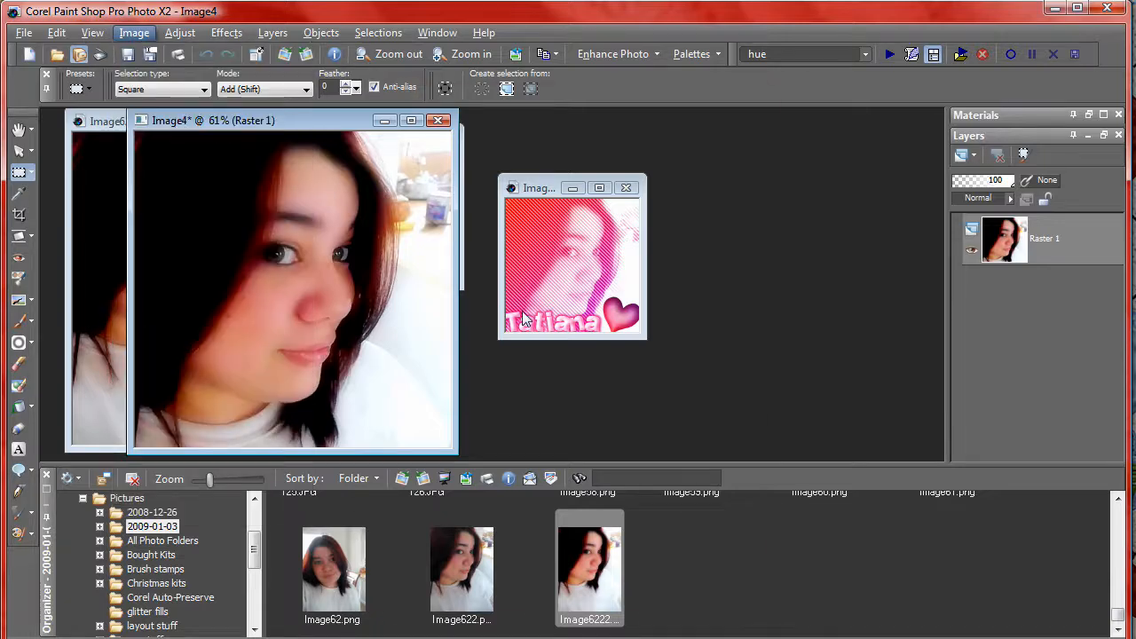
click(135, 32)
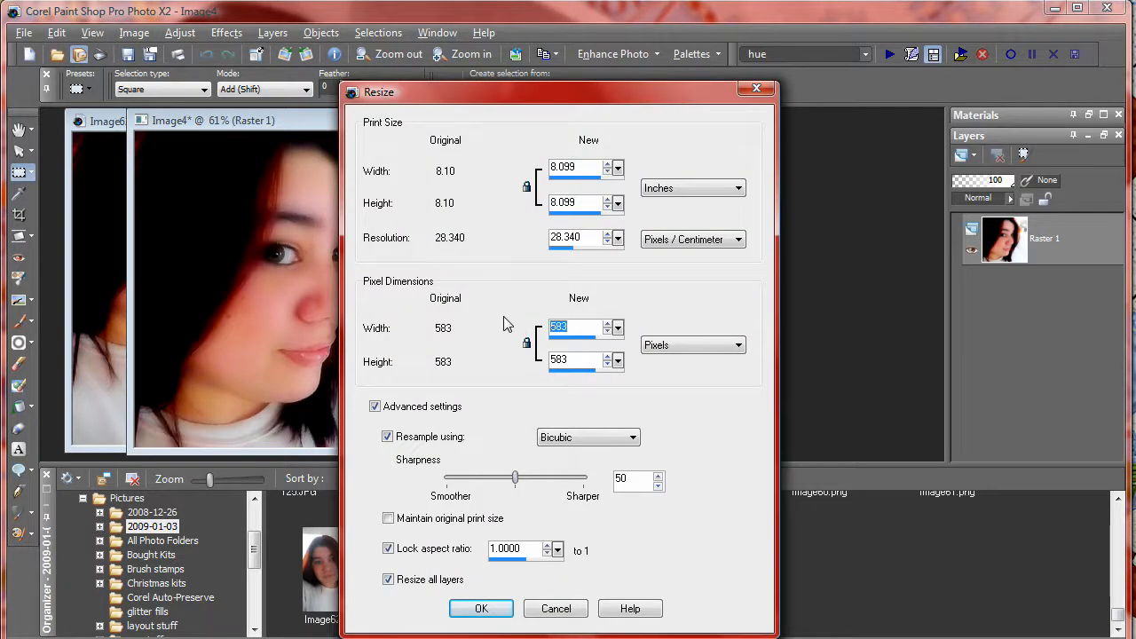
click(481, 607)
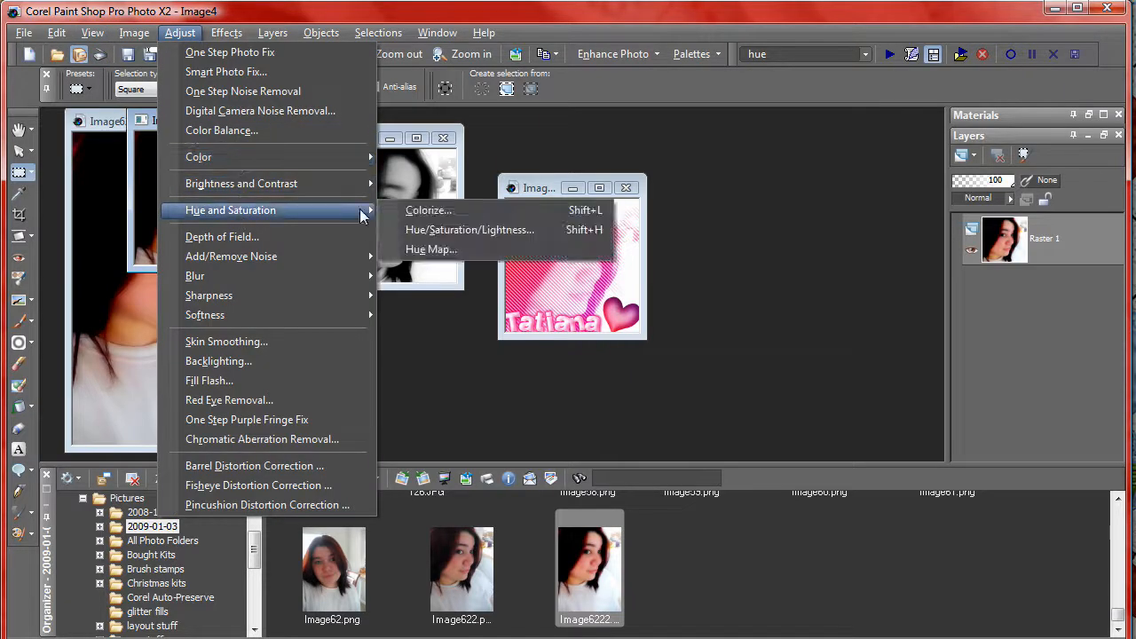
Step: Colorize the copy with saturation 0 to make it black and white, then close it unsaved
click(428, 210)
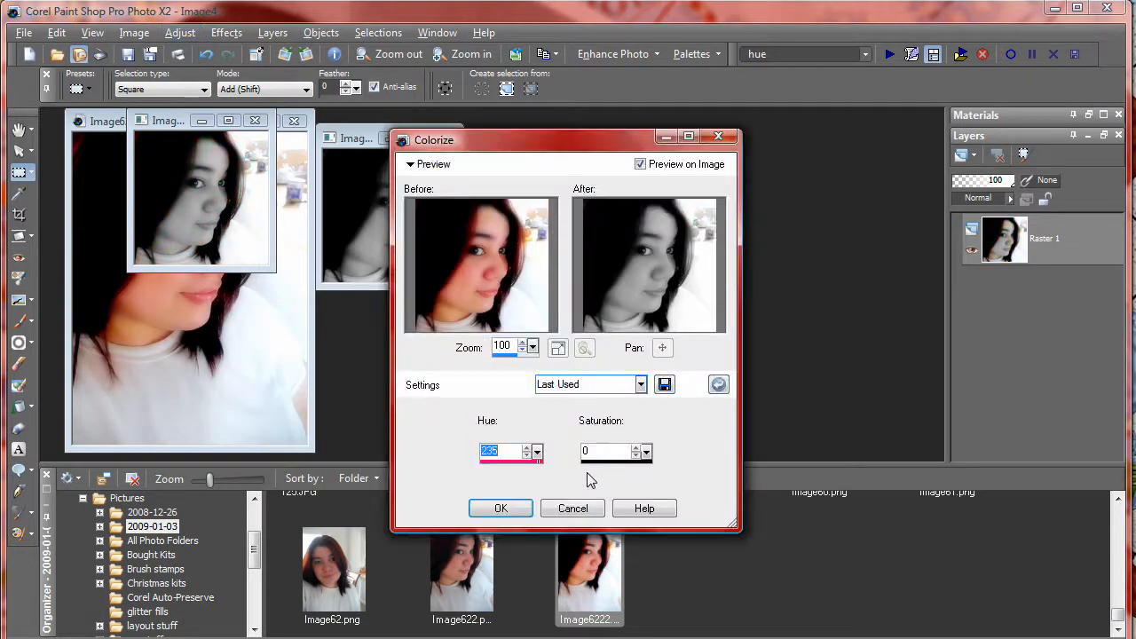
click(571, 508)
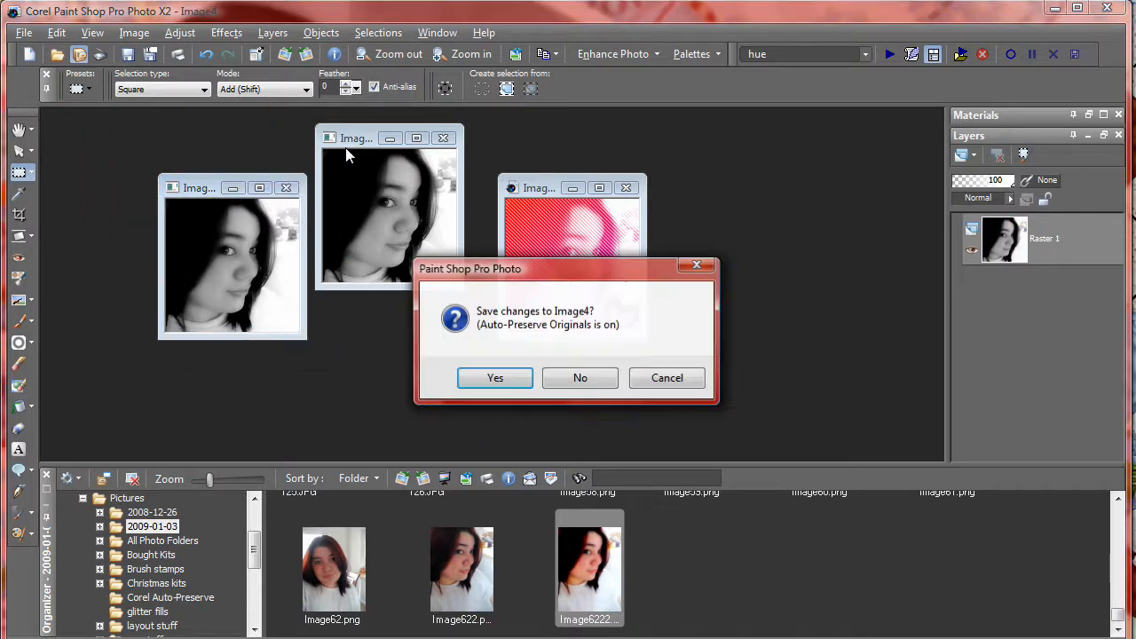
click(579, 377)
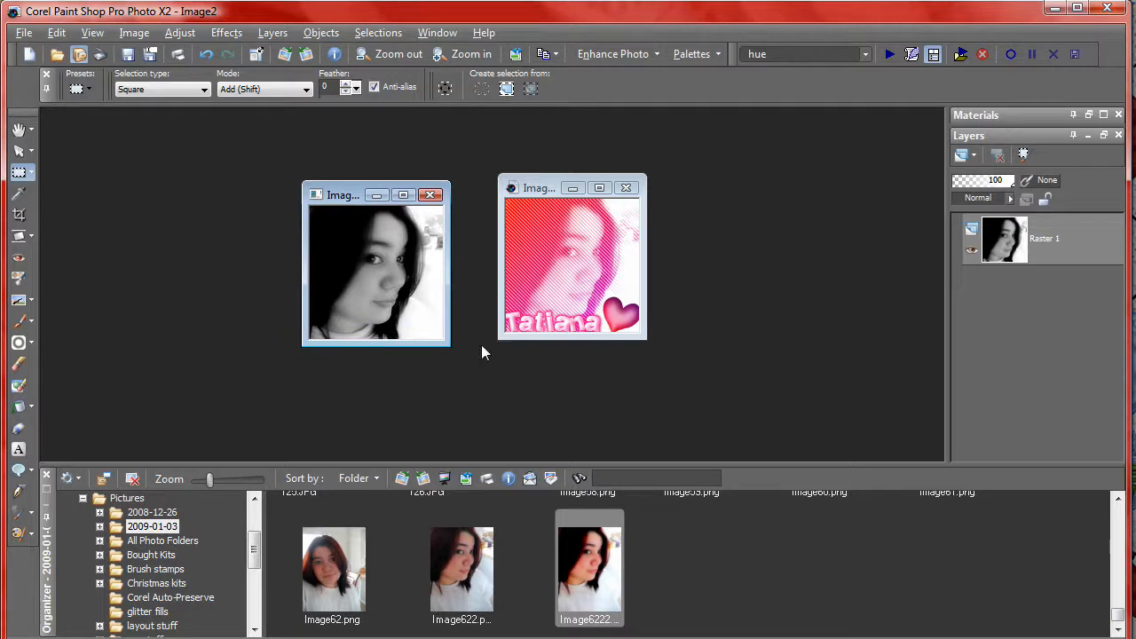
mouse_move(446, 312)
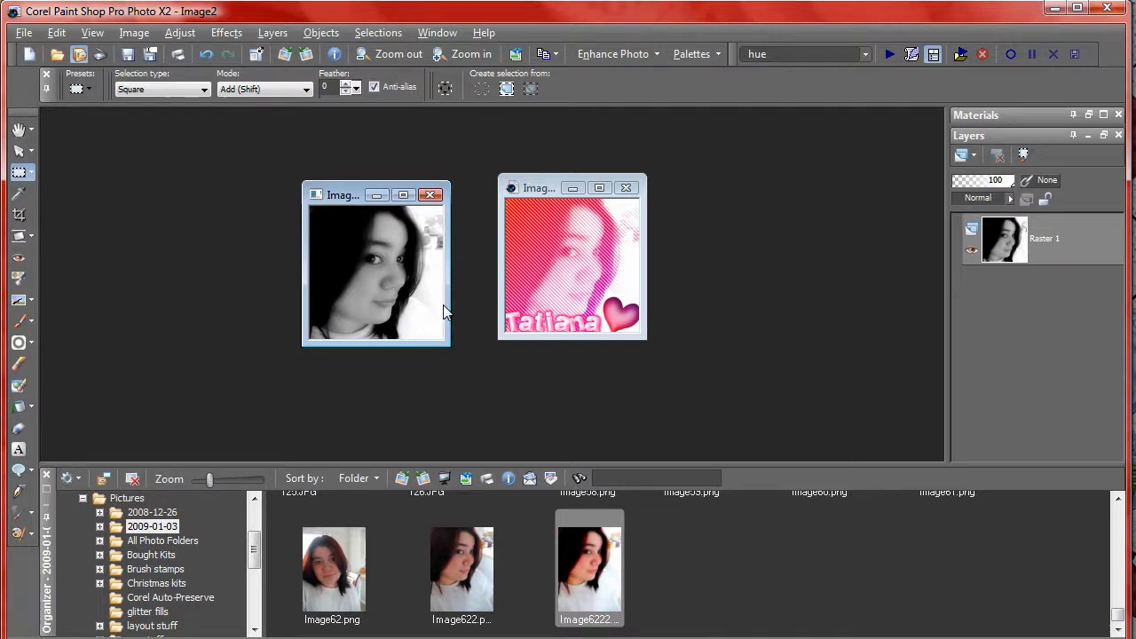
Step: Place the face image beside the avatar and add a new raster layer for the red-purple gradient fill
drag(372, 194, 373, 160)
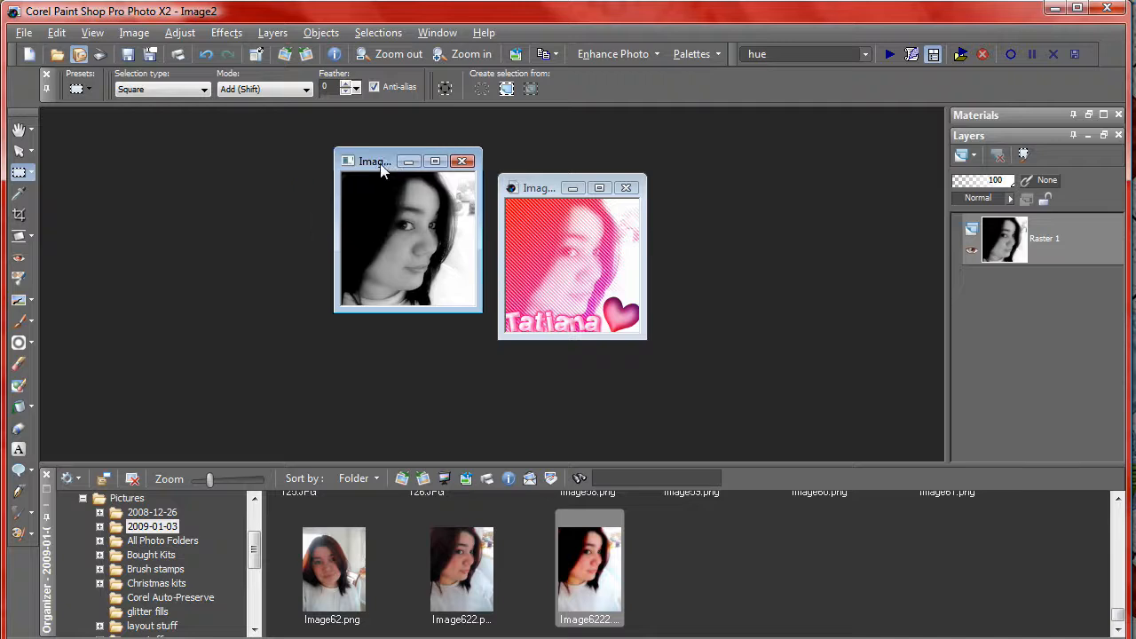
drag(372, 159, 370, 188)
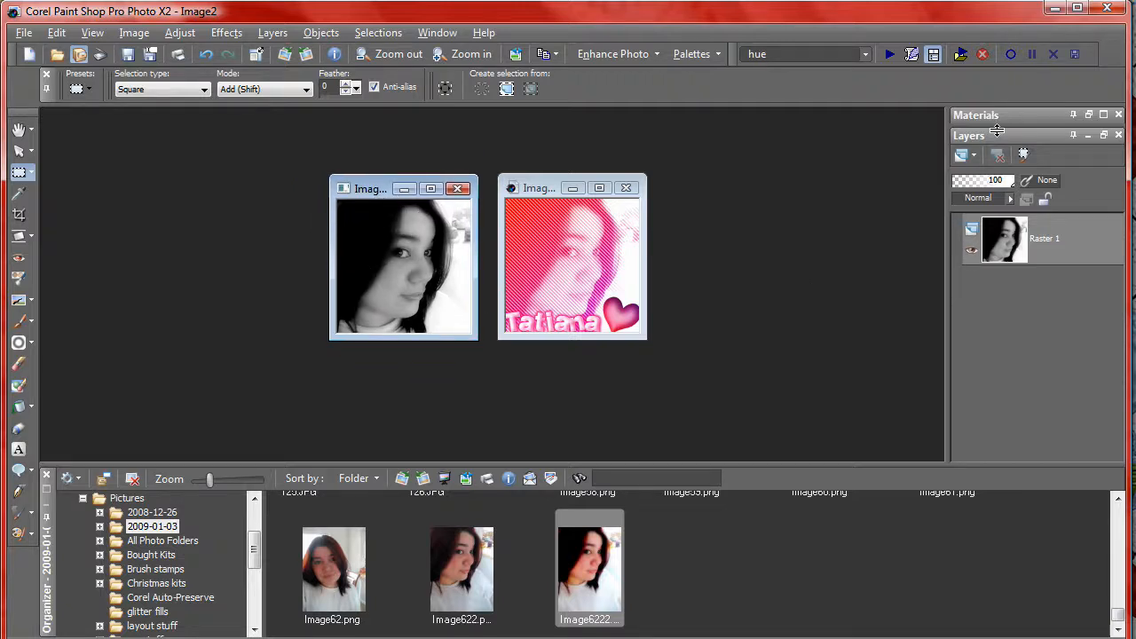
mouse_move(962, 155)
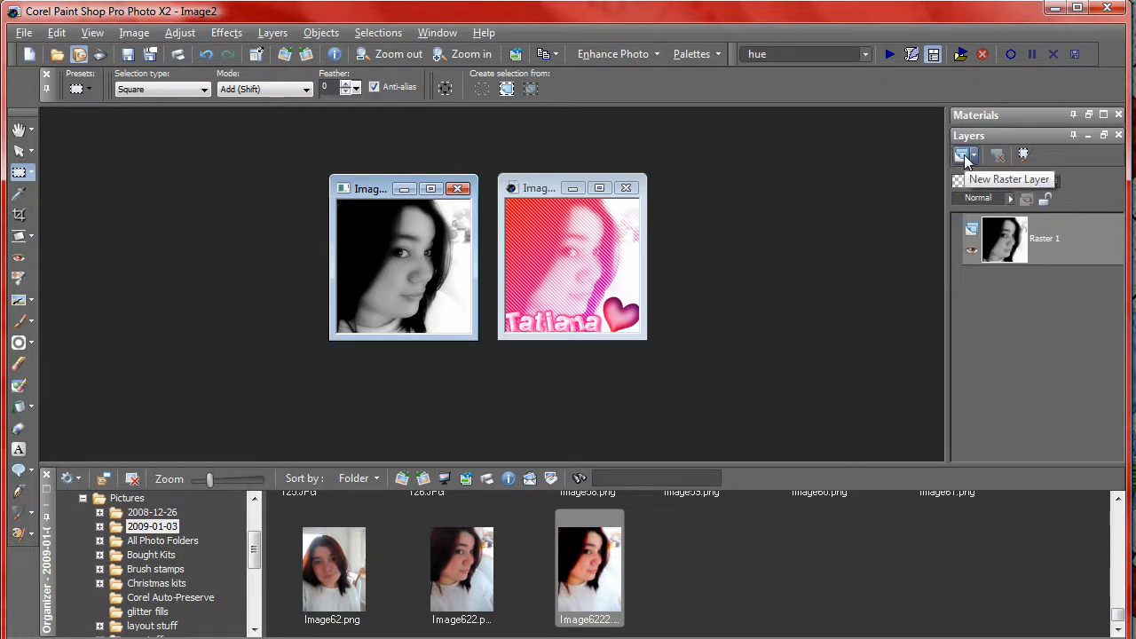
click(962, 154)
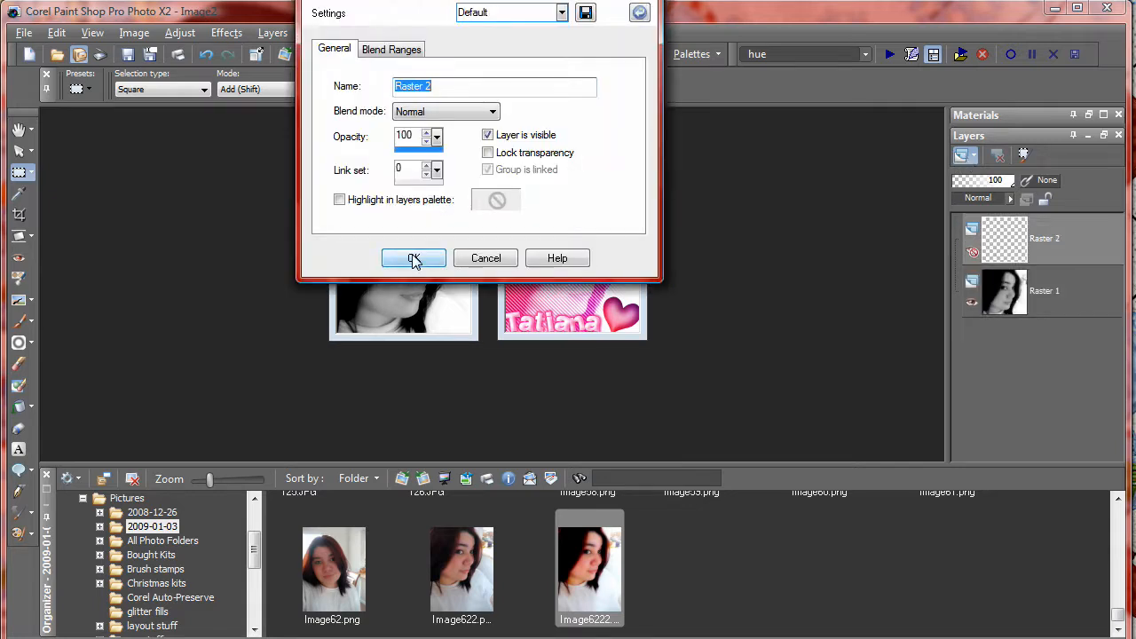
click(412, 259)
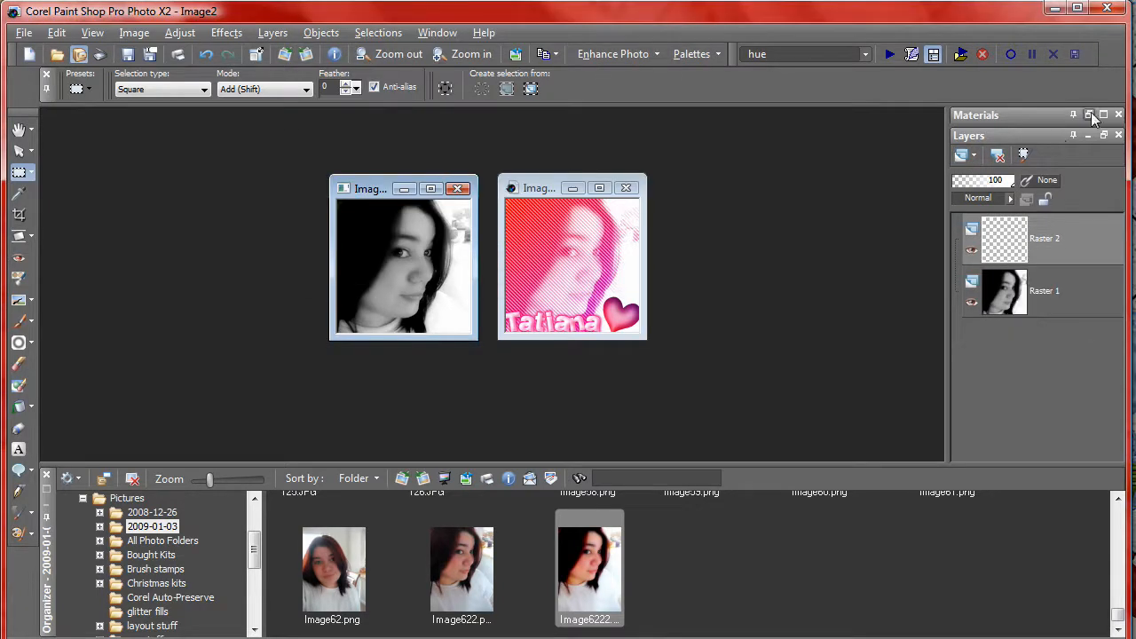
click(1090, 115)
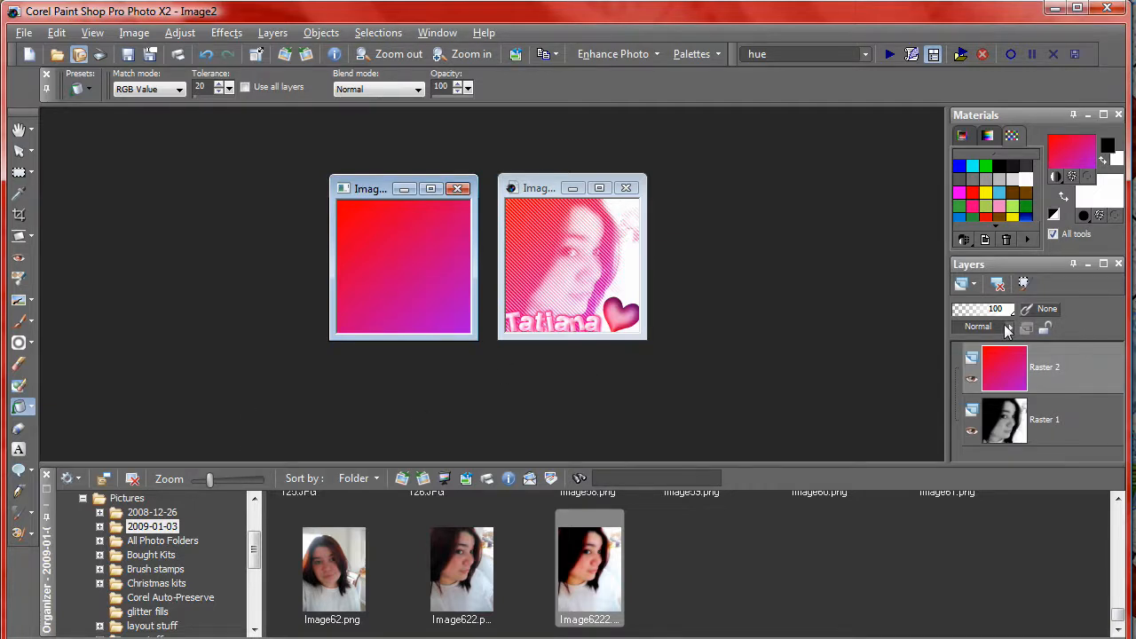
mouse_move(1009, 330)
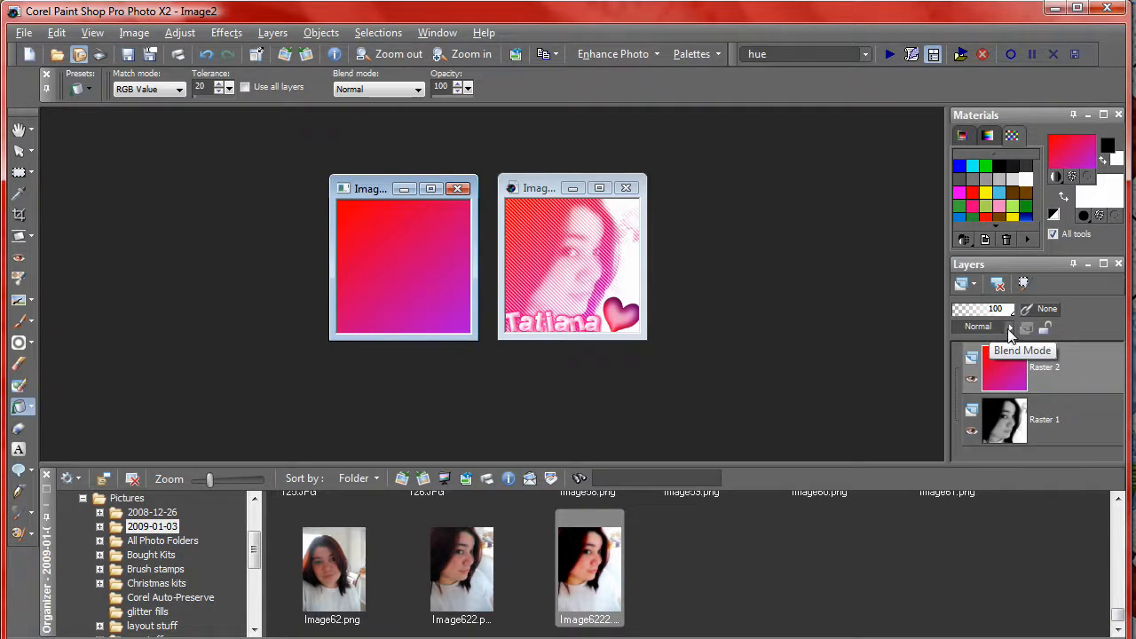
Step: Set the gradient layer Raster 2 to Screen blend mode
click(1008, 327)
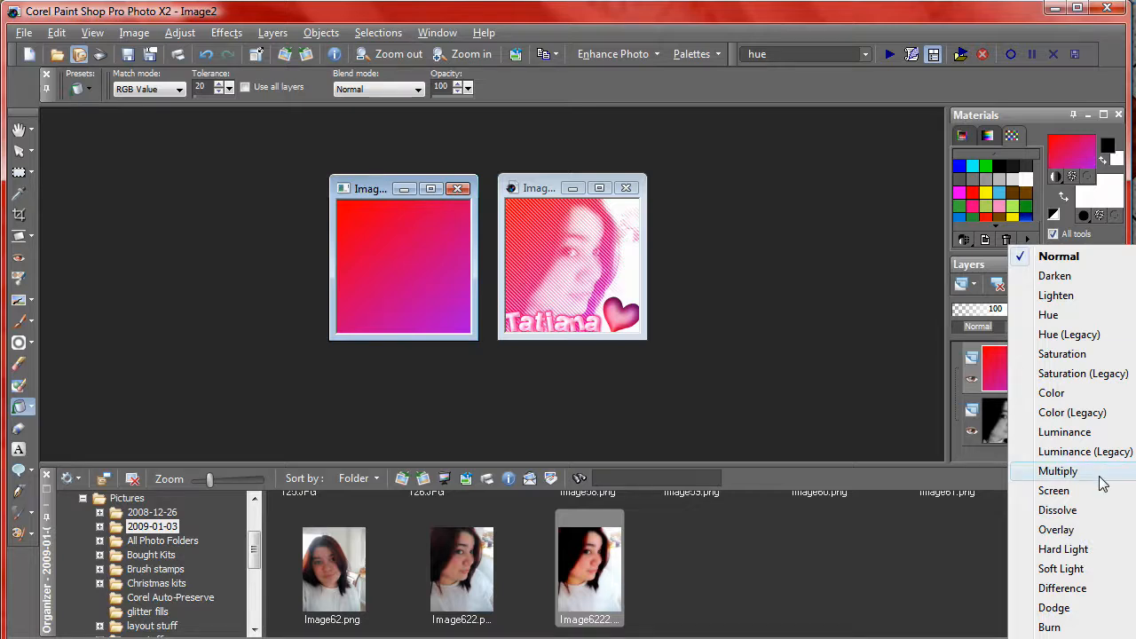
click(1054, 490)
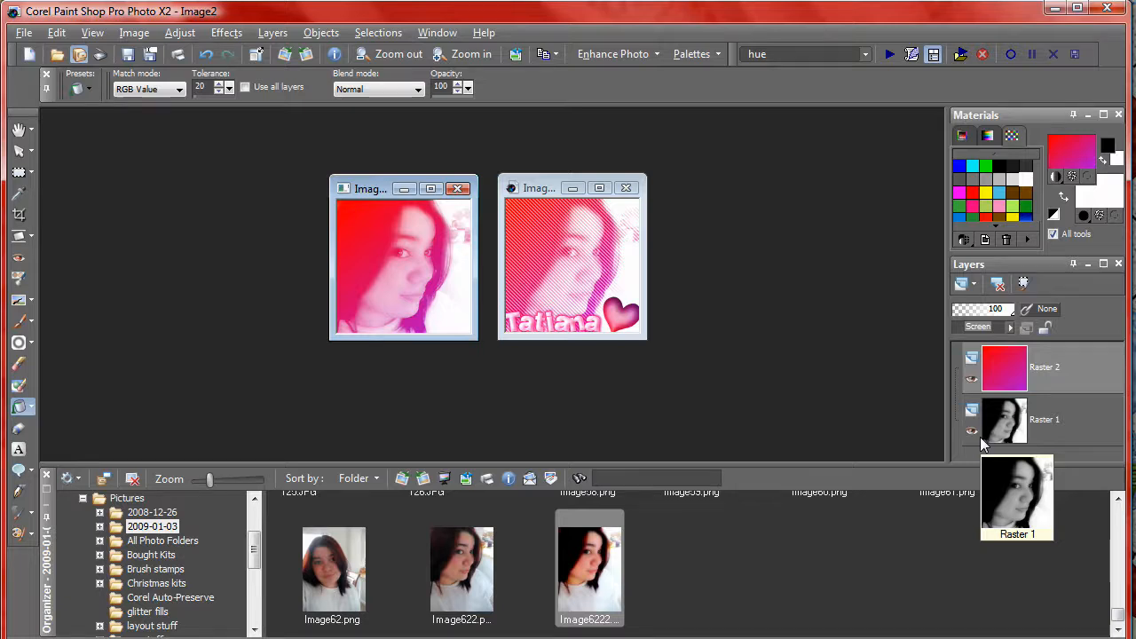
mouse_move(992, 441)
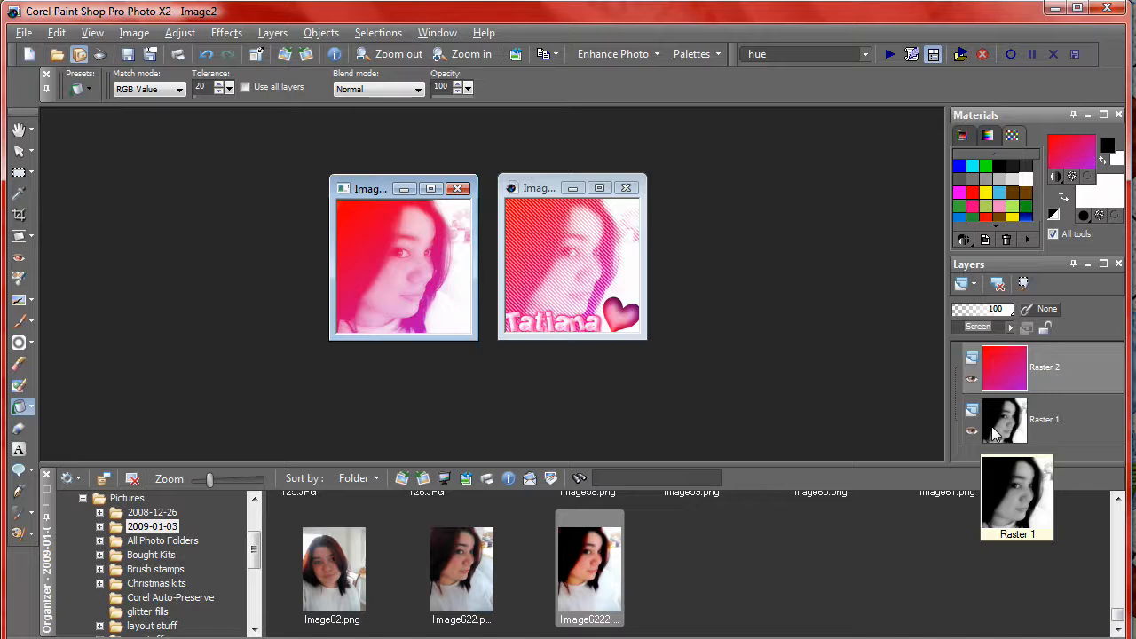
mouse_move(845, 392)
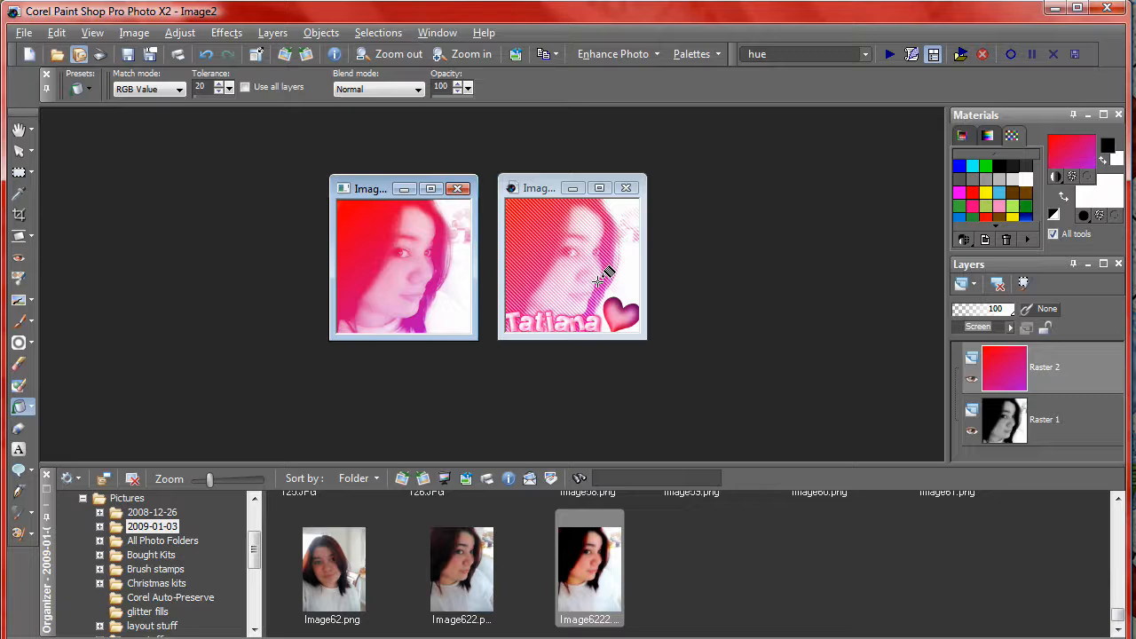
Step: Apply the penta.com jeans plugin effect to the gradient layer
click(227, 32)
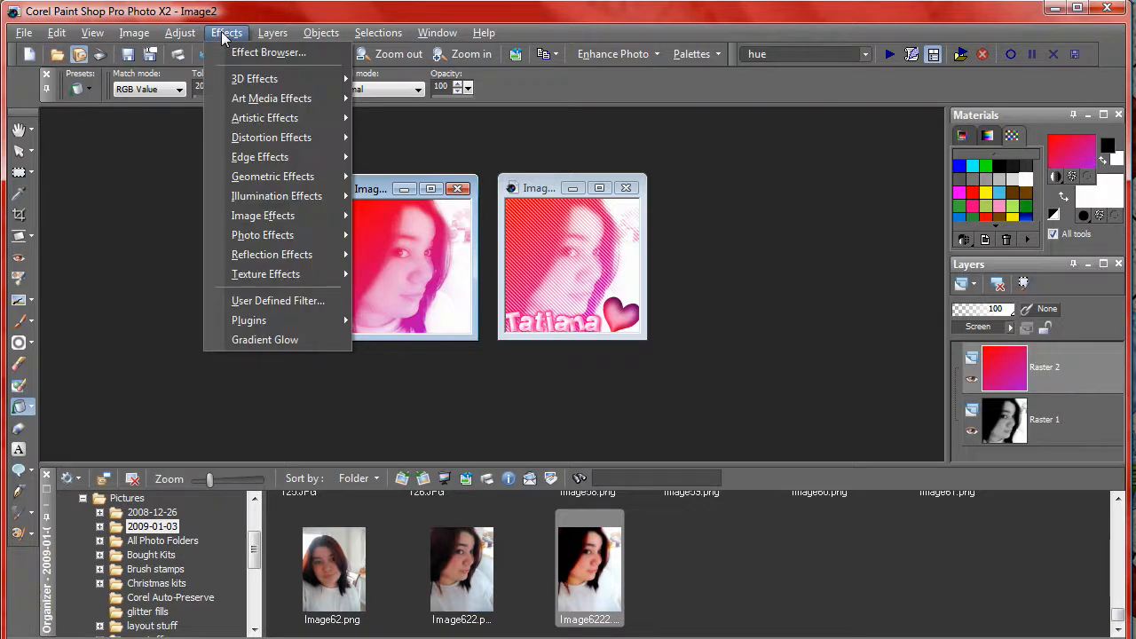
click(248, 320)
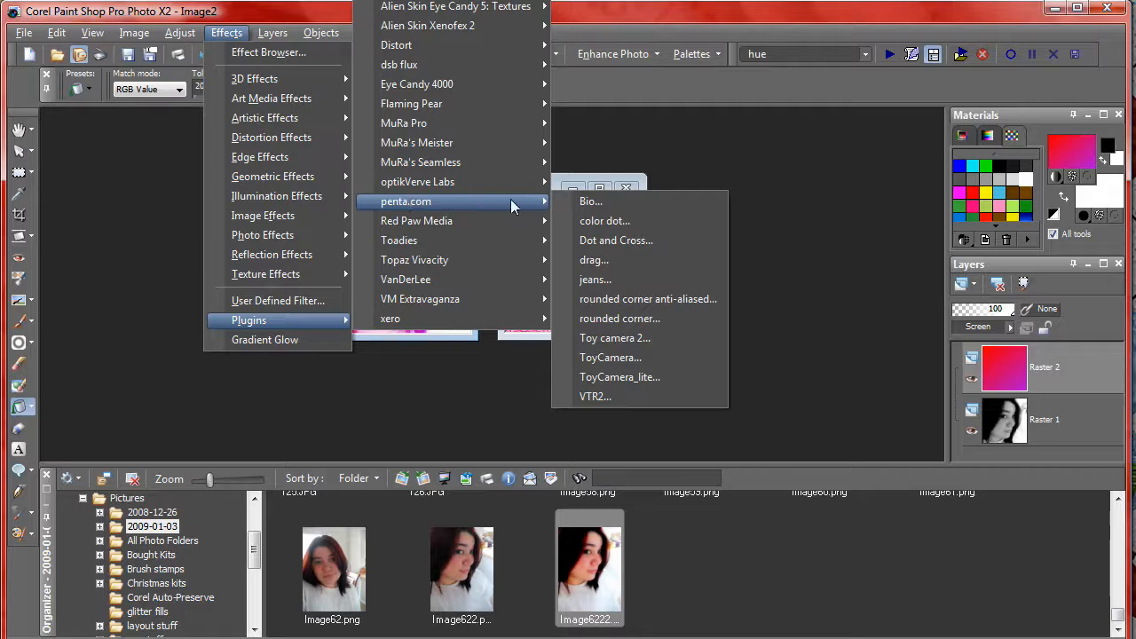
click(595, 278)
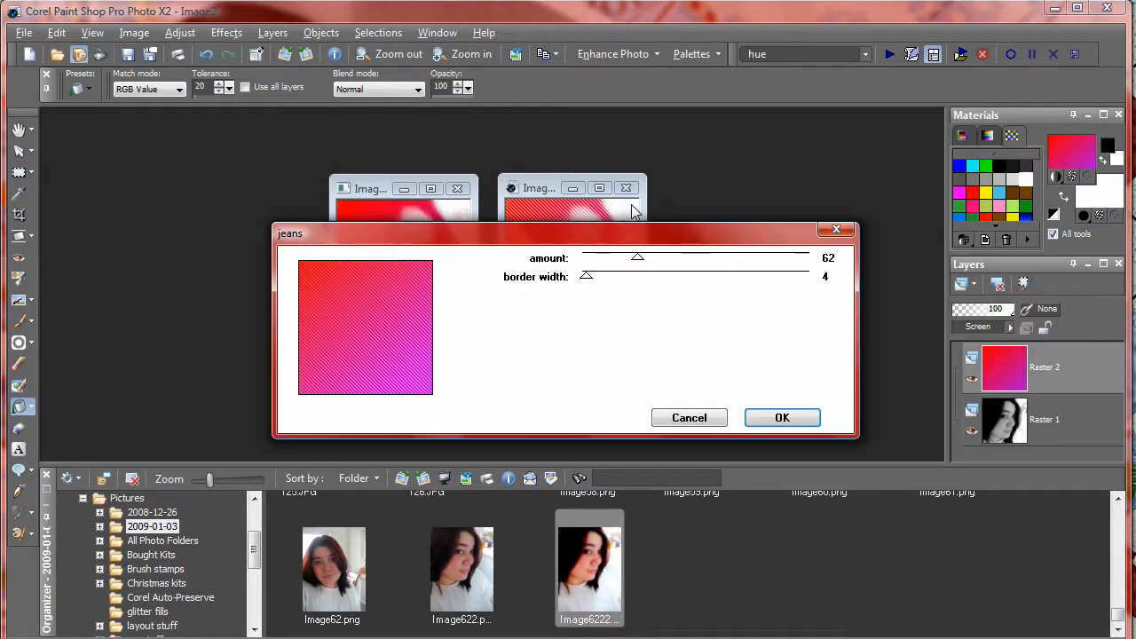
click(781, 417)
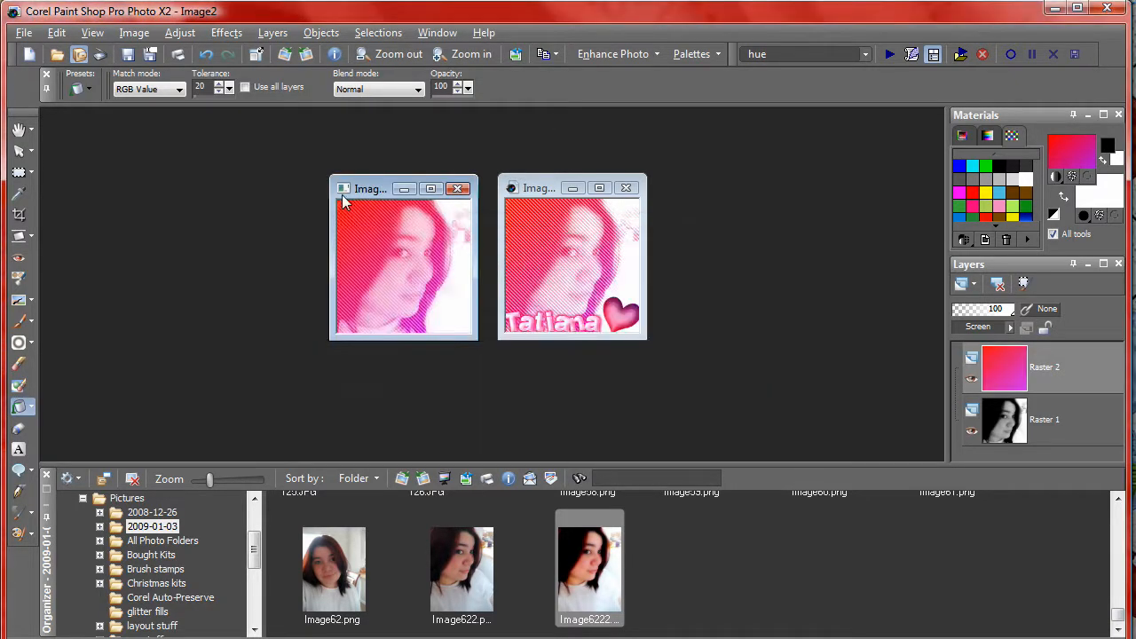
mouse_move(1005, 419)
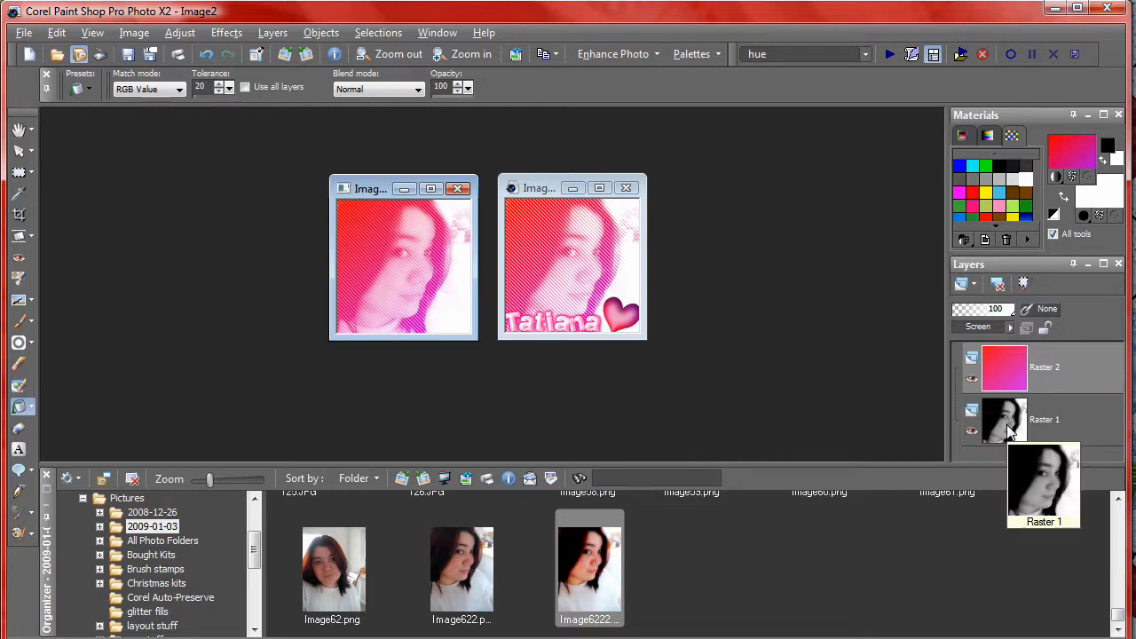
mouse_move(673, 186)
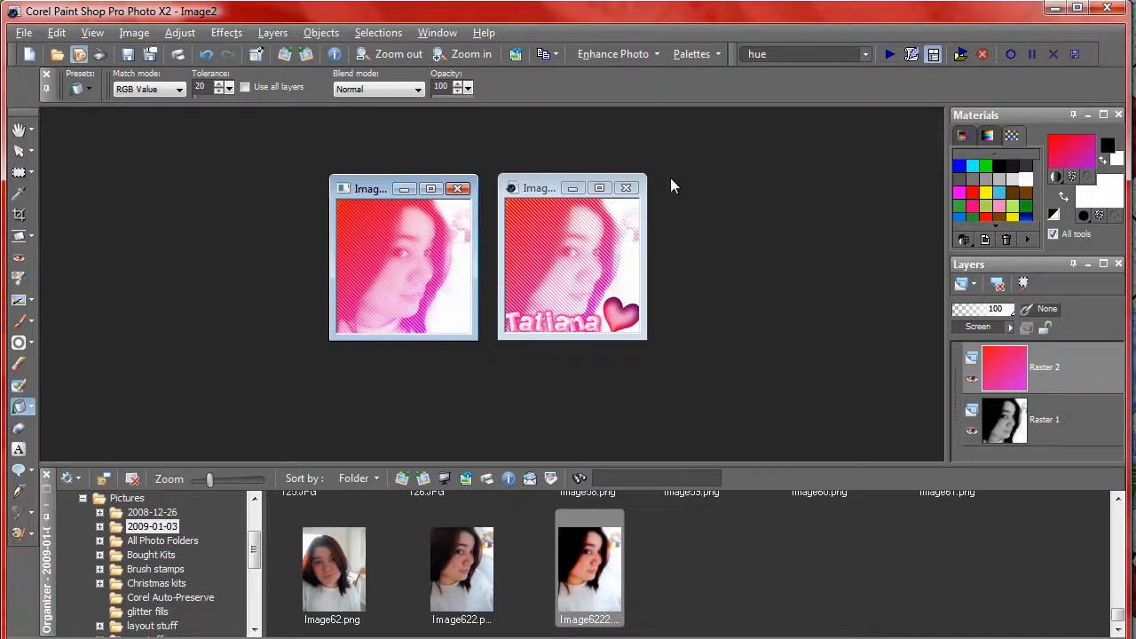
mouse_move(1014, 497)
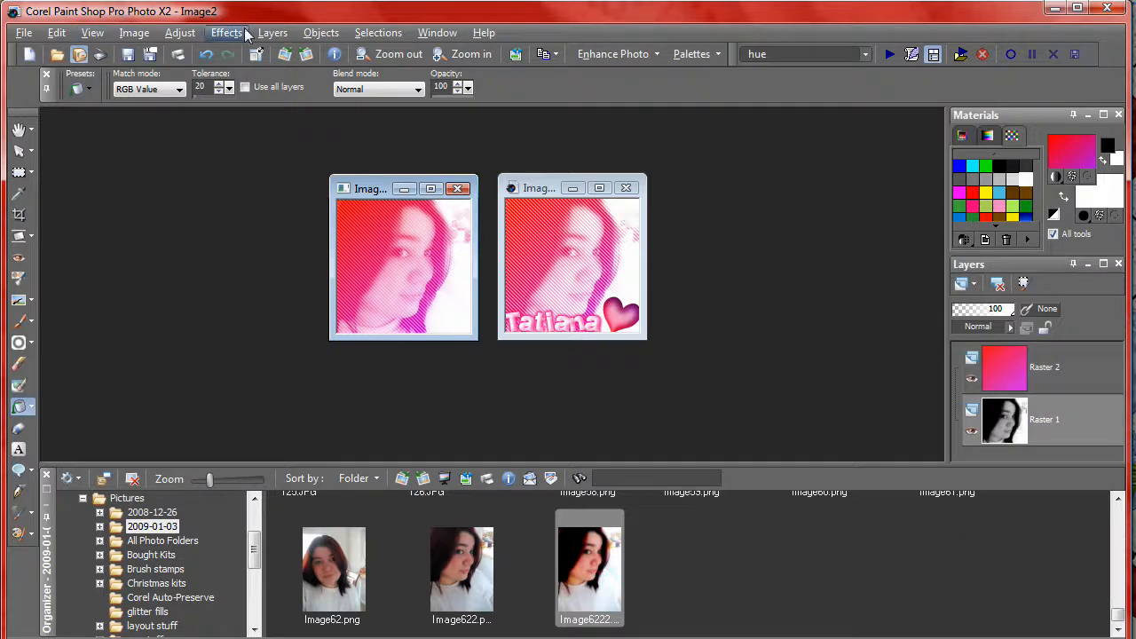
Step: Apply the jeans effect again to the underlying photo layer
click(227, 32)
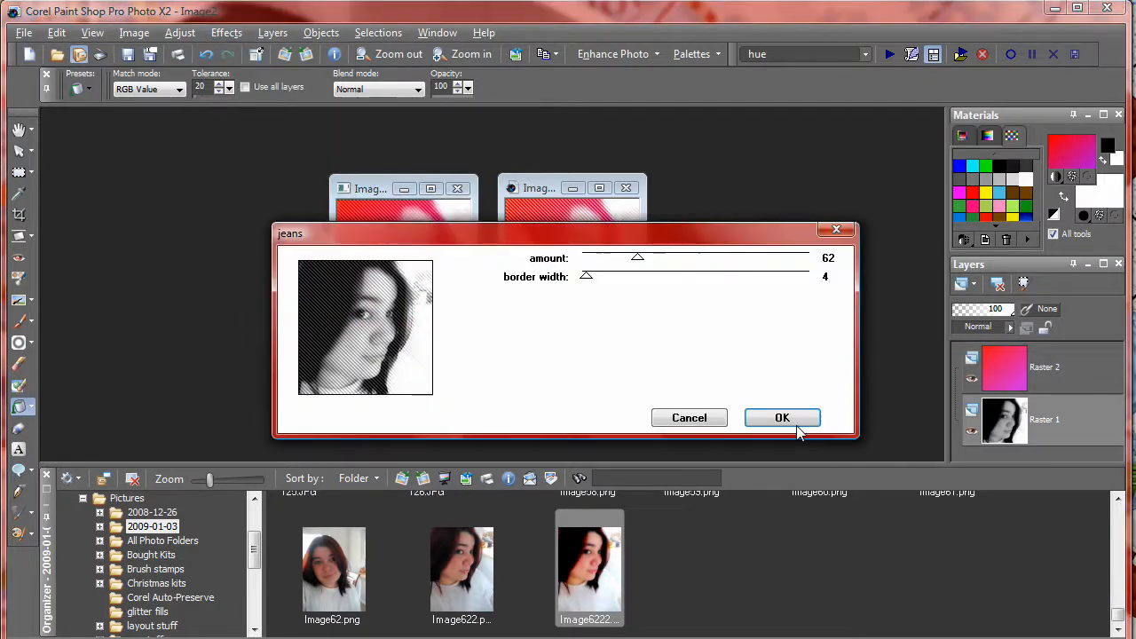
click(781, 417)
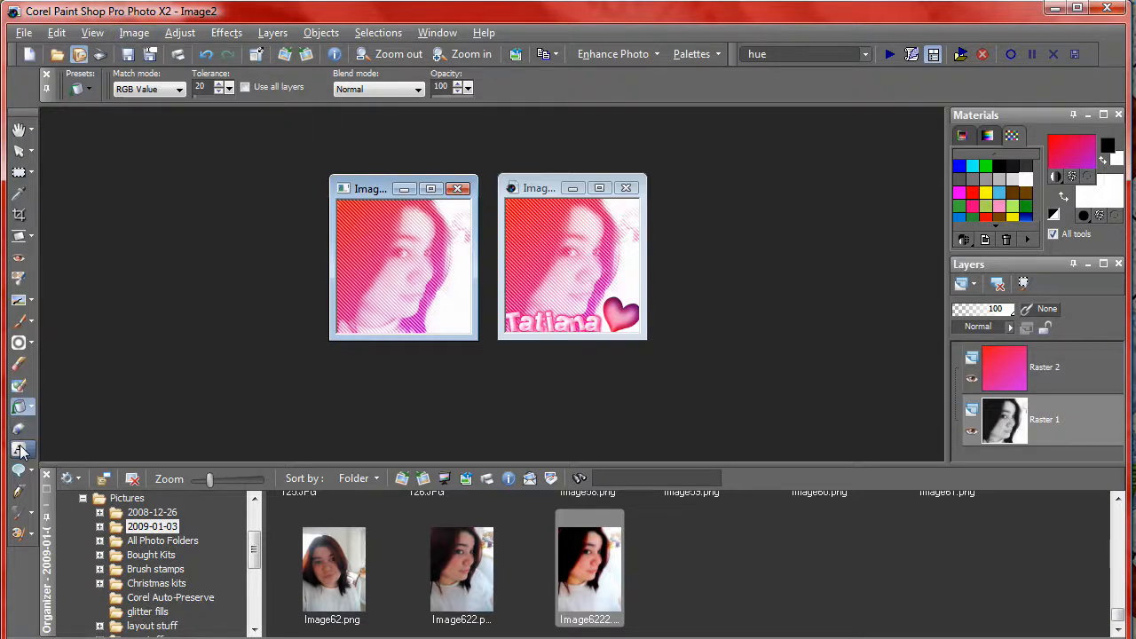
Step: Add the text 'Tatiana' onto the avatar with the Text tool
click(21, 448)
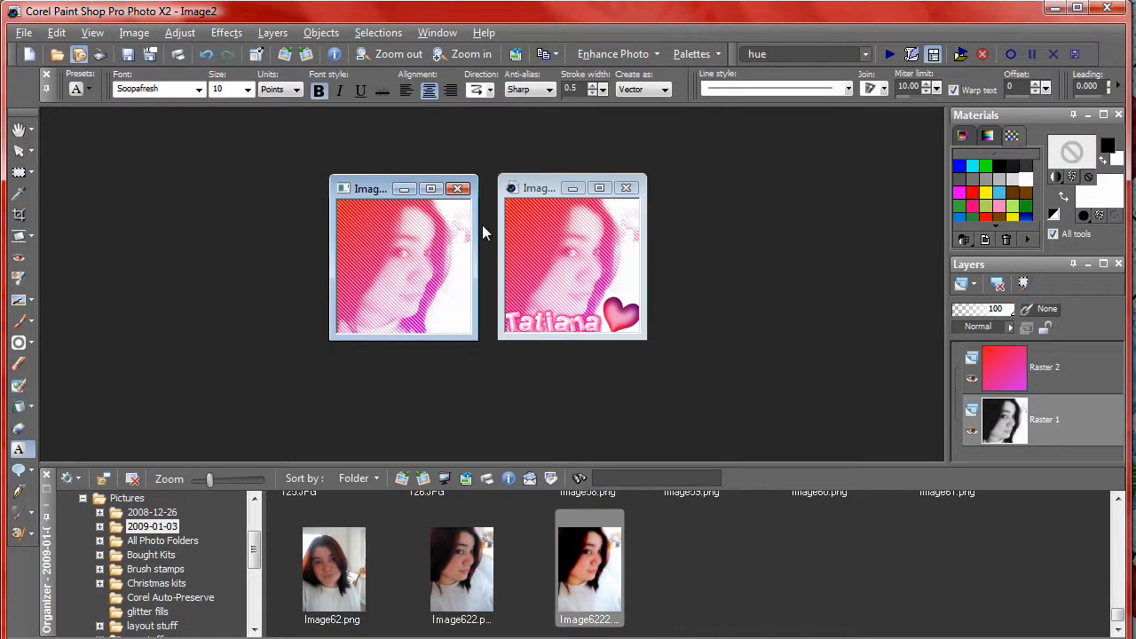
click(399, 266)
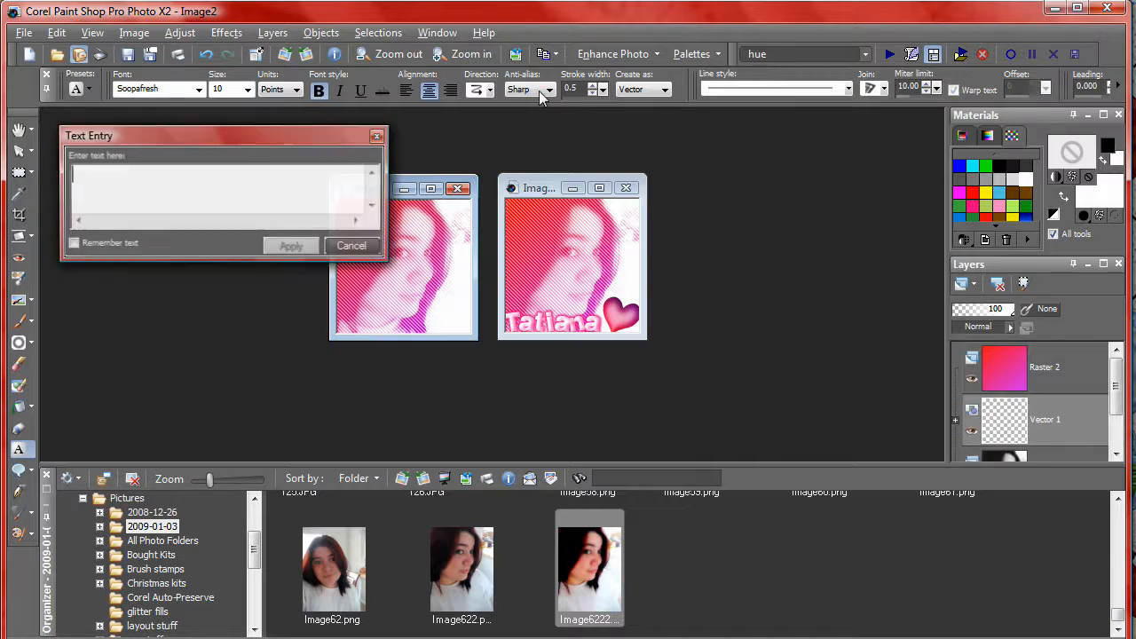
text(Tatiana)
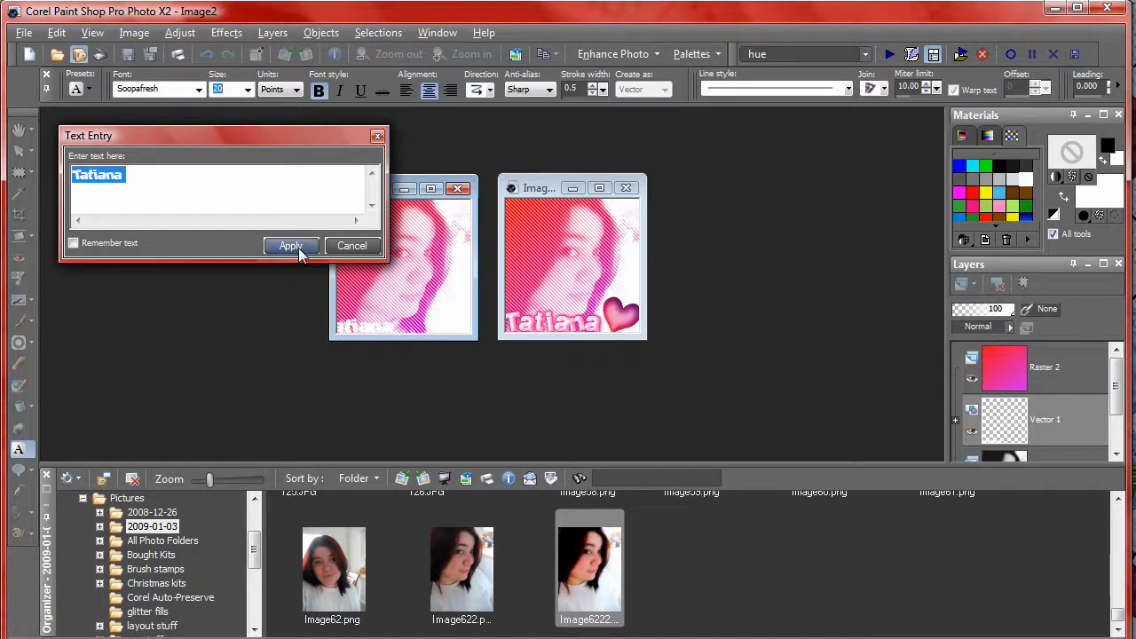
click(291, 245)
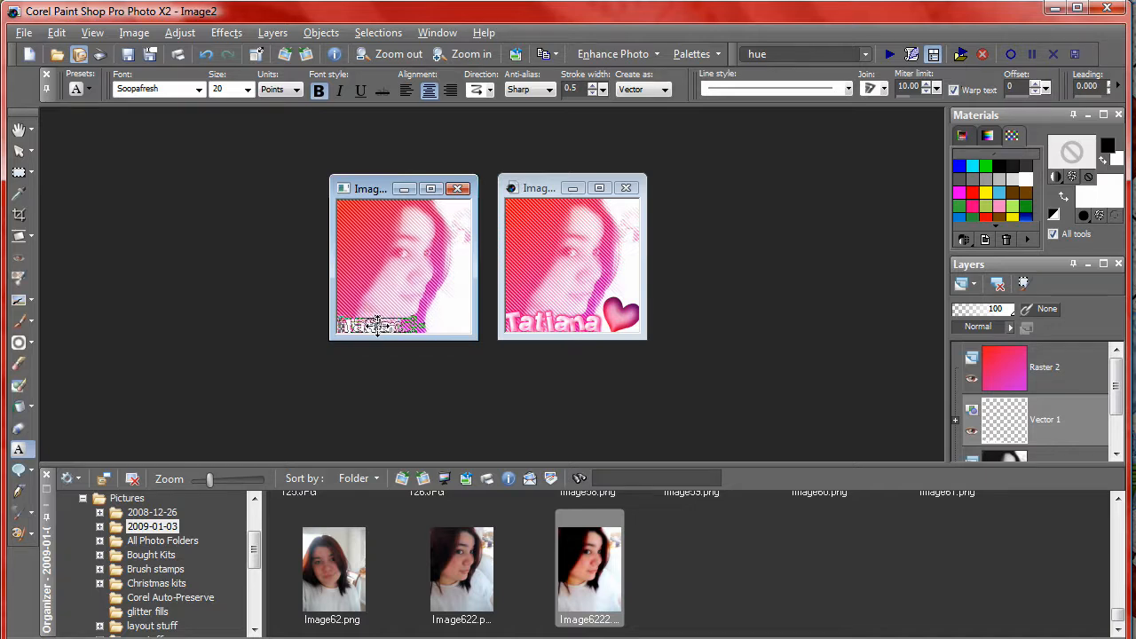
Step: Enlarge the Tatiana text to a bigger font size and apply it
click(245, 89)
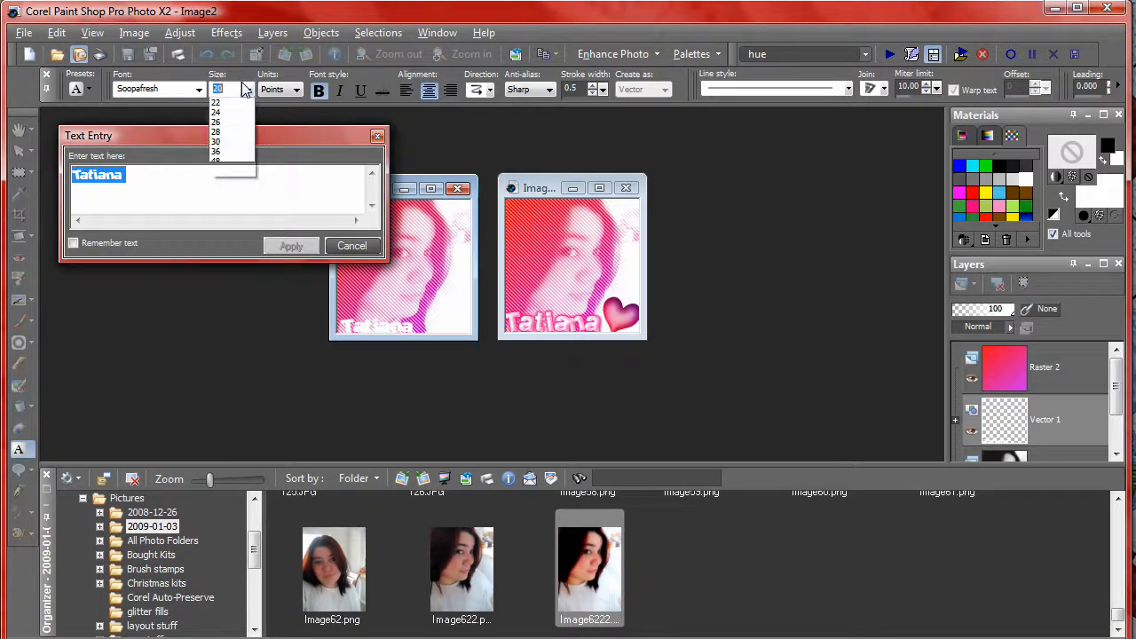
click(217, 111)
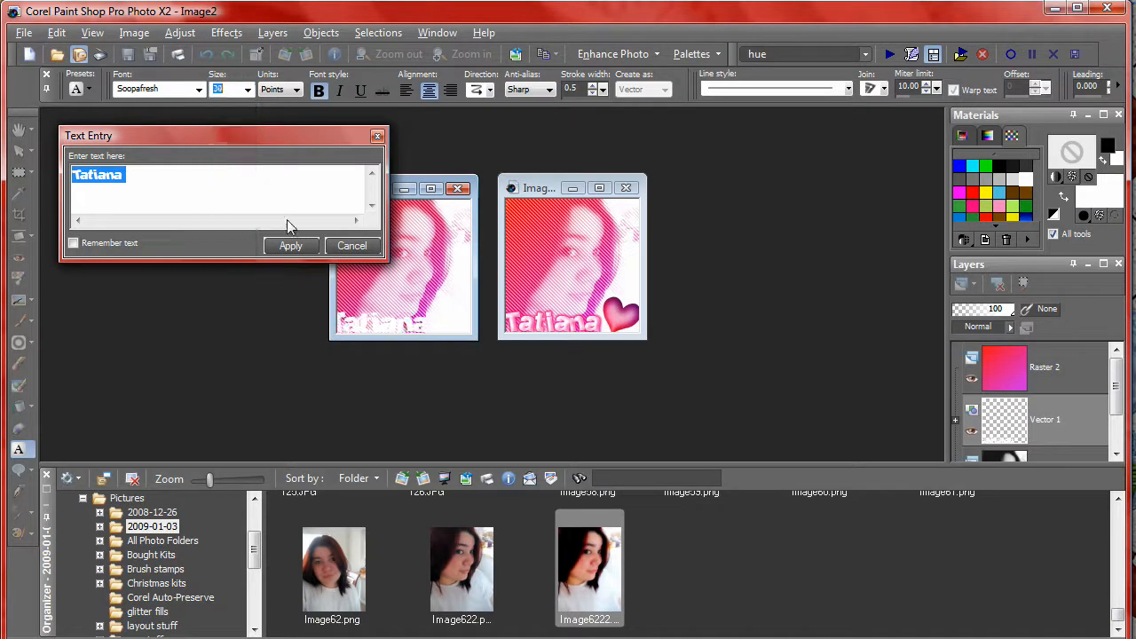
click(291, 245)
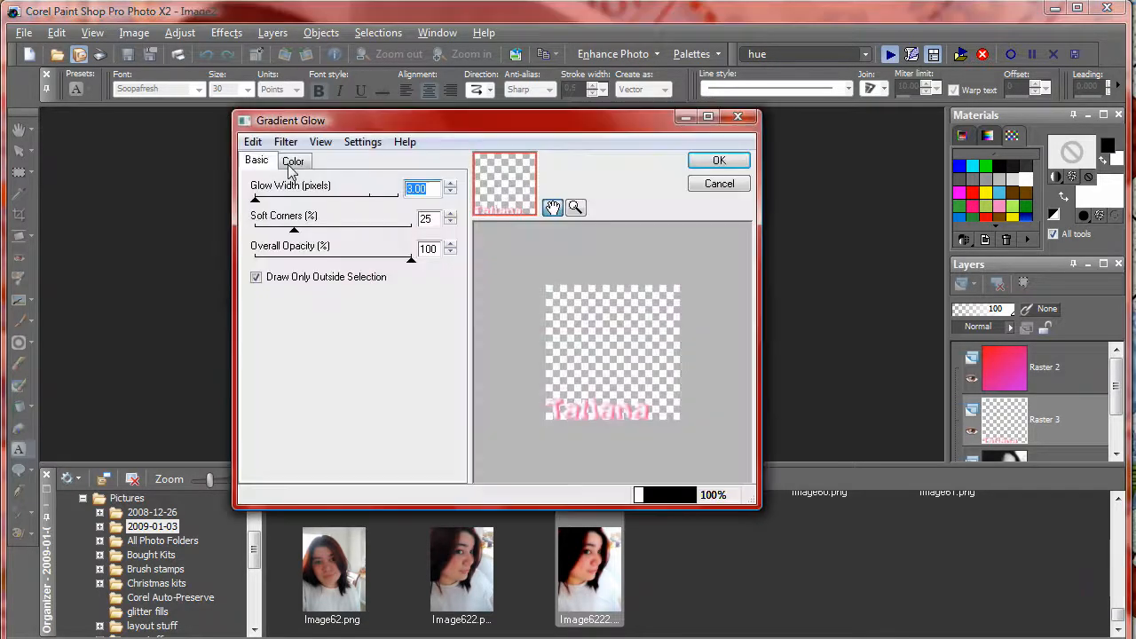
Step: Give the glow a pink colour with reduced opacity and confirm it on the name
click(293, 159)
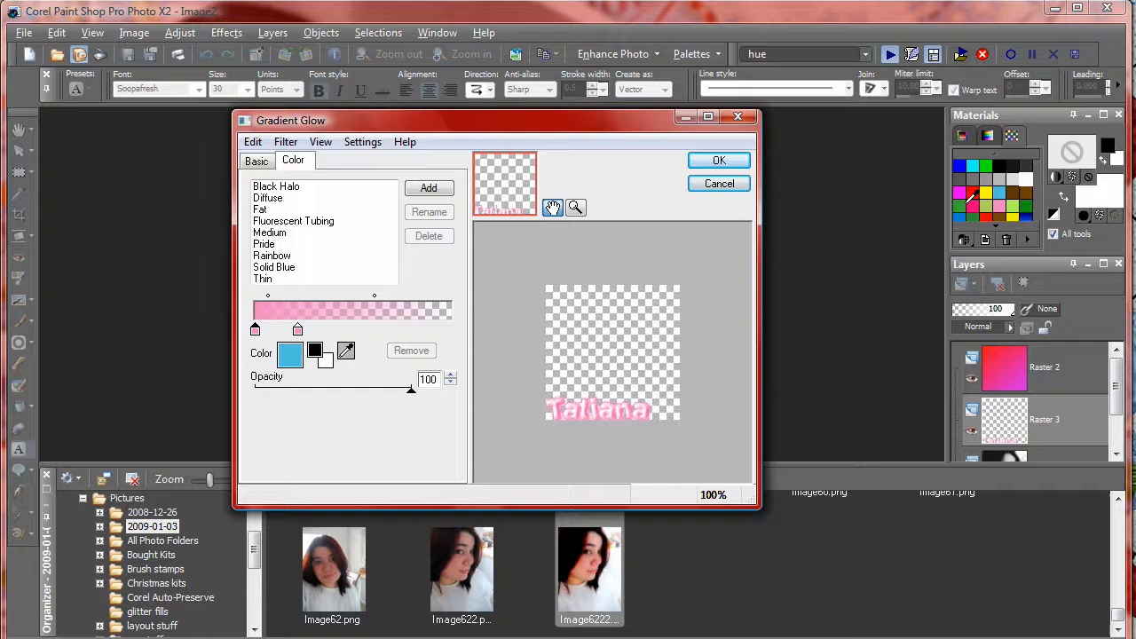
drag(412, 388, 365, 389)
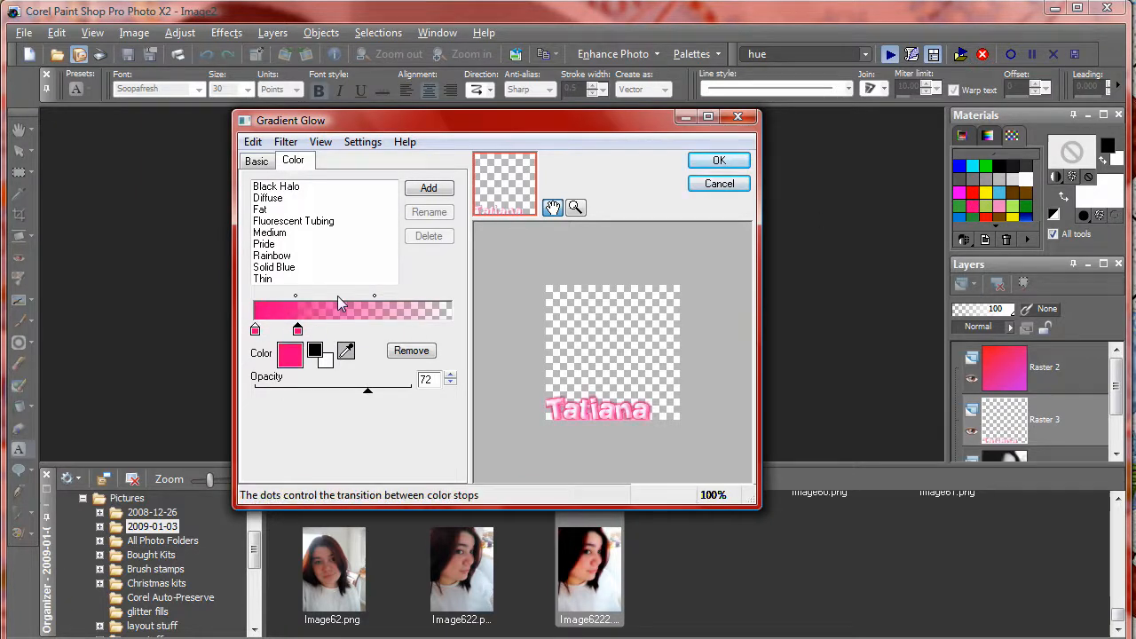
click(719, 160)
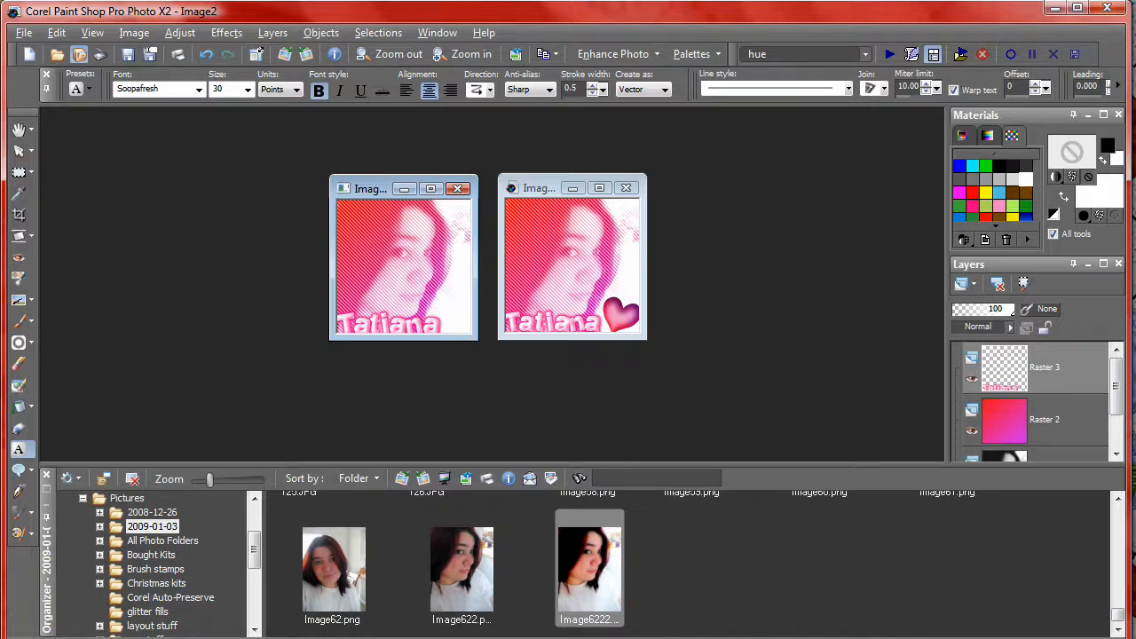
Step: Activate the name text layer, choose a heart preset shape and minimize the reference window
click(18, 149)
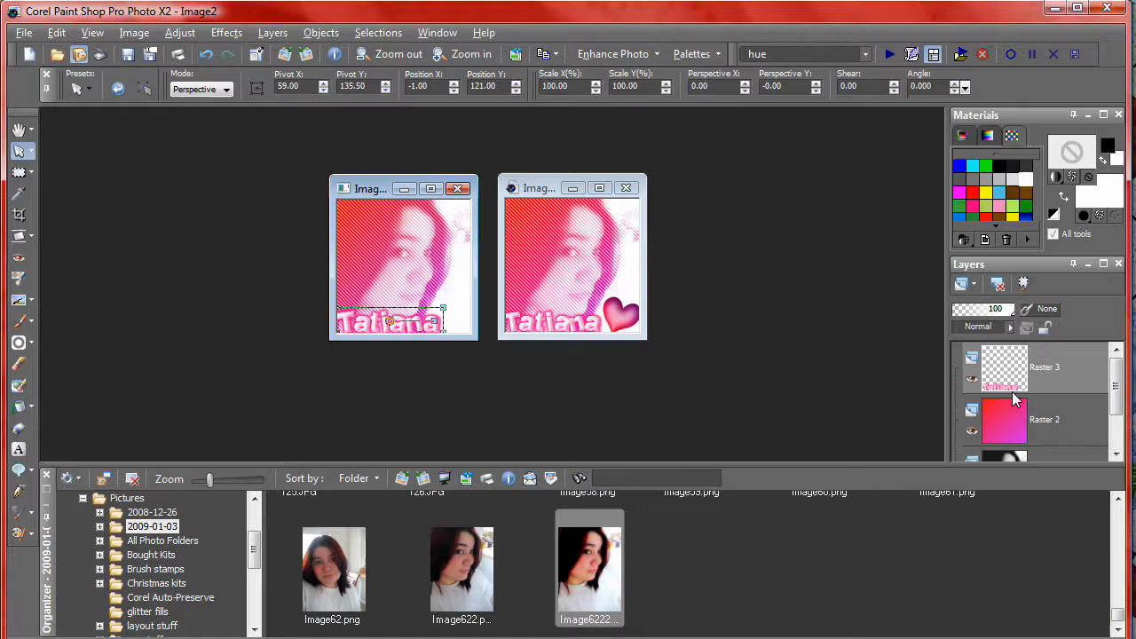
mouse_move(1026, 362)
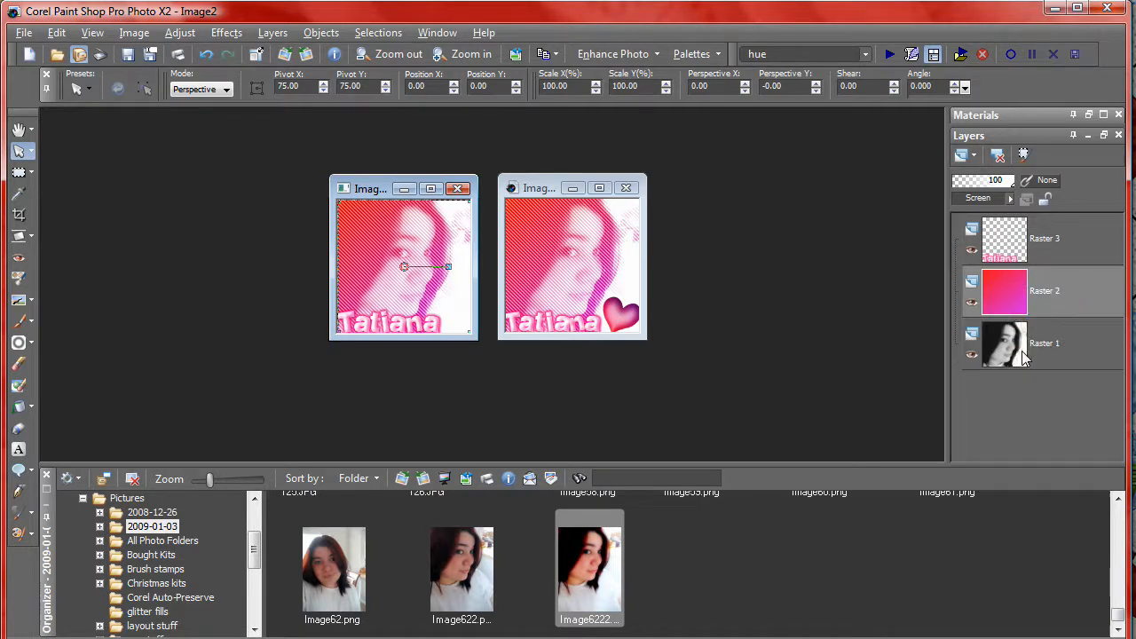
click(1003, 237)
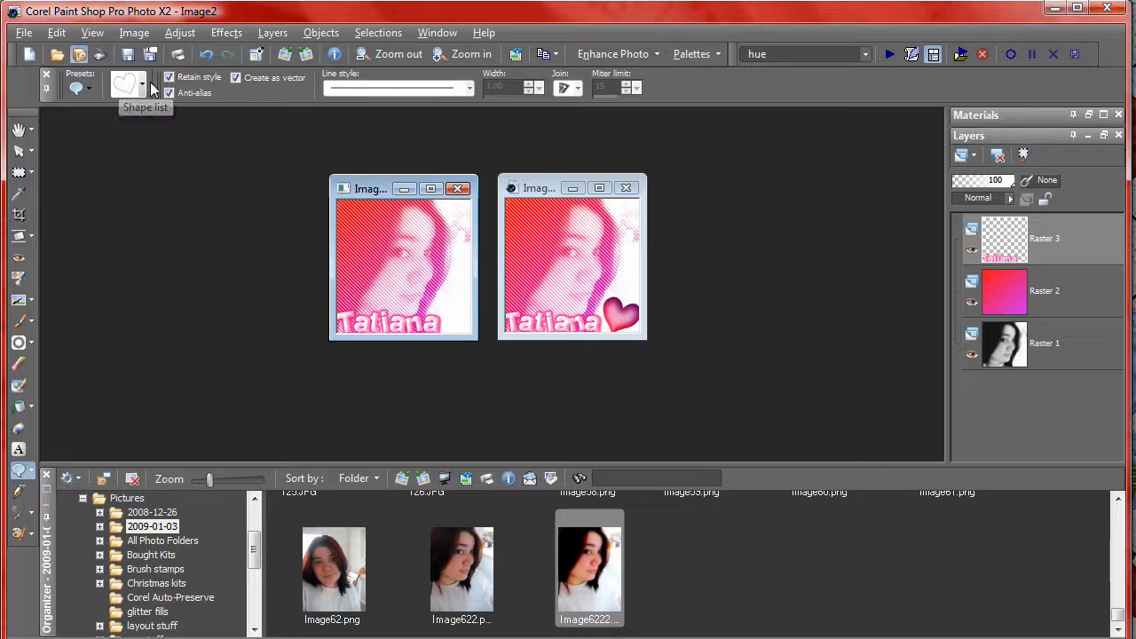
click(142, 85)
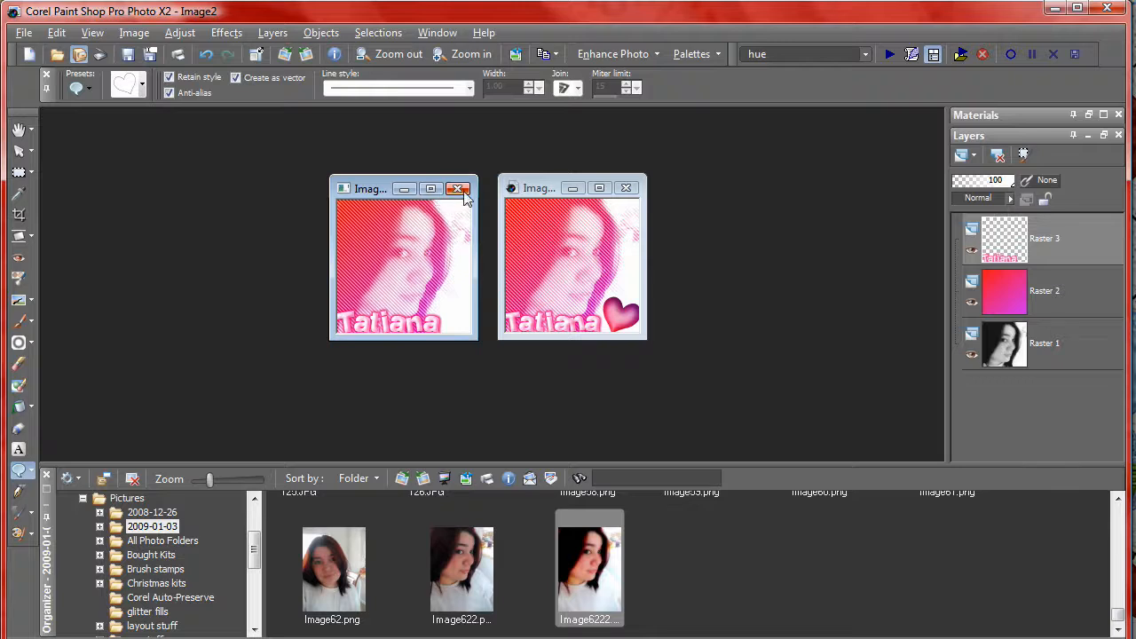
click(625, 188)
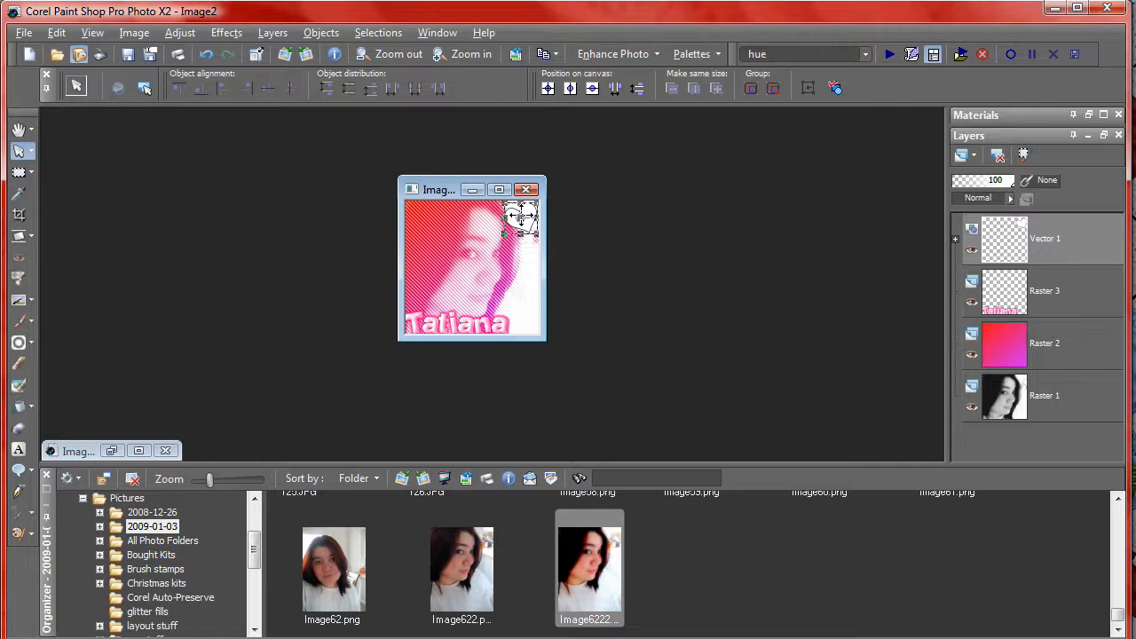
mouse_move(550, 293)
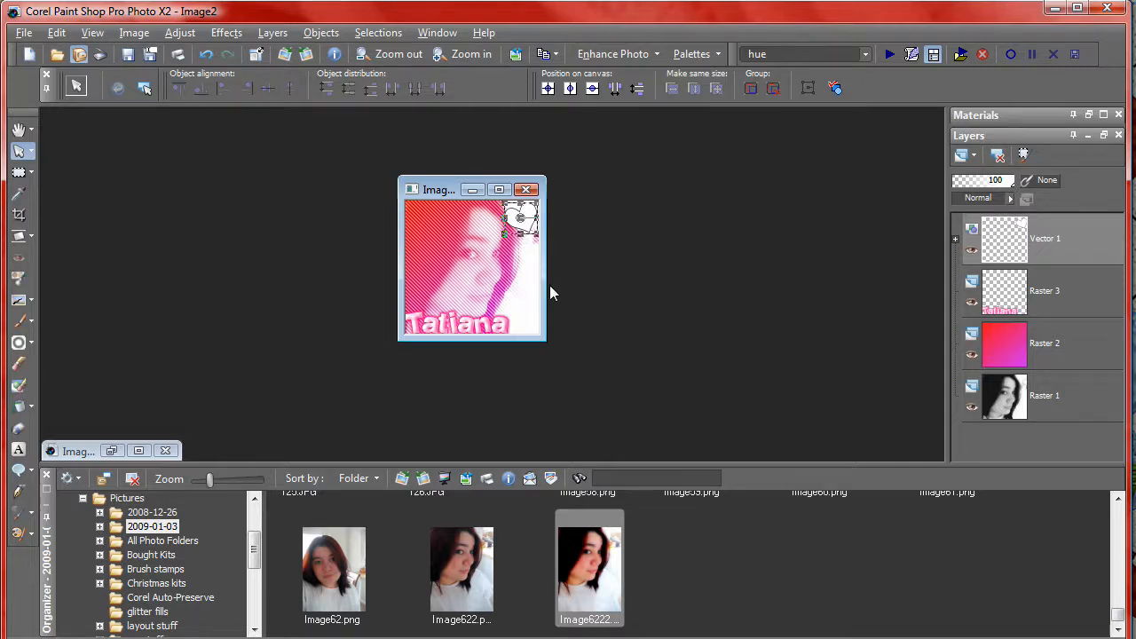
Step: In the heart's Vector Properties, remove the outline and set a pink-to-purple gradient fill
click(973, 229)
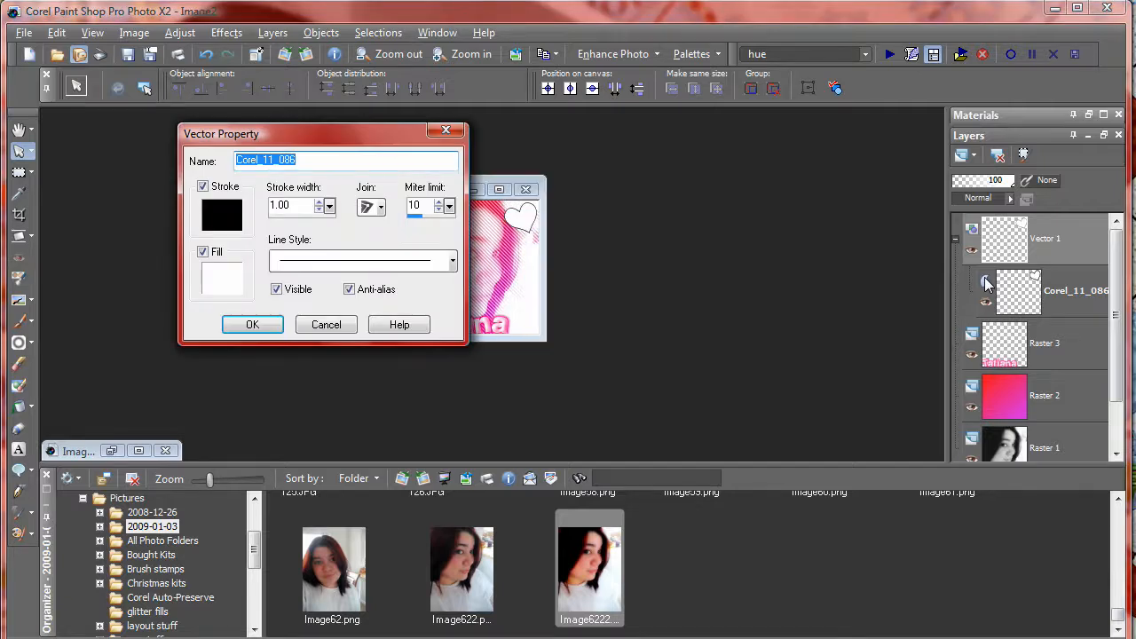
drag(323, 133, 280, 135)
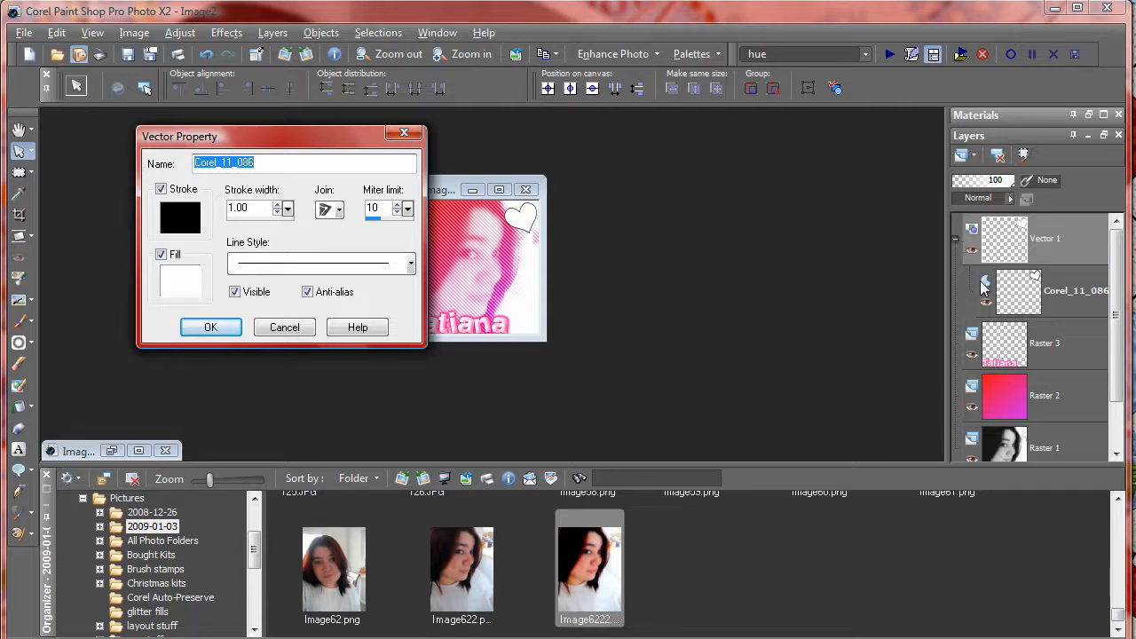
mouse_move(958, 245)
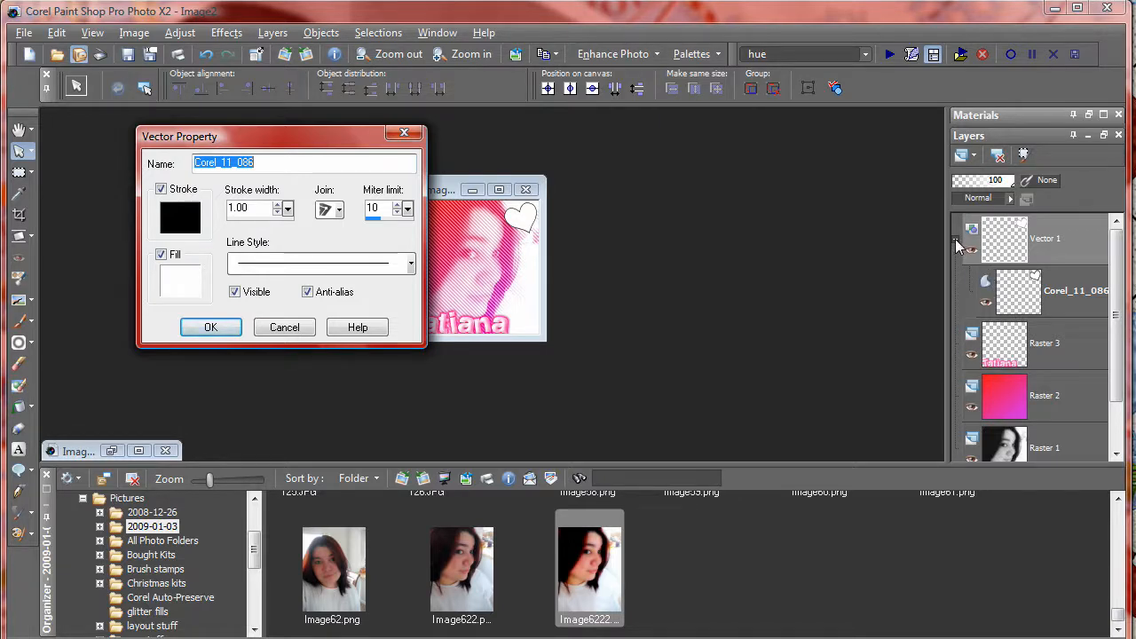
click(209, 327)
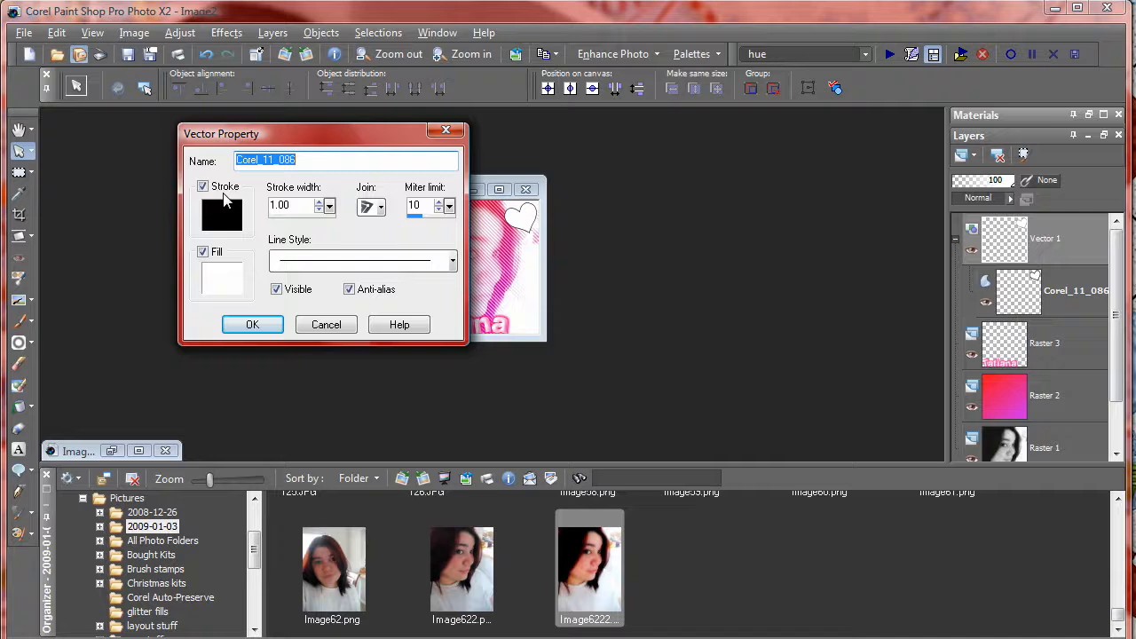
drag(310, 134, 169, 135)
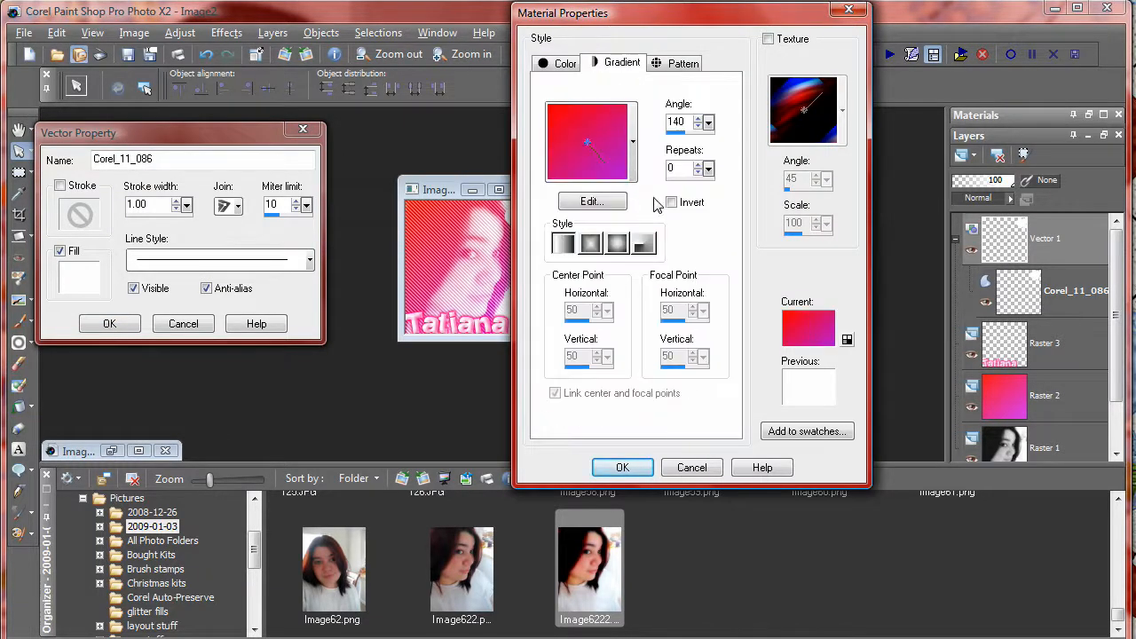
click(621, 467)
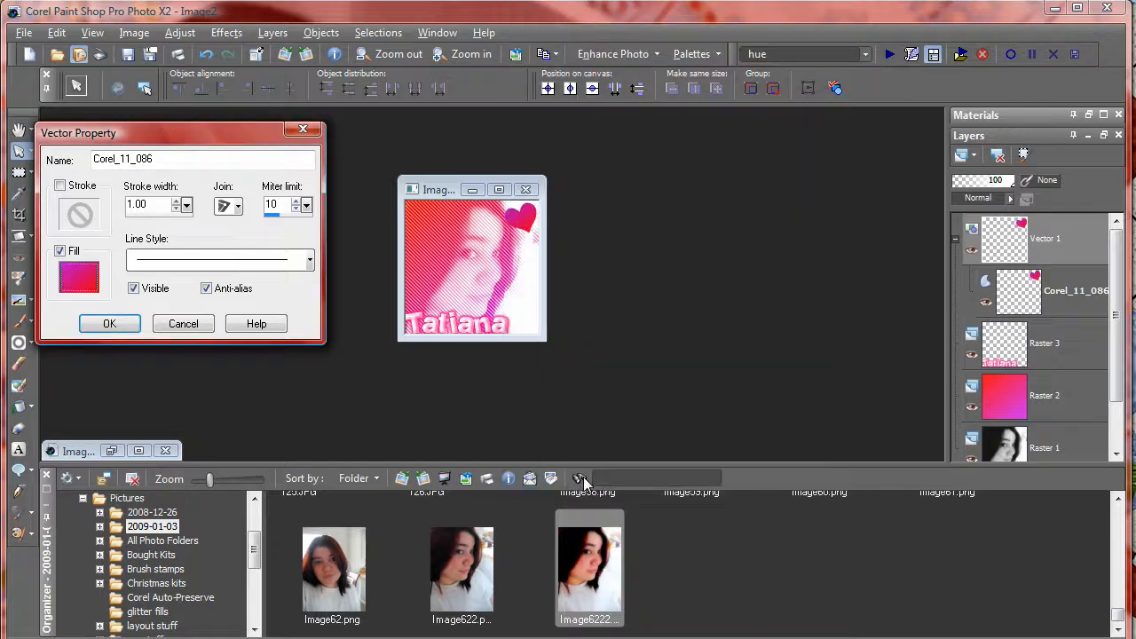
click(110, 323)
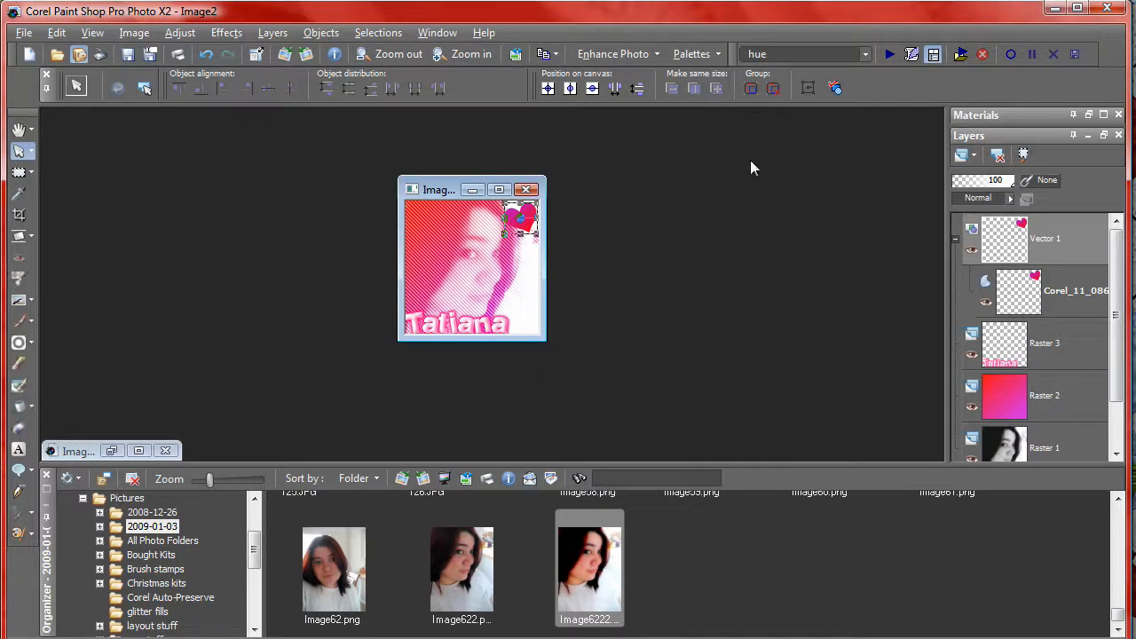
Step: Convert the heart to raster and drag the first copies down the right edge toward the name
click(227, 32)
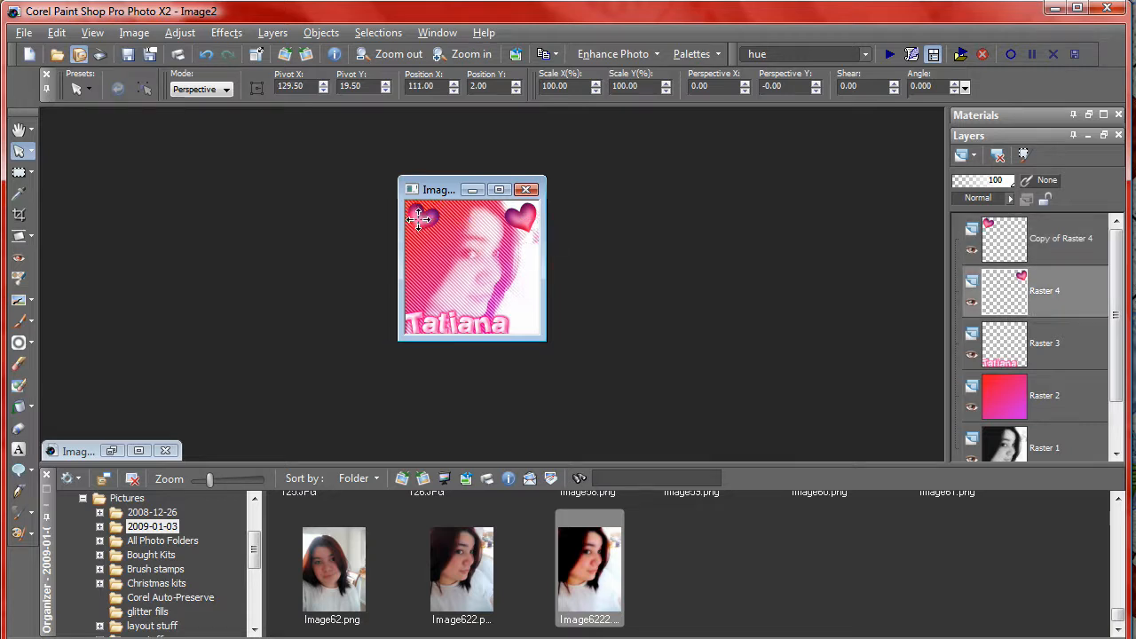
drag(417, 220, 521, 252)
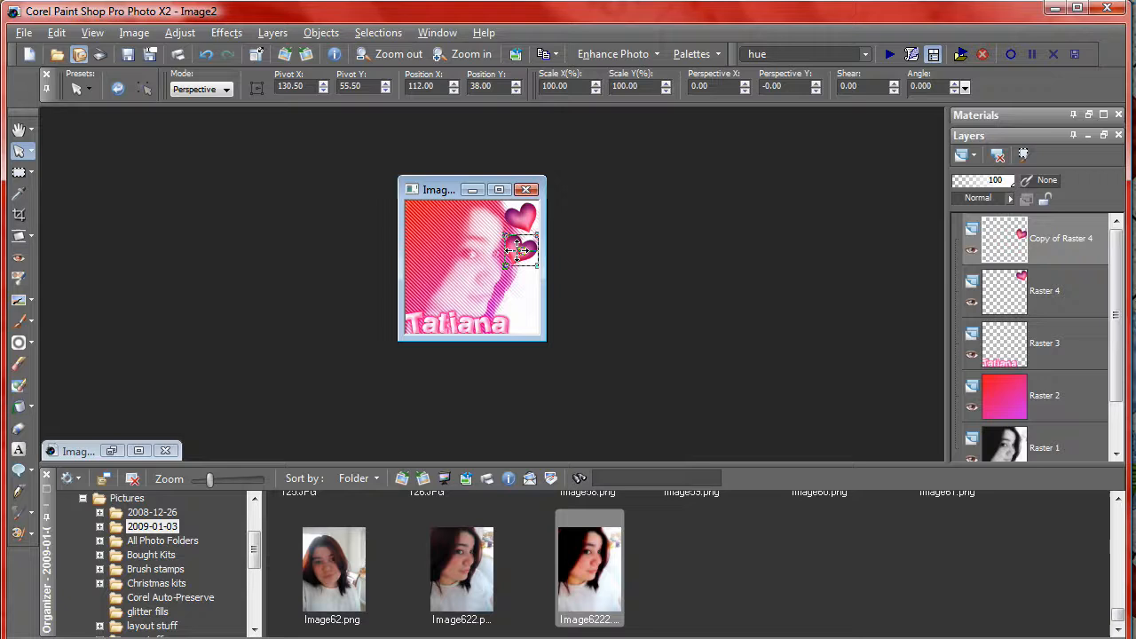
drag(518, 244, 518, 227)
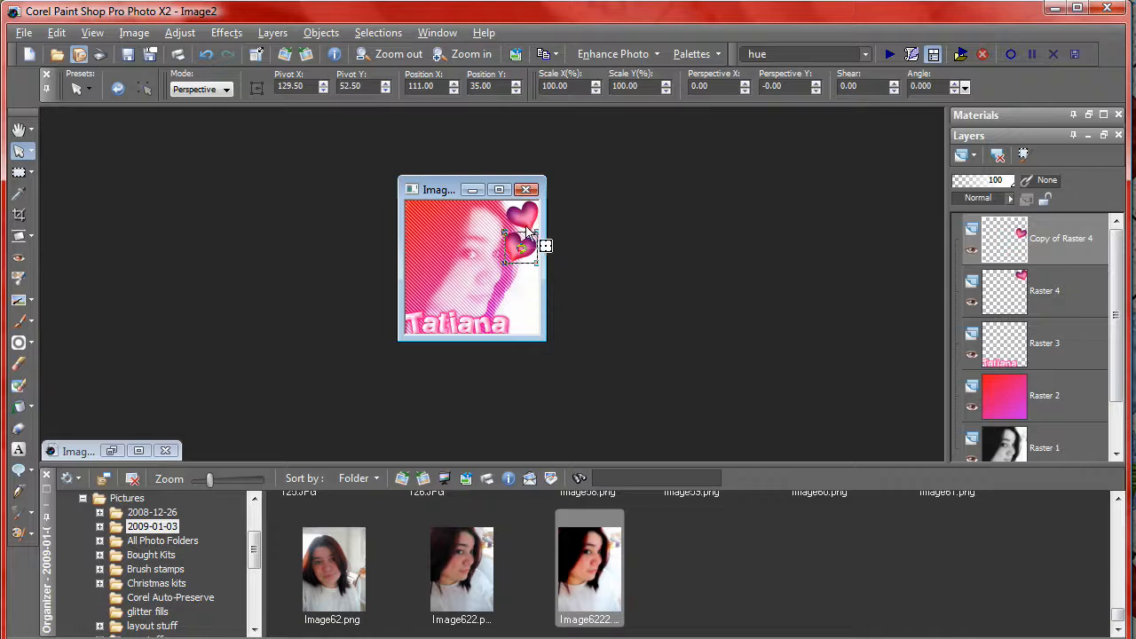
drag(524, 245, 524, 323)
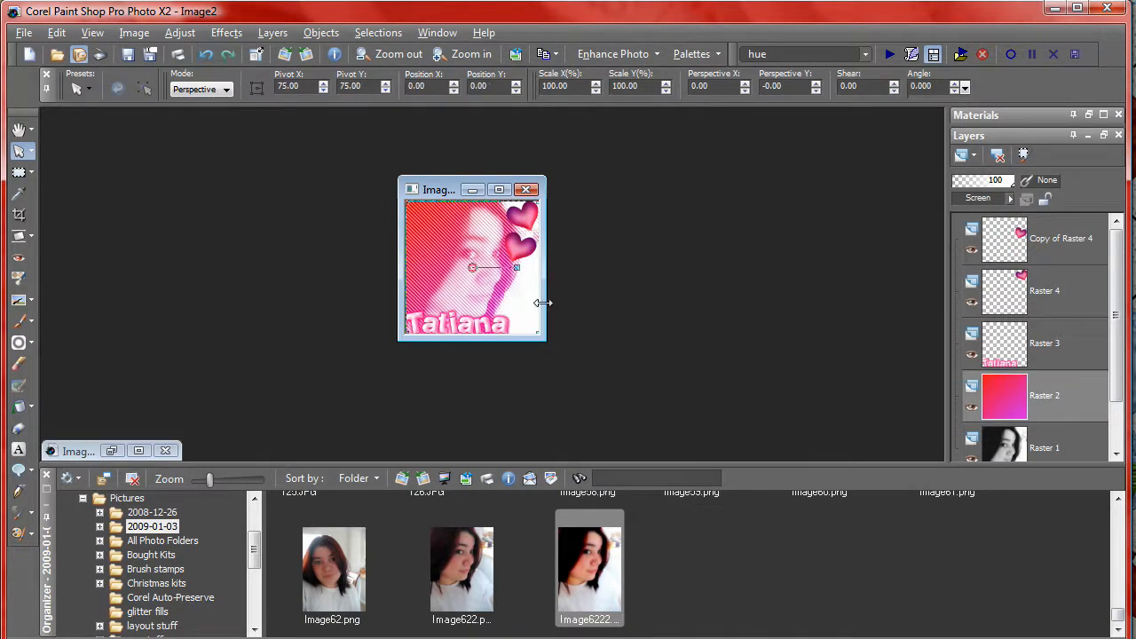
drag(472, 266, 522, 247)
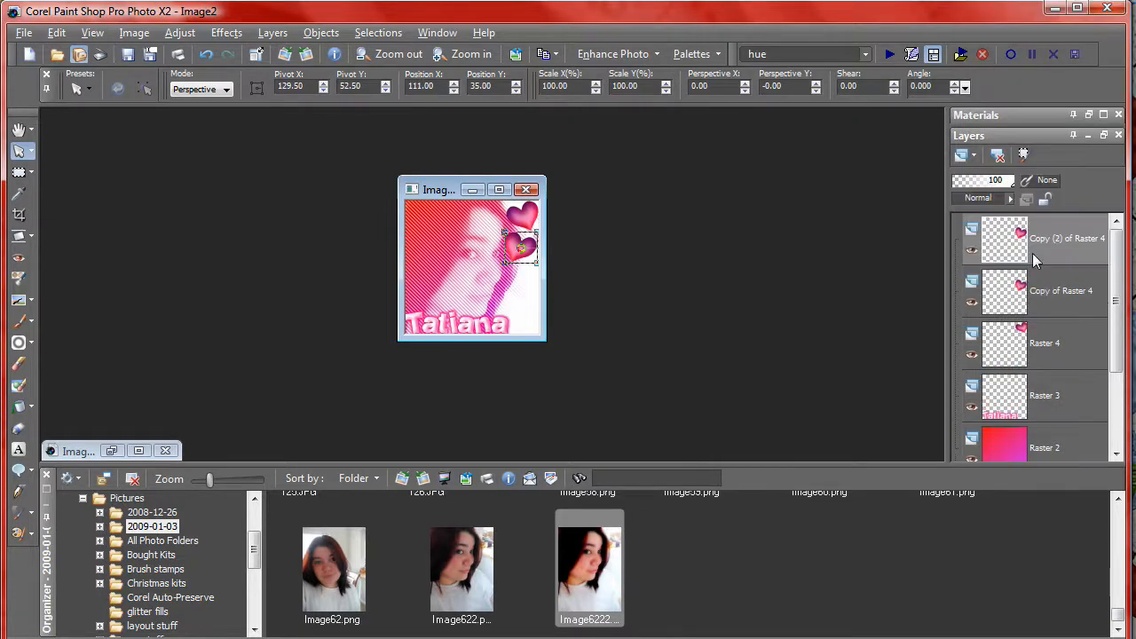
drag(522, 246, 521, 291)
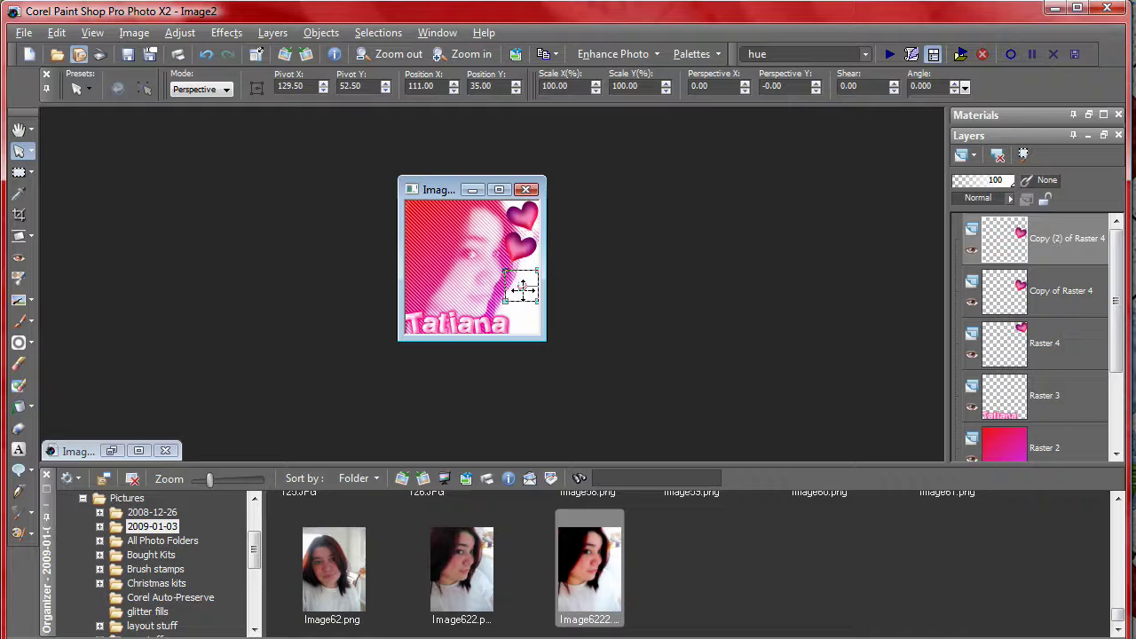
drag(518, 287, 521, 305)
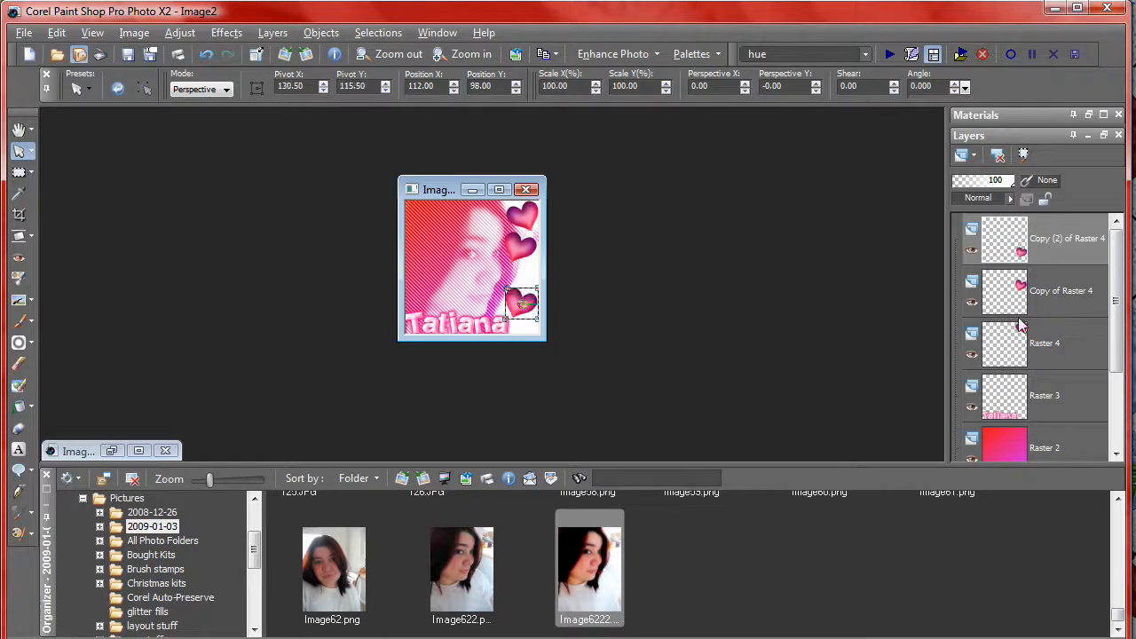
drag(522, 306, 522, 220)
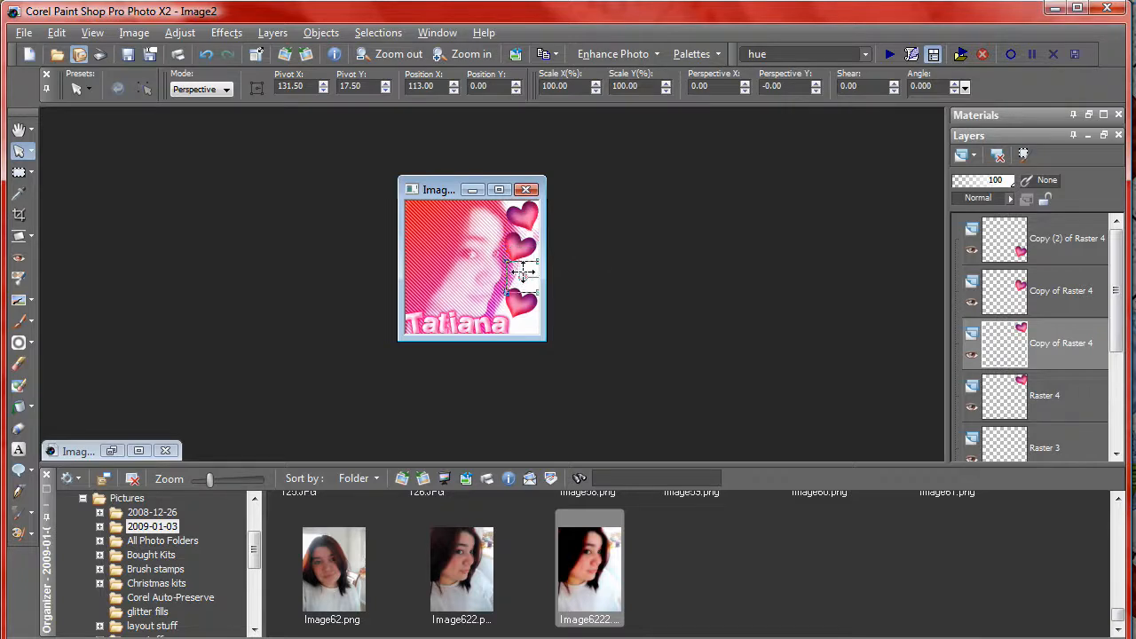
Step: Place the remaining heart copy in the middle so four hearts align in a column
drag(523, 270, 518, 302)
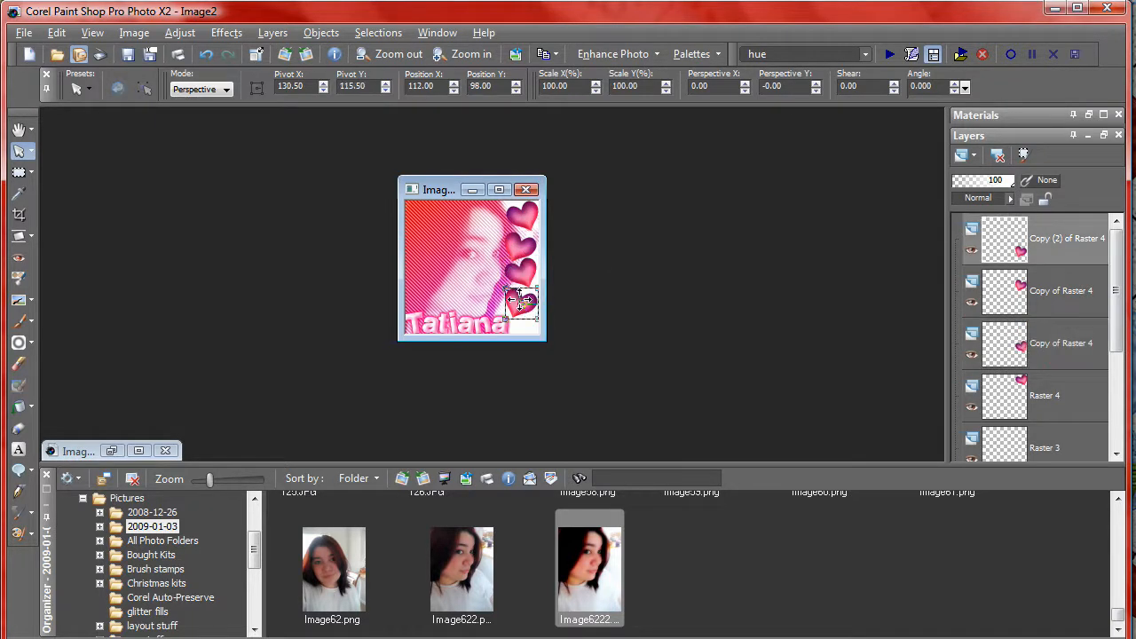
drag(524, 301, 529, 293)
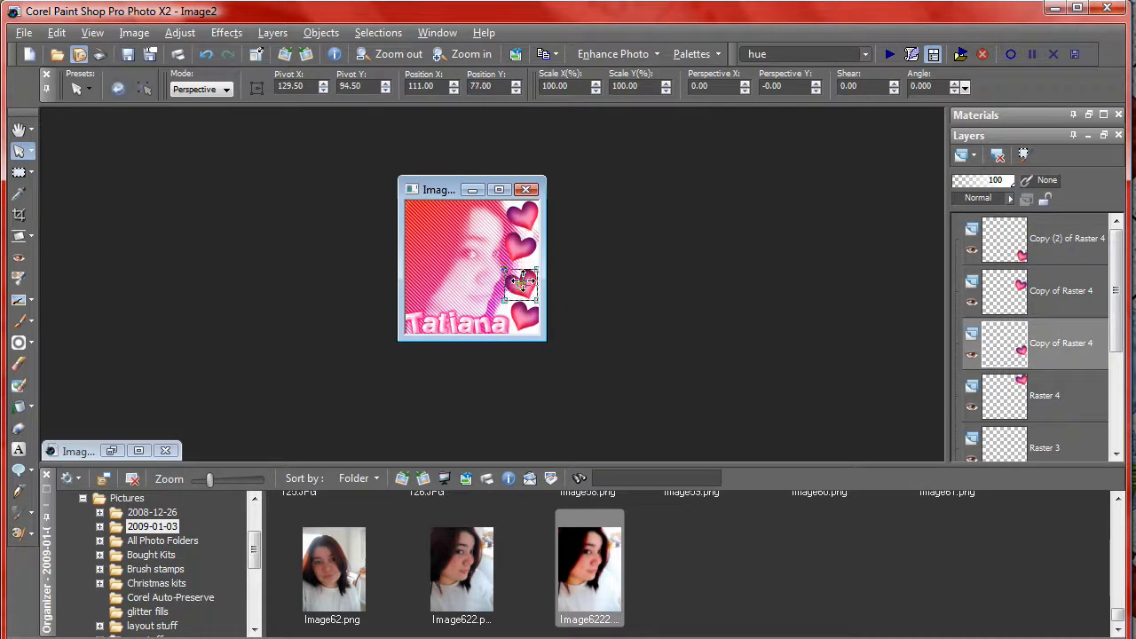
drag(523, 284, 524, 246)
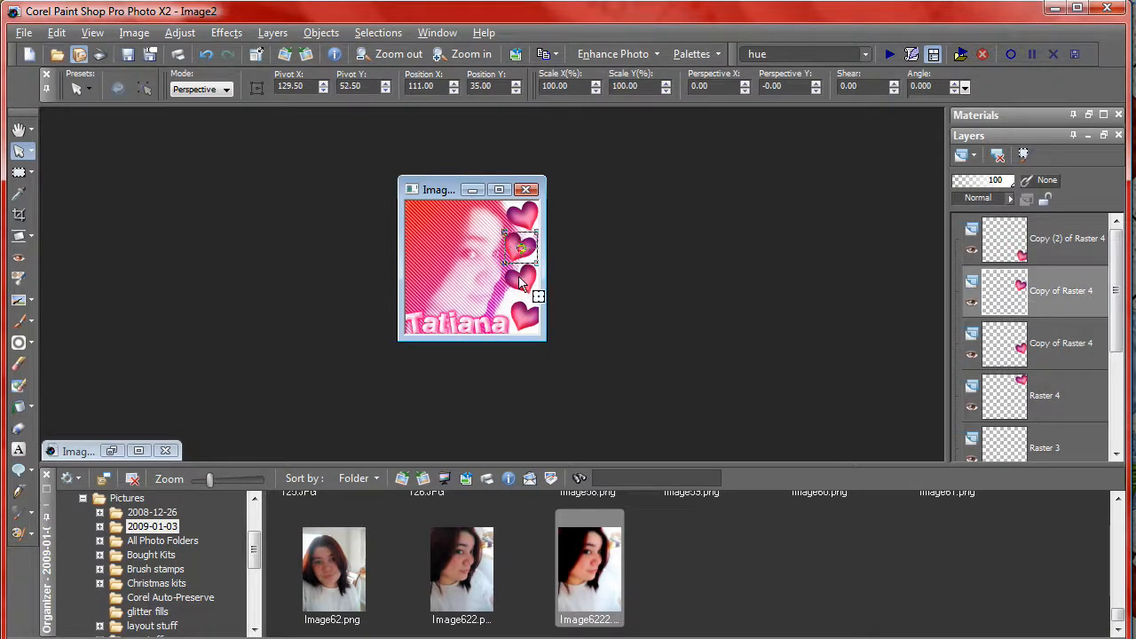
drag(519, 257, 519, 284)
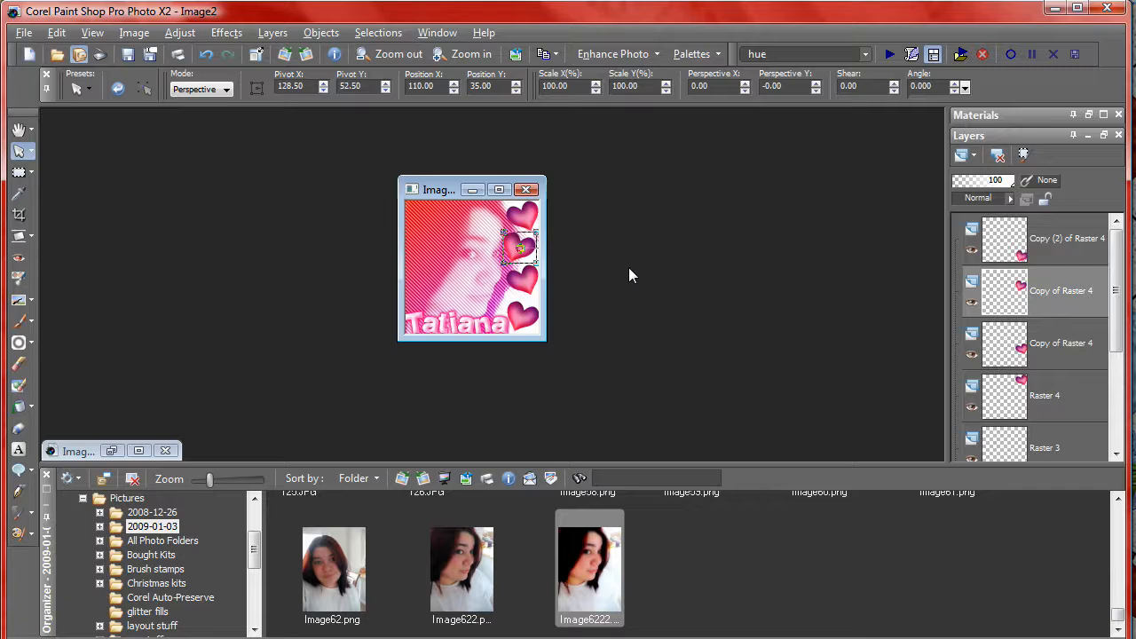
mouse_move(426, 181)
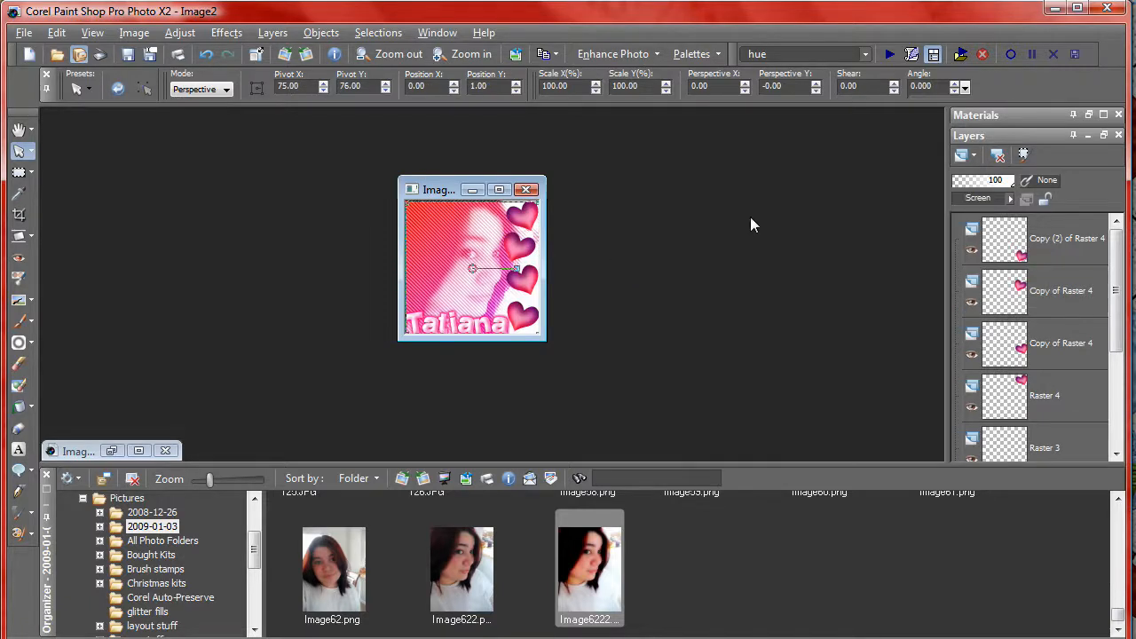
mouse_move(825, 262)
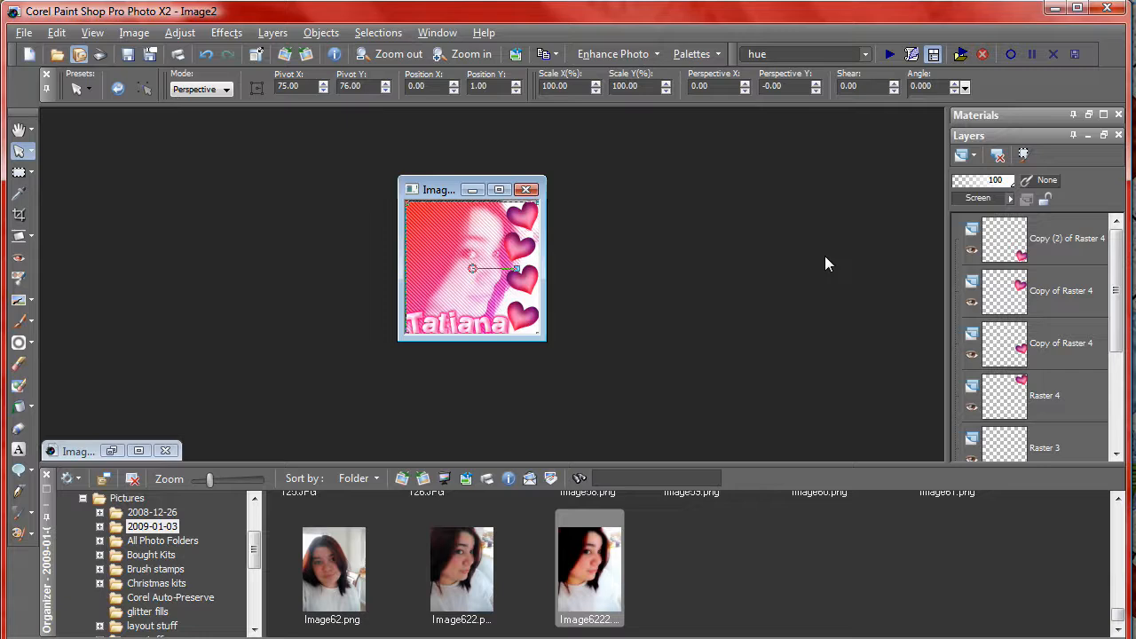
mouse_move(188, 630)
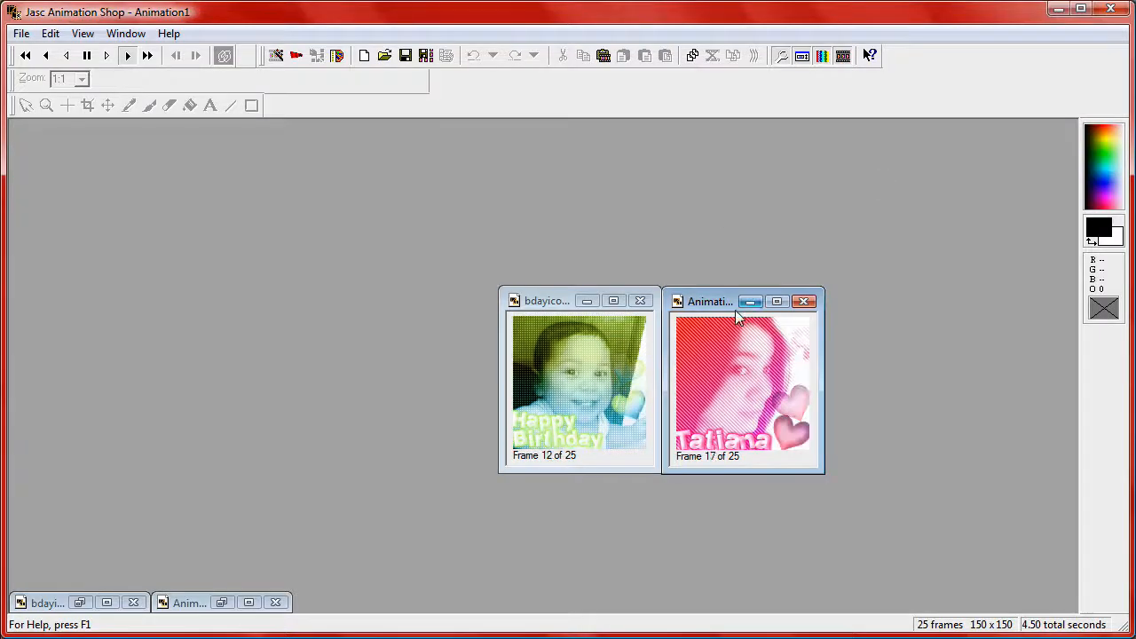
Step: Copy the merged avatar from PSP and paste it into Animation Shop as a new animation
click(804, 301)
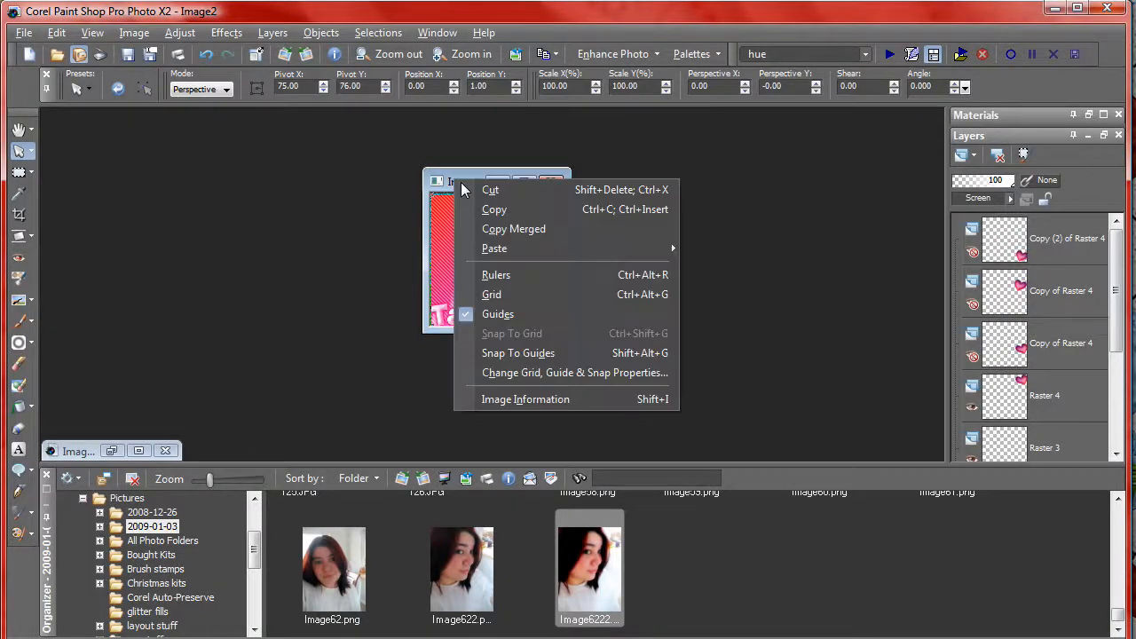
click(511, 451)
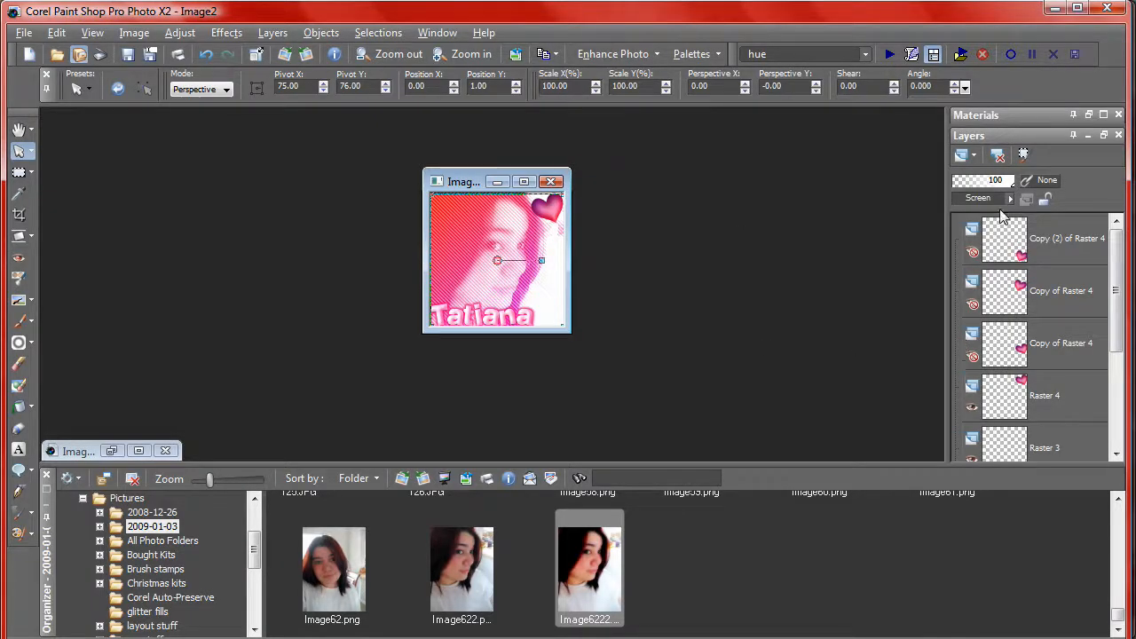
click(972, 408)
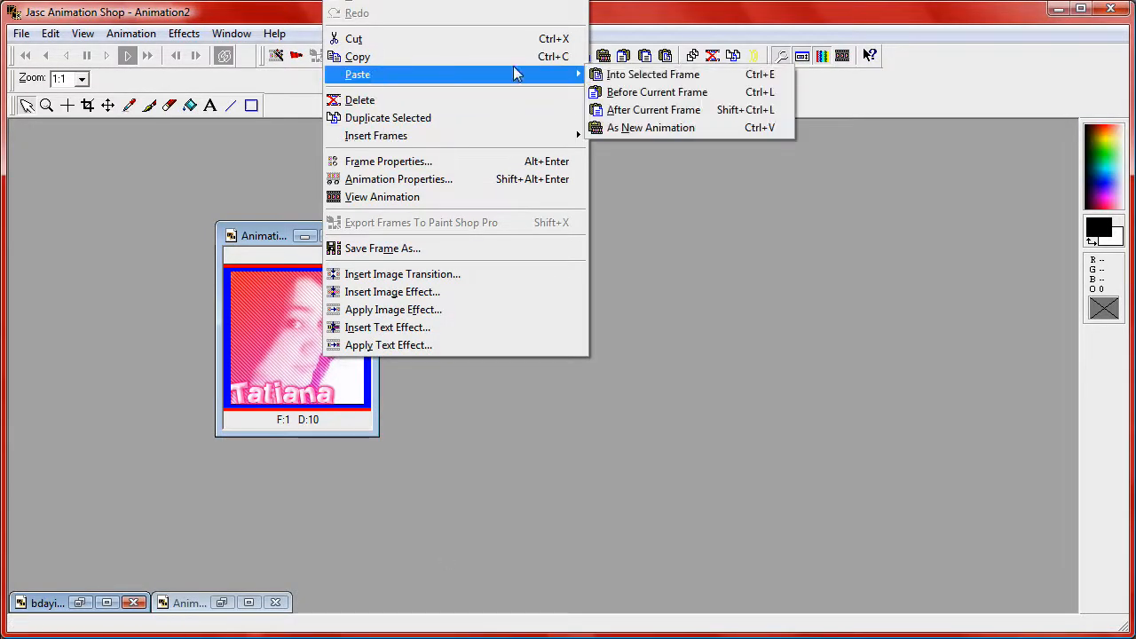
click(653, 110)
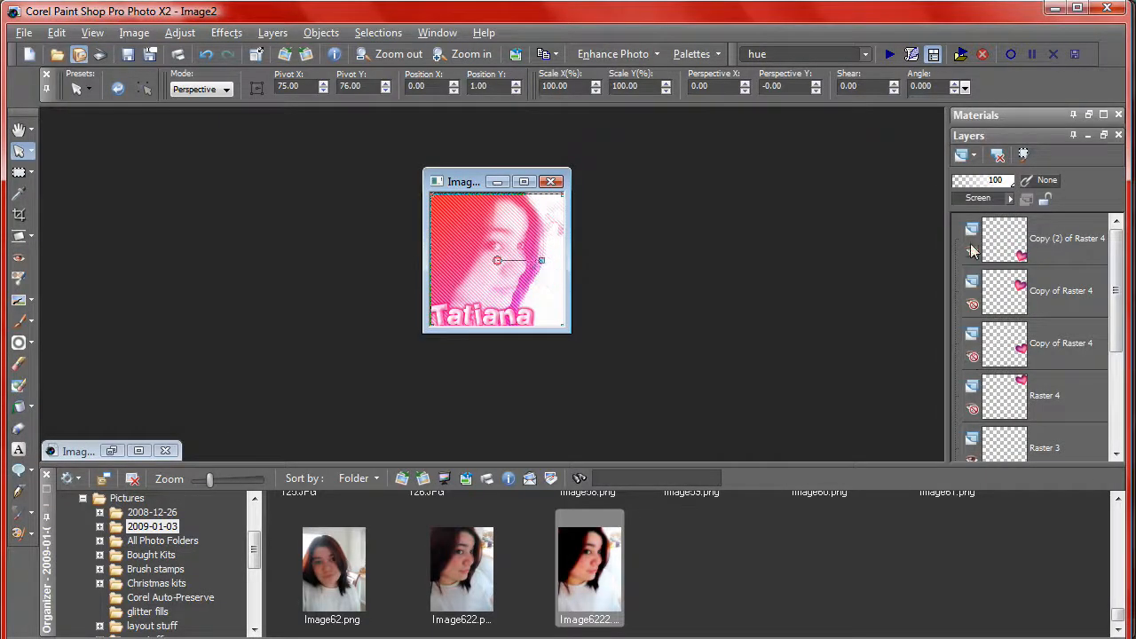
Step: Paste further merged copies after the current frame for each heart position
right_click(496, 258)
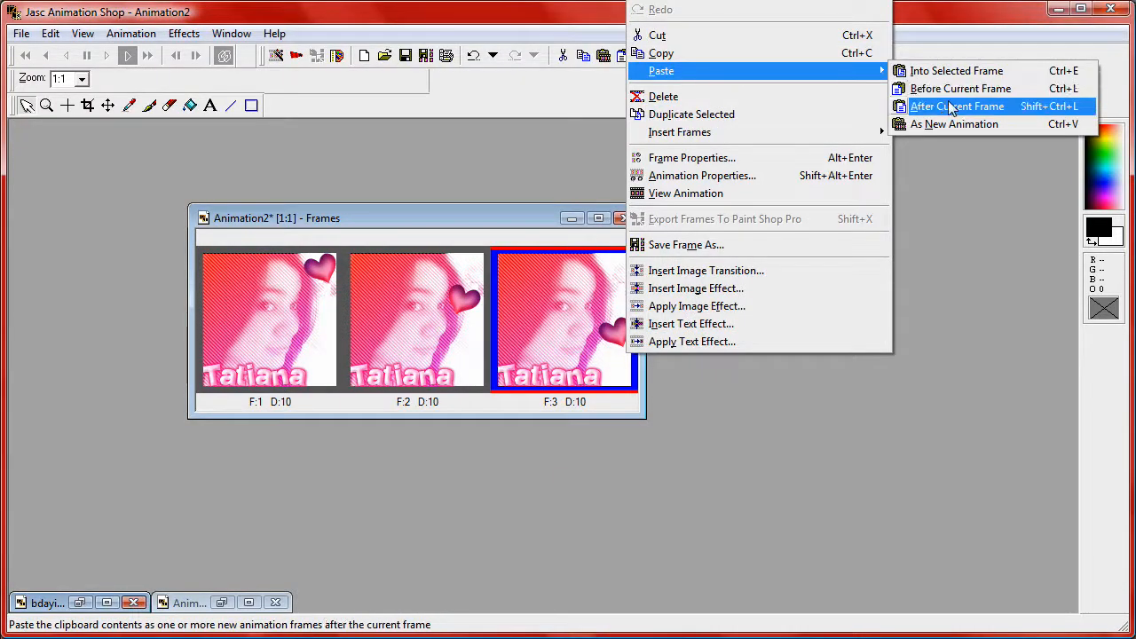
click(959, 106)
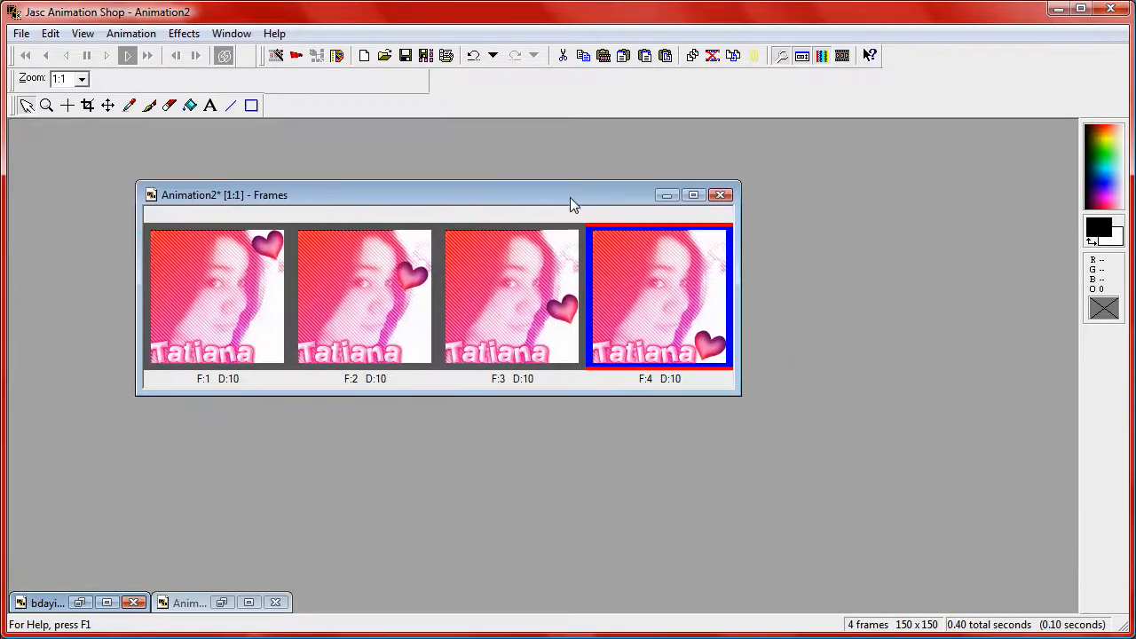
mouse_move(237, 300)
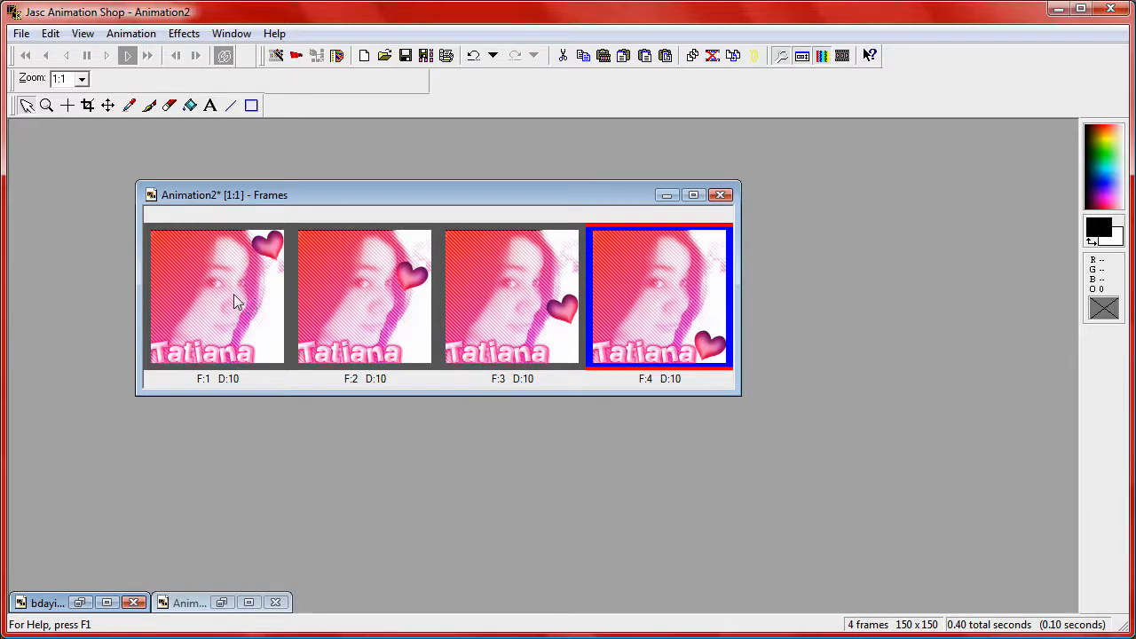
right_click(217, 299)
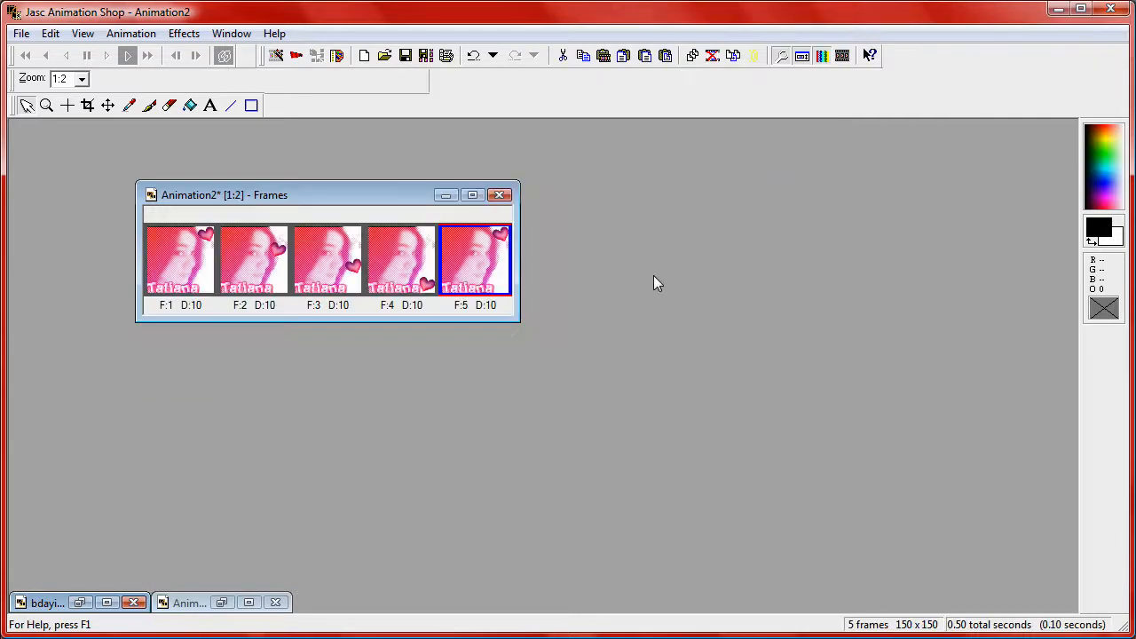
Step: Set the zoom to 1:1 so the five frames show at full size
click(82, 78)
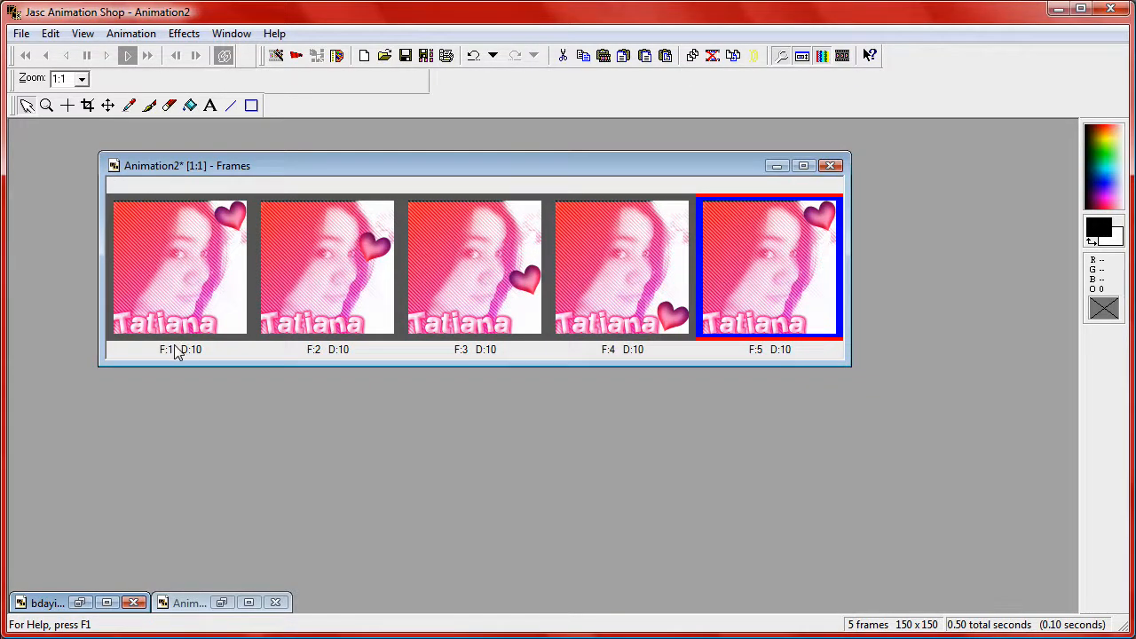
mouse_move(220, 368)
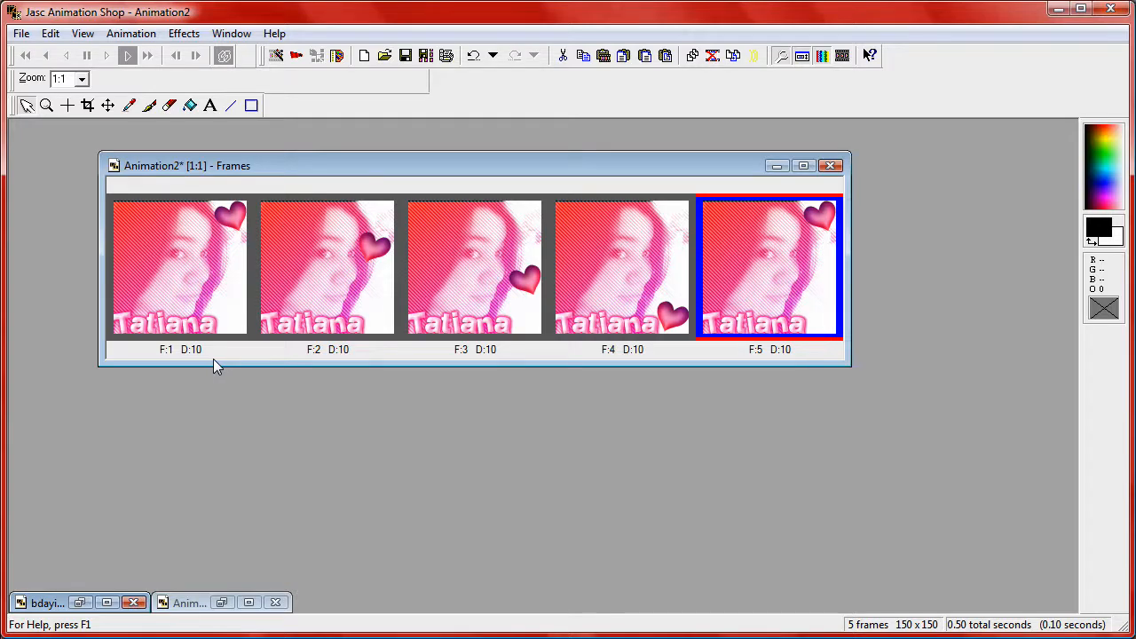
mouse_move(676, 192)
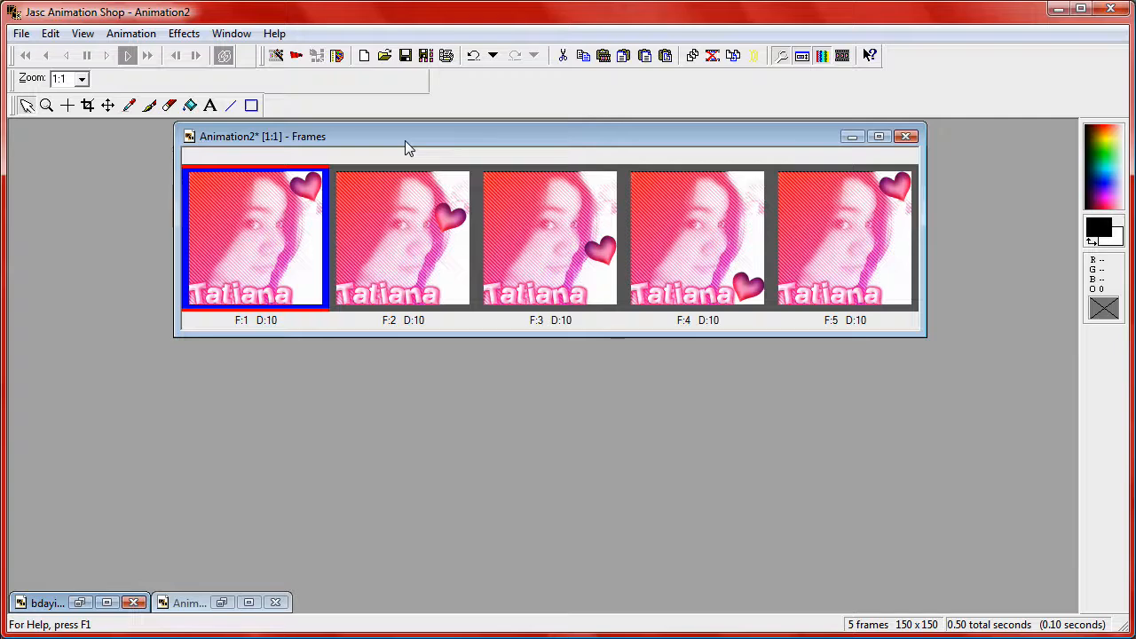
Step: Insert an Image Transition with the Fade effect, adding five frames for ten total
click(185, 32)
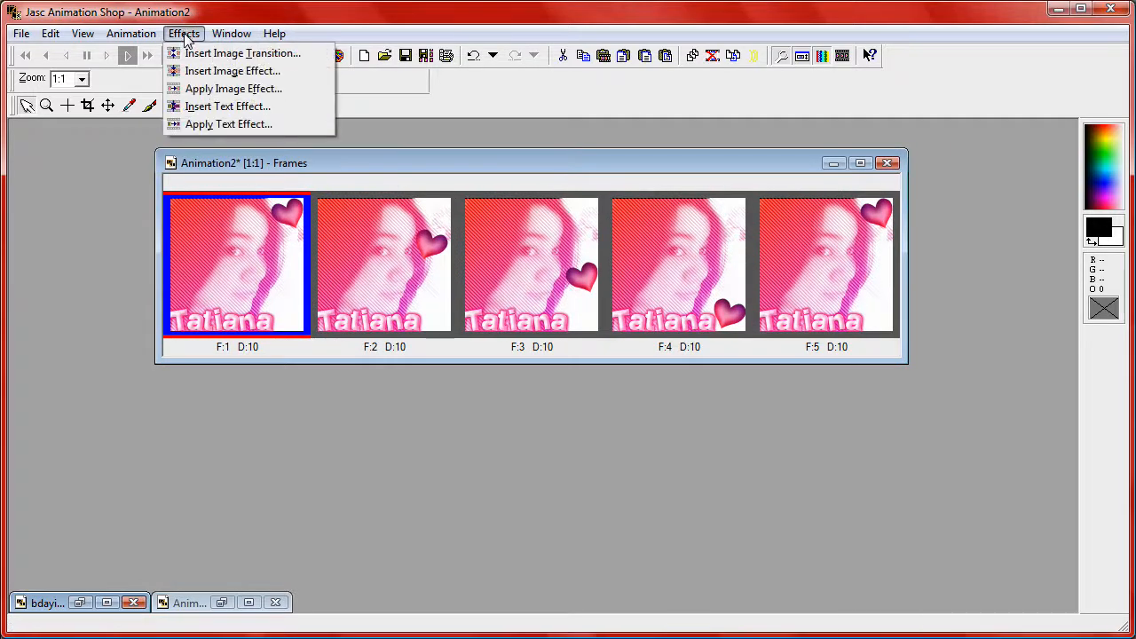
click(241, 53)
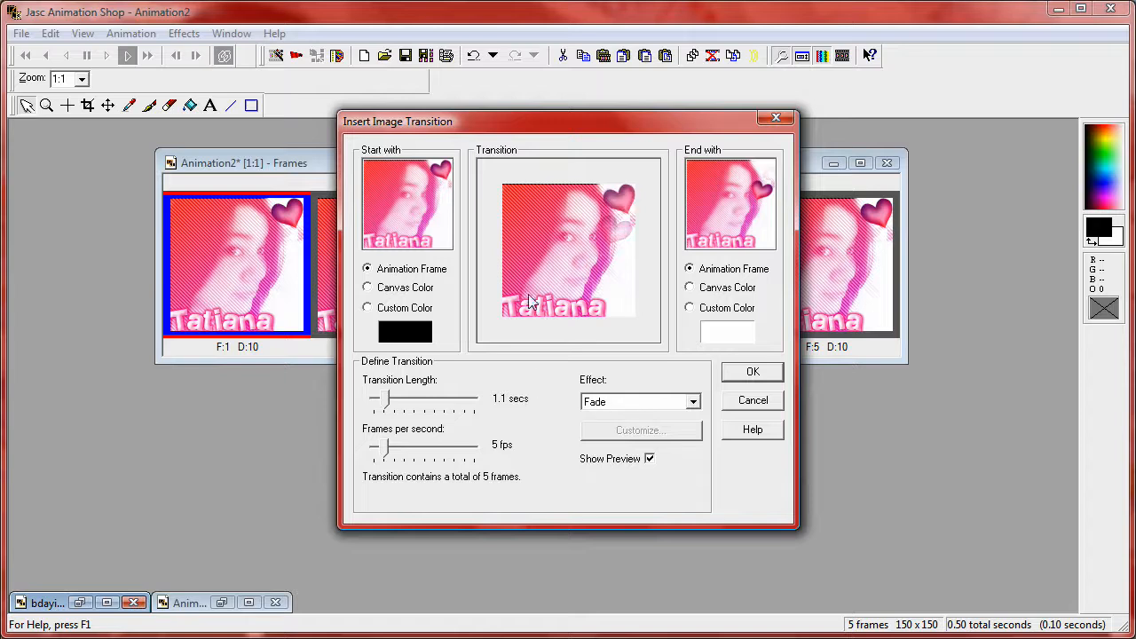
click(694, 401)
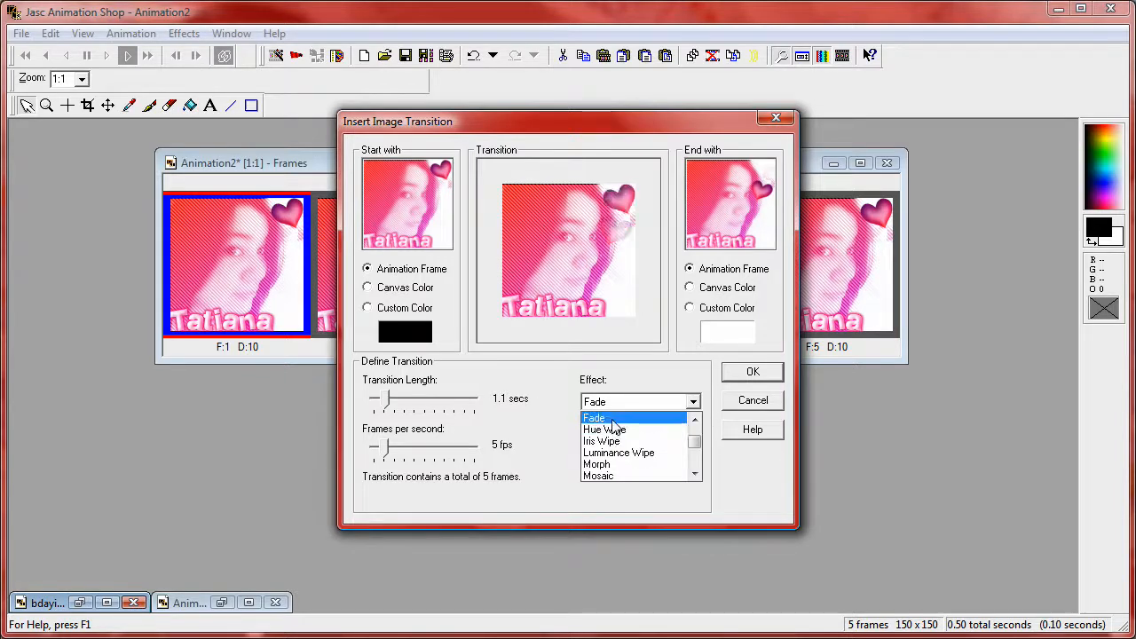
click(593, 417)
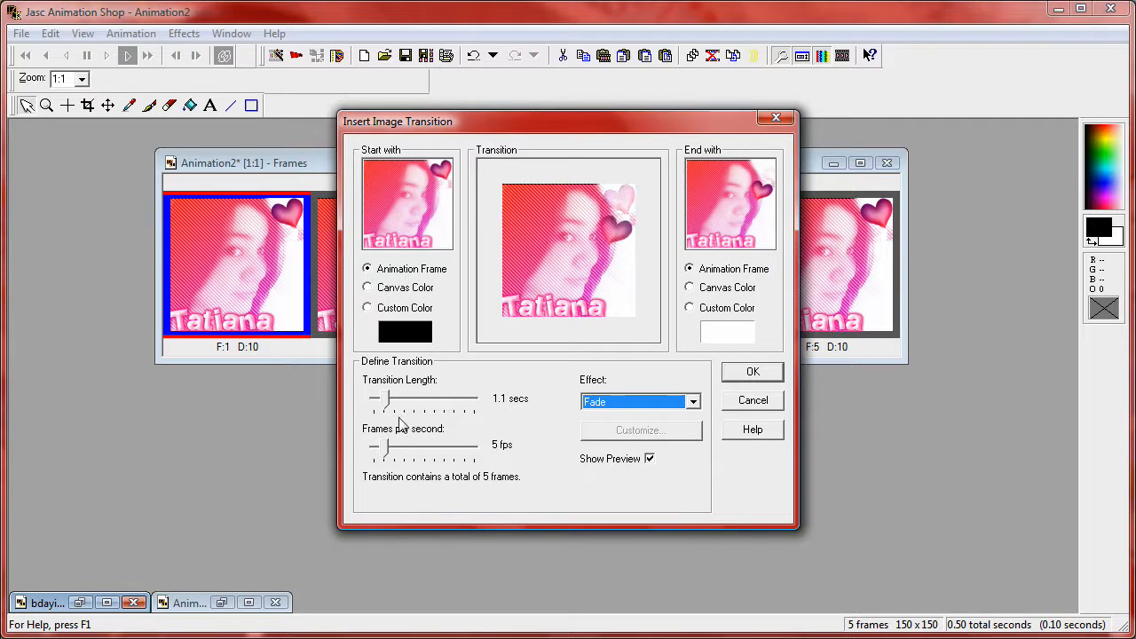
mouse_move(506, 458)
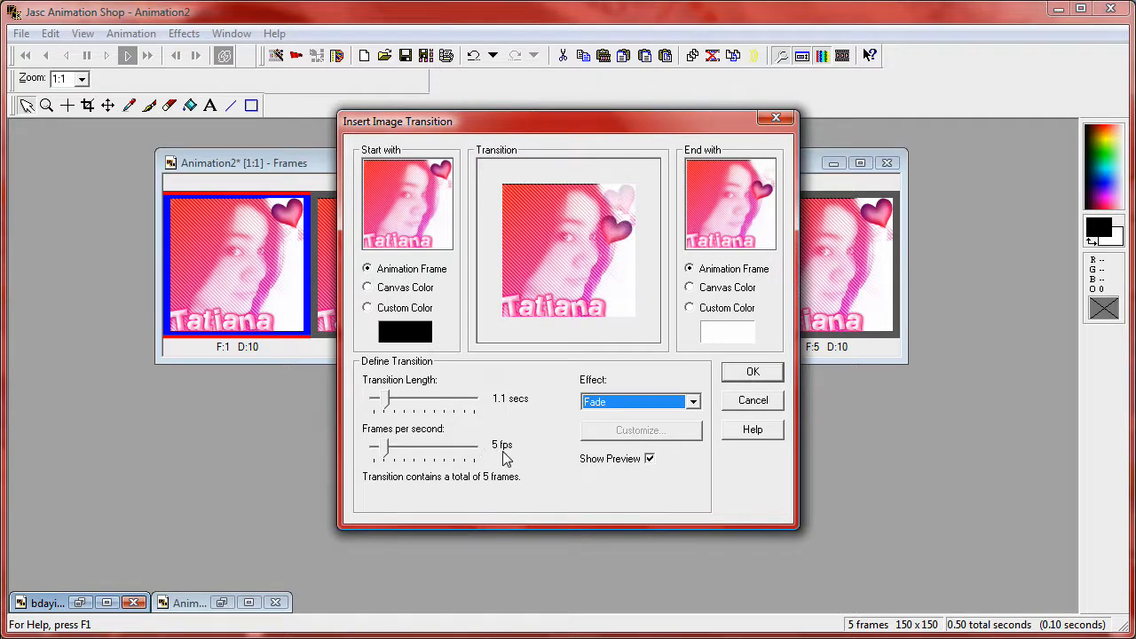
mouse_move(394, 293)
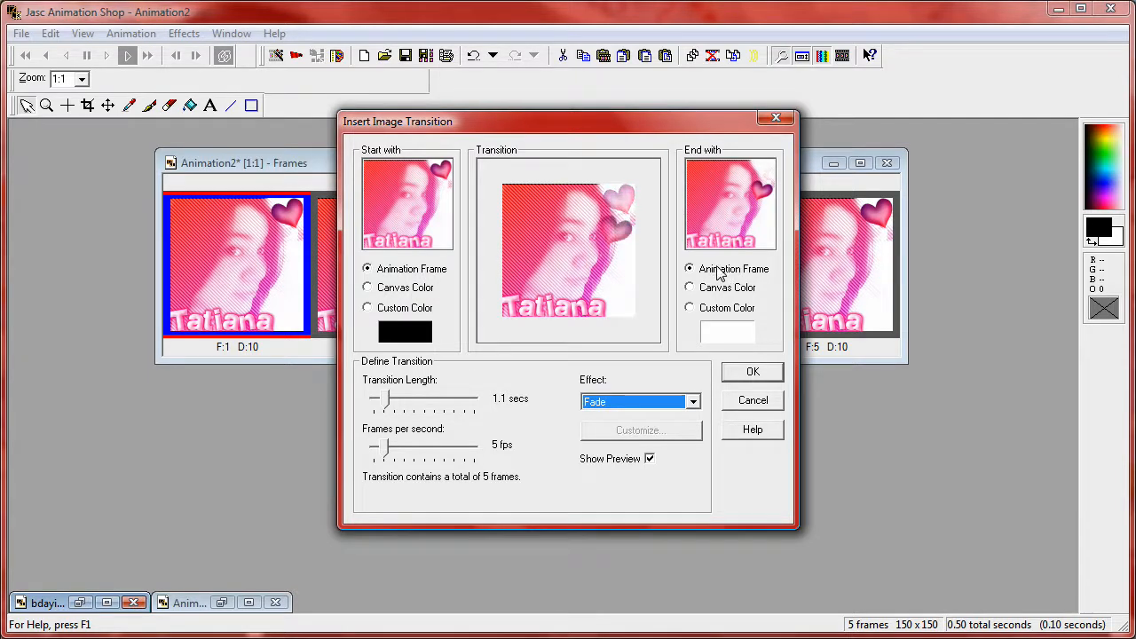
click(752, 371)
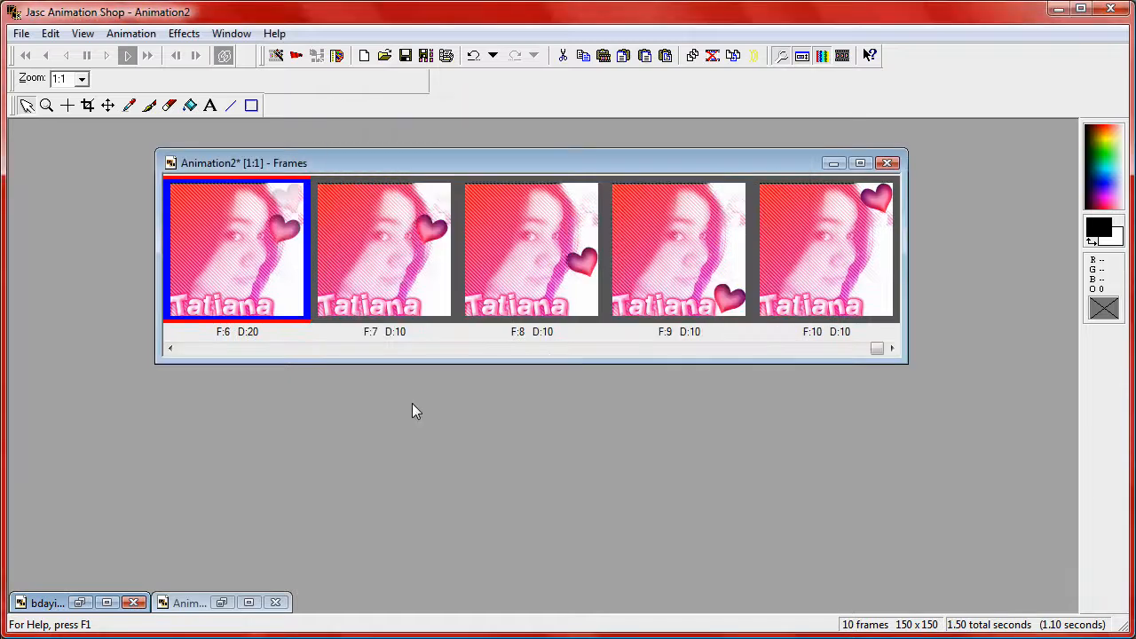
mouse_move(199, 216)
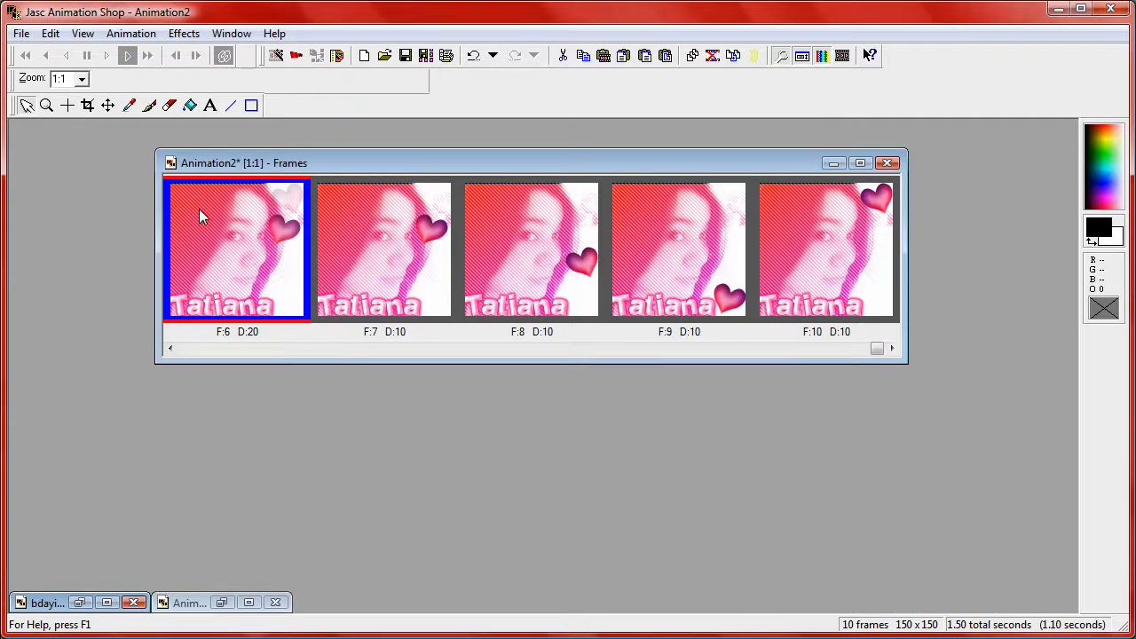
mouse_move(252, 247)
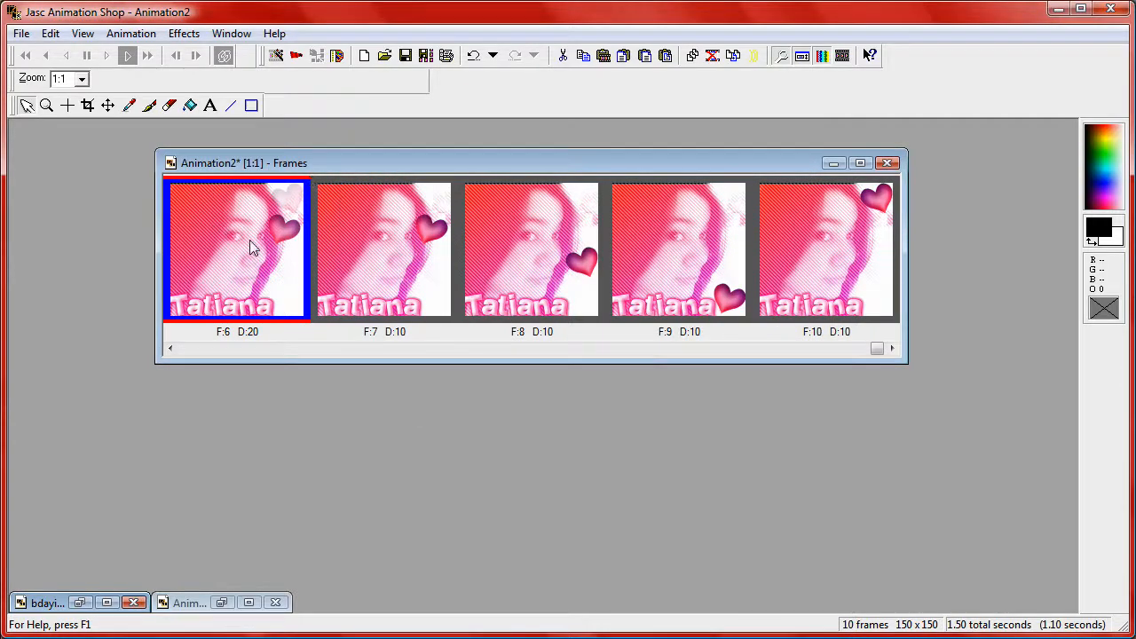
Step: Insert three more Fade transitions to reach 25 frames and zoom to 1:5 to see them all
click(383, 249)
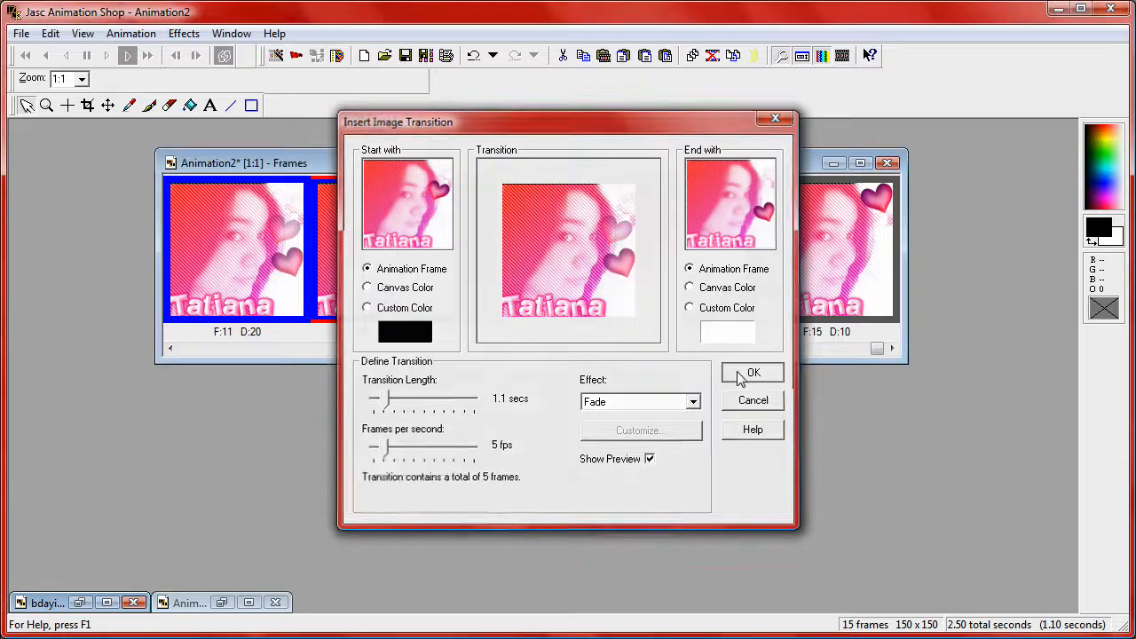
click(753, 373)
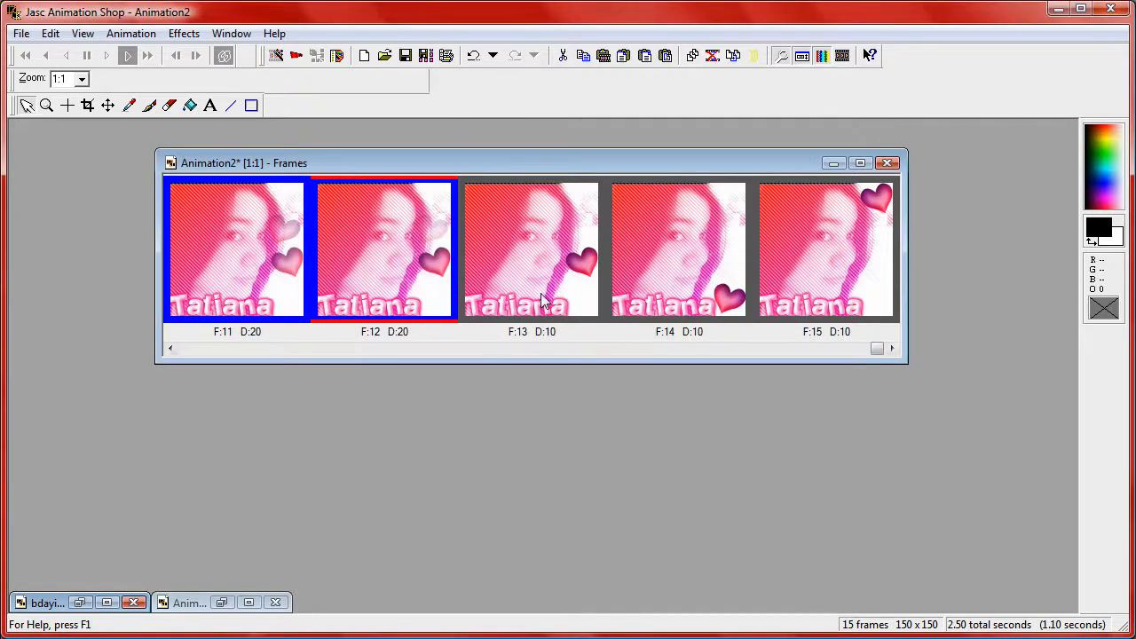
mouse_move(387, 276)
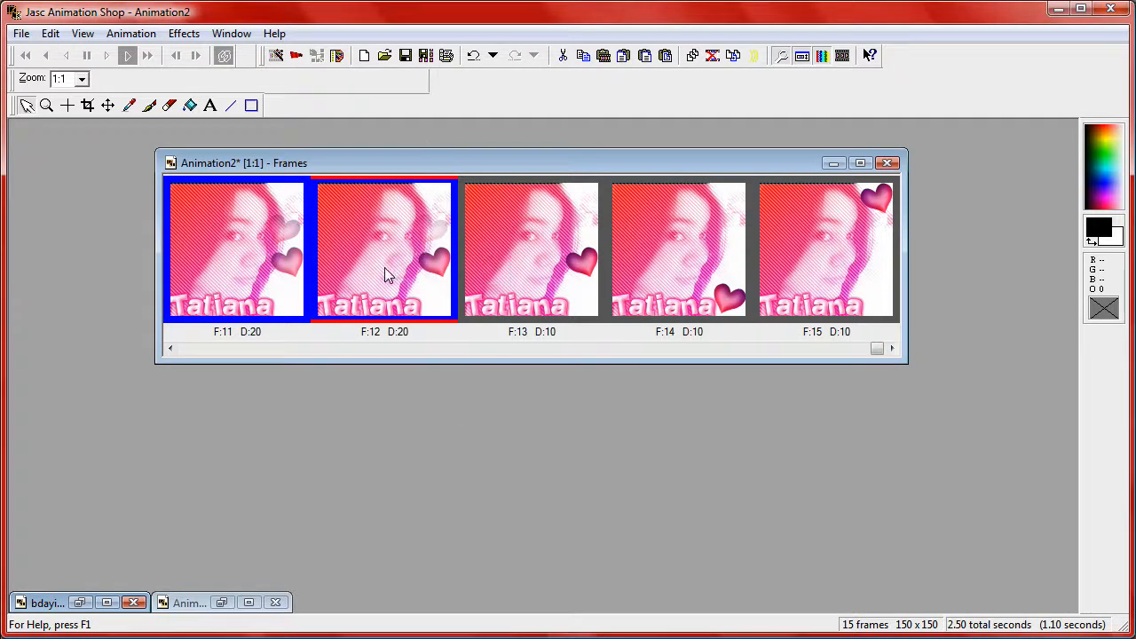
click(530, 248)
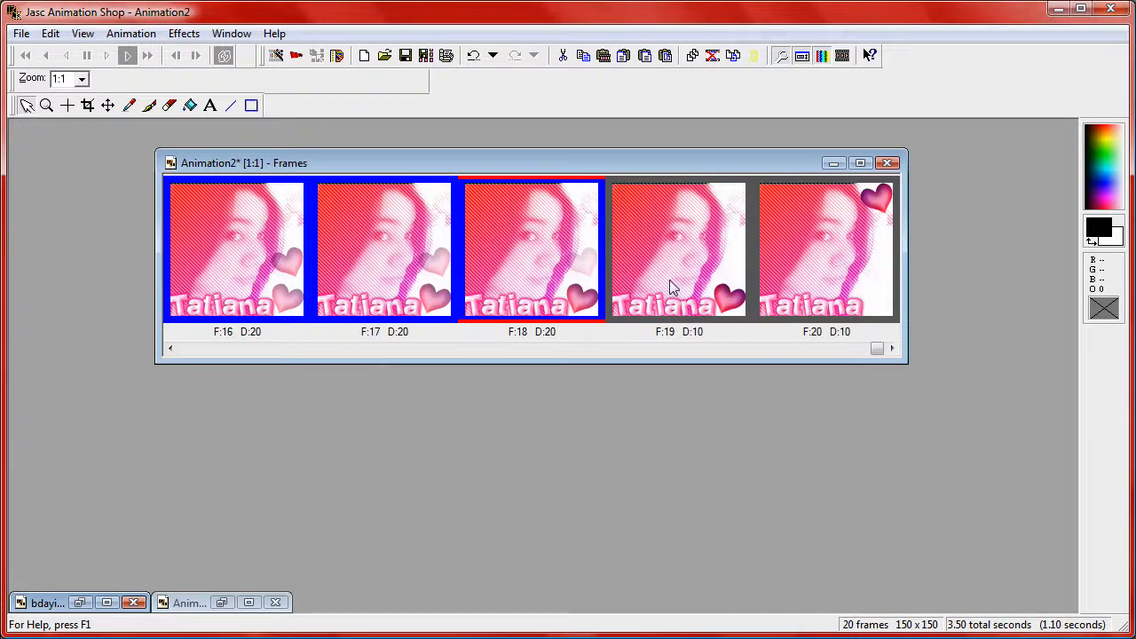
click(185, 32)
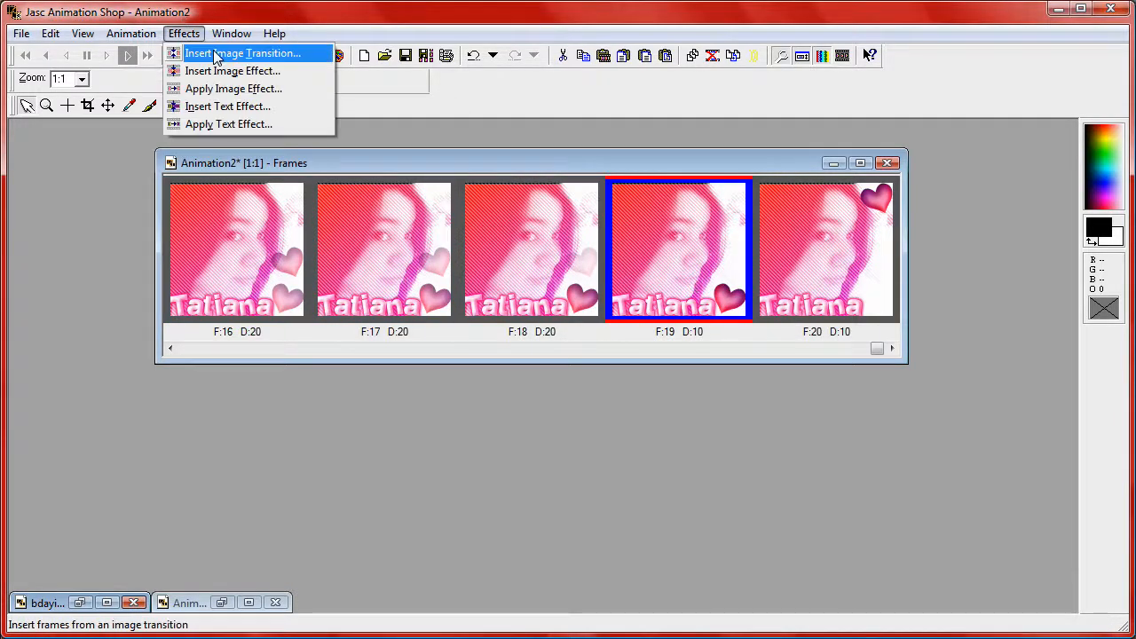
click(241, 53)
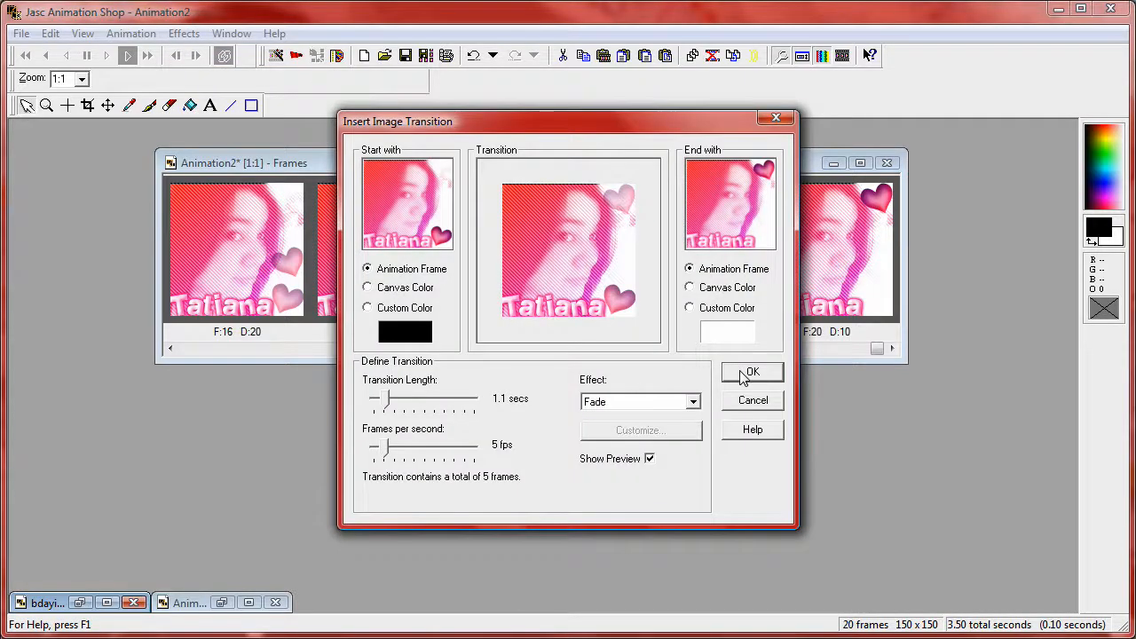
click(753, 371)
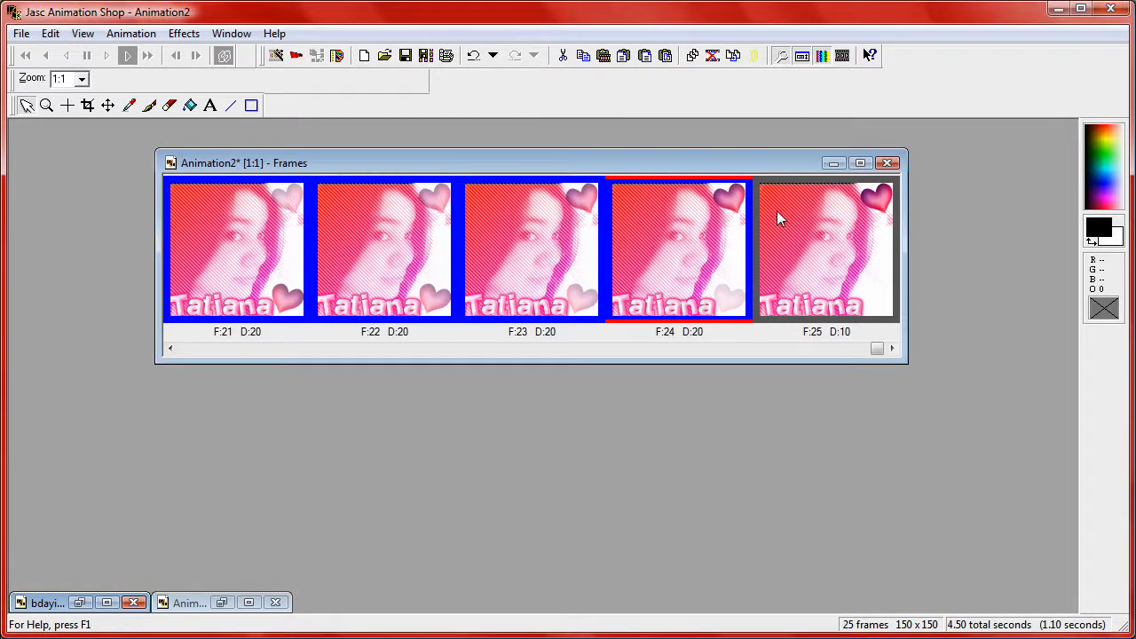
click(81, 78)
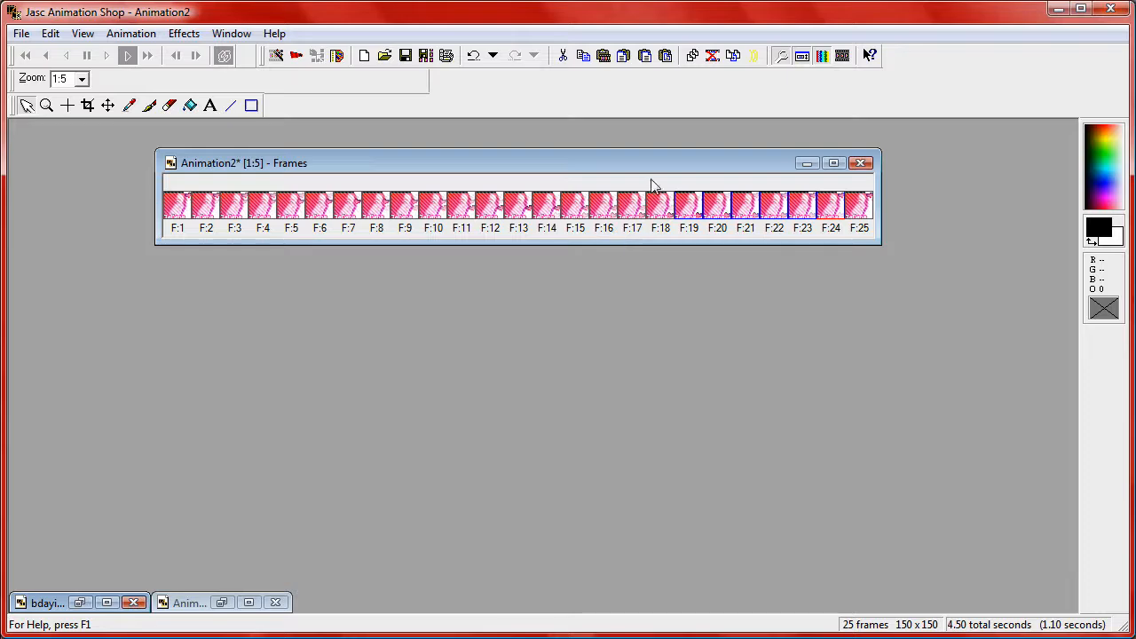
click(82, 78)
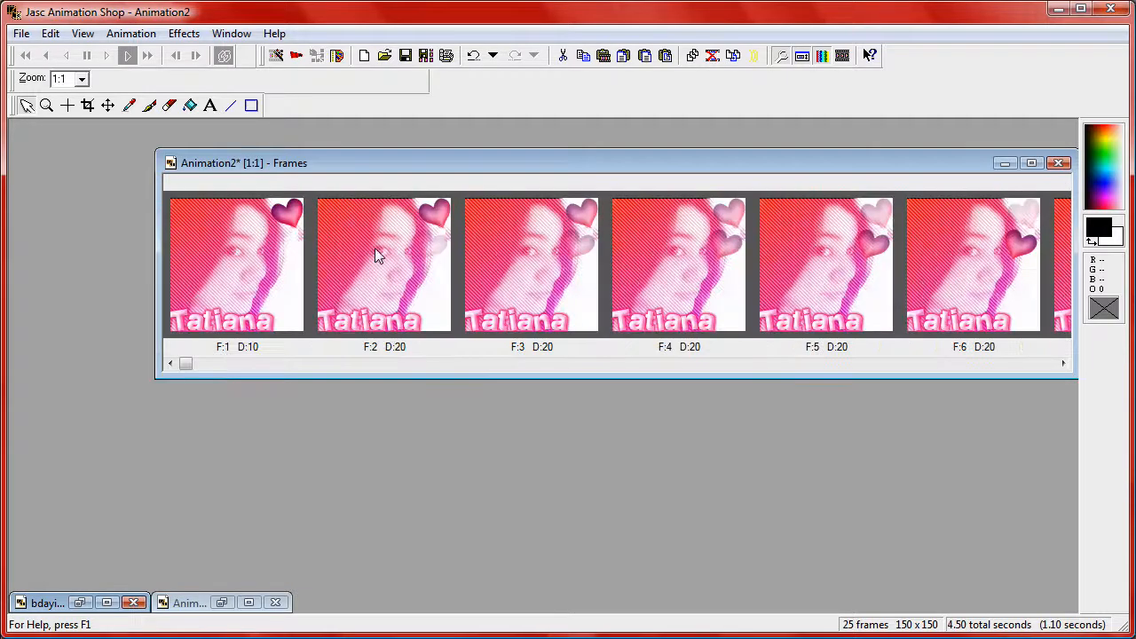
click(82, 78)
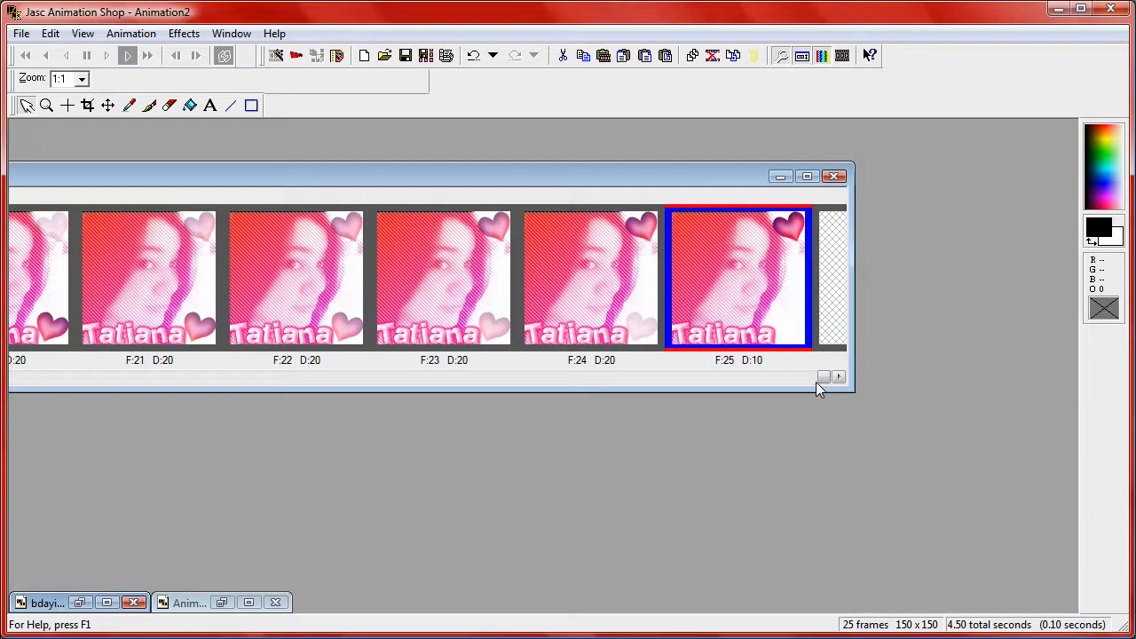
click(185, 32)
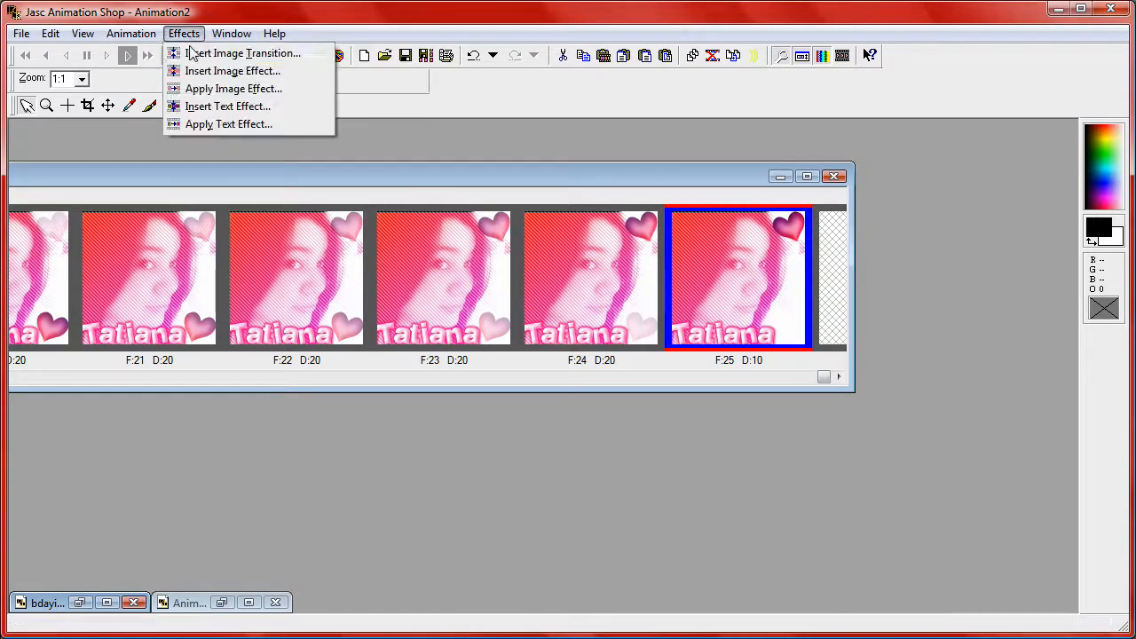
click(245, 53)
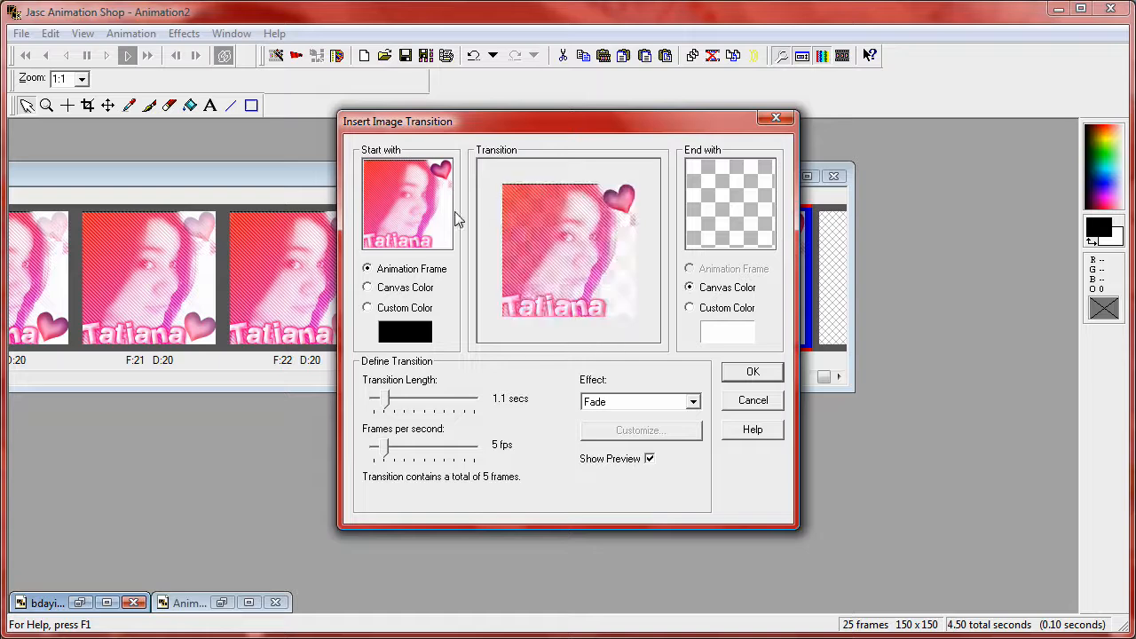
click(751, 371)
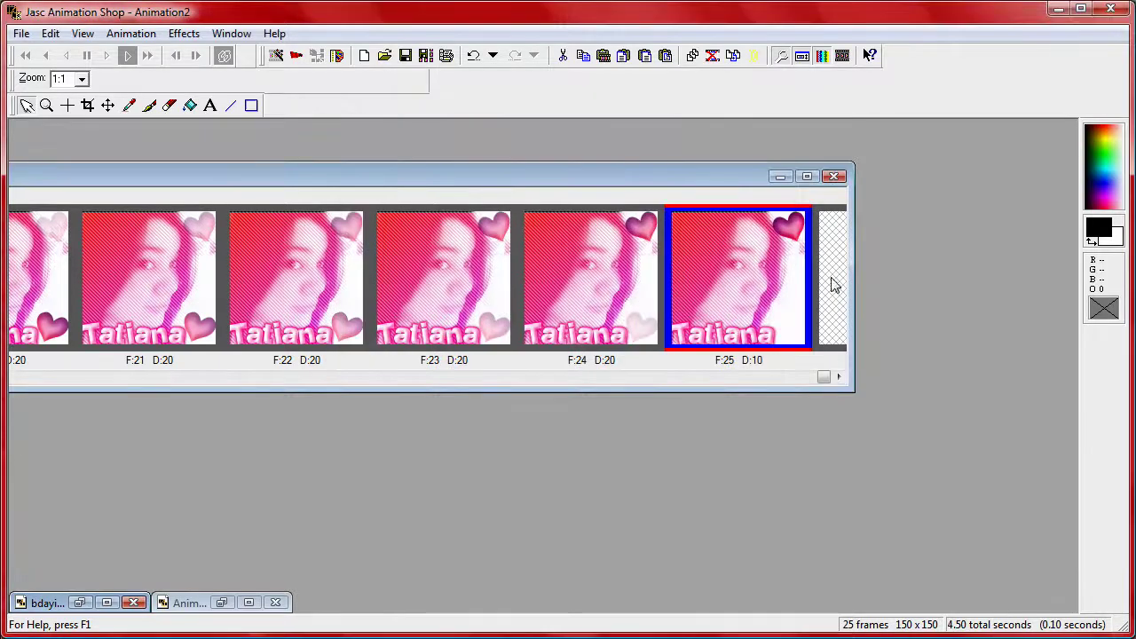
mouse_move(678, 263)
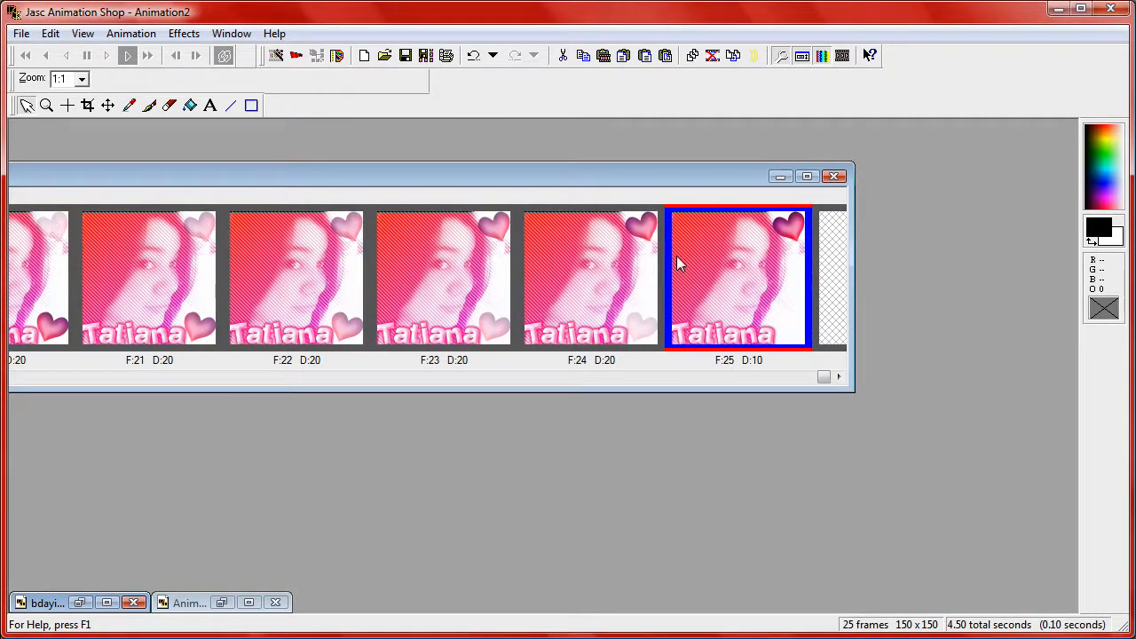
mouse_move(788, 224)
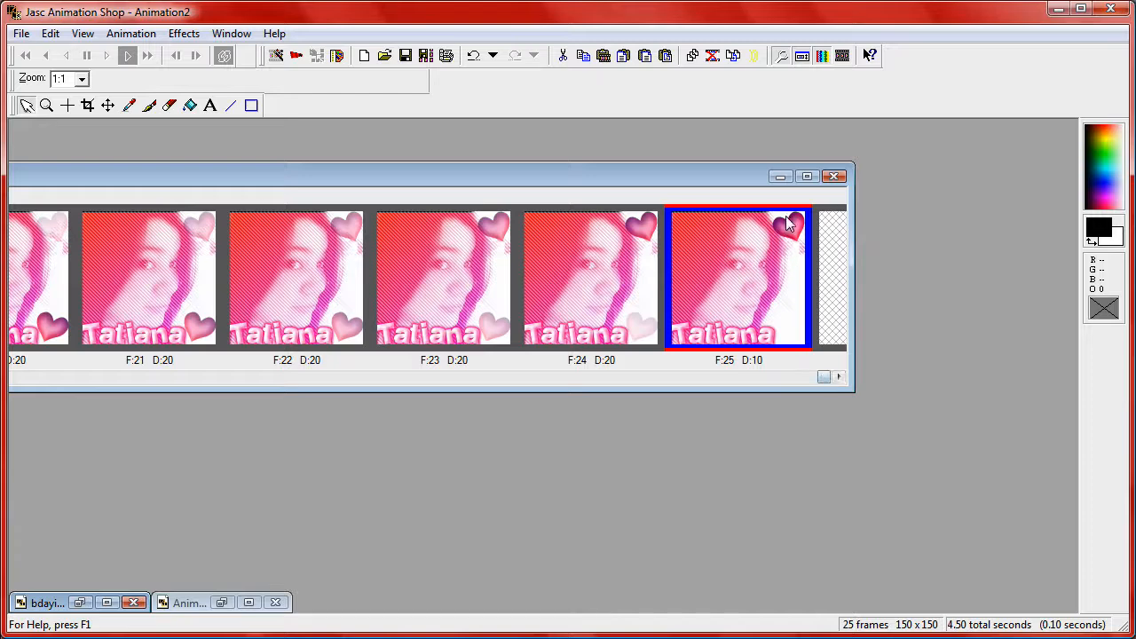
mouse_move(762, 244)
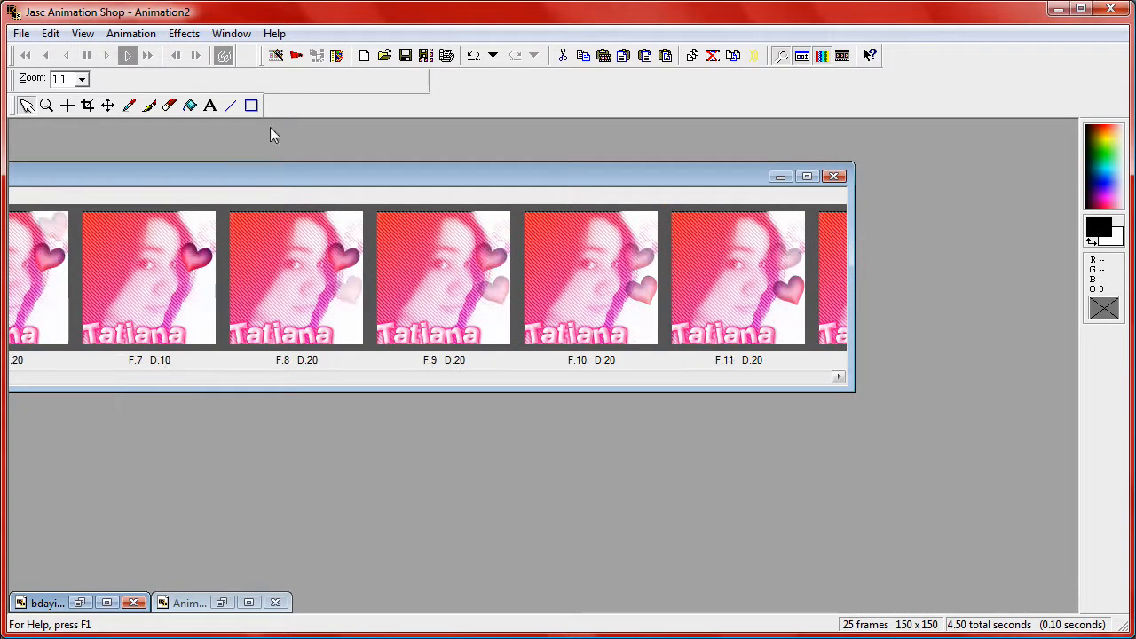
Step: Play the 25-frame Tatiana animation in the preview window
click(806, 176)
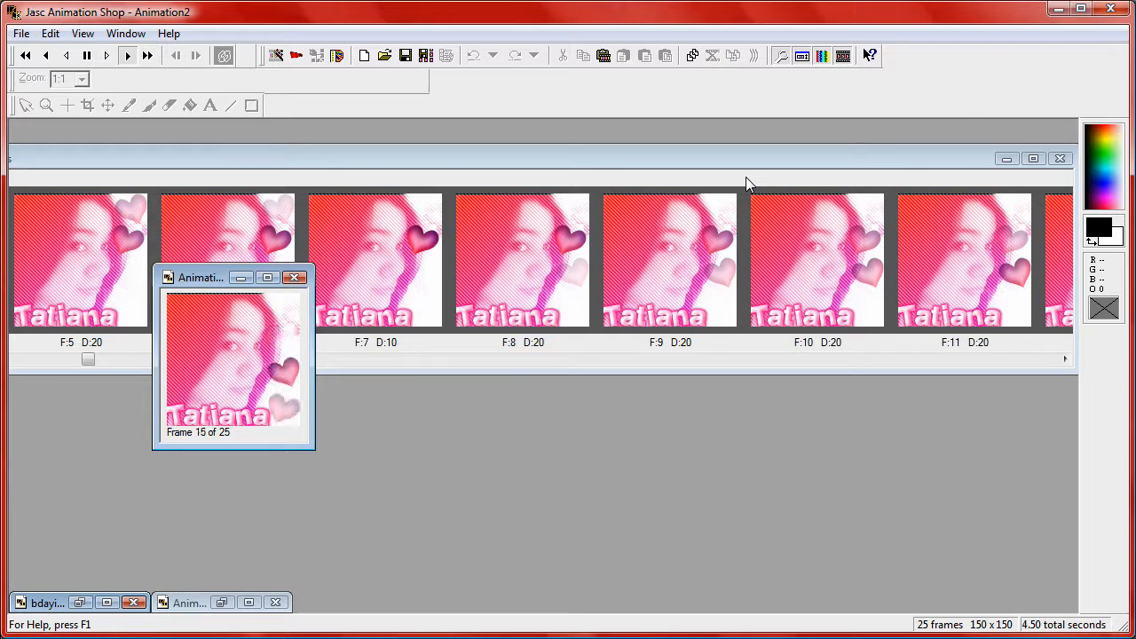
click(25, 55)
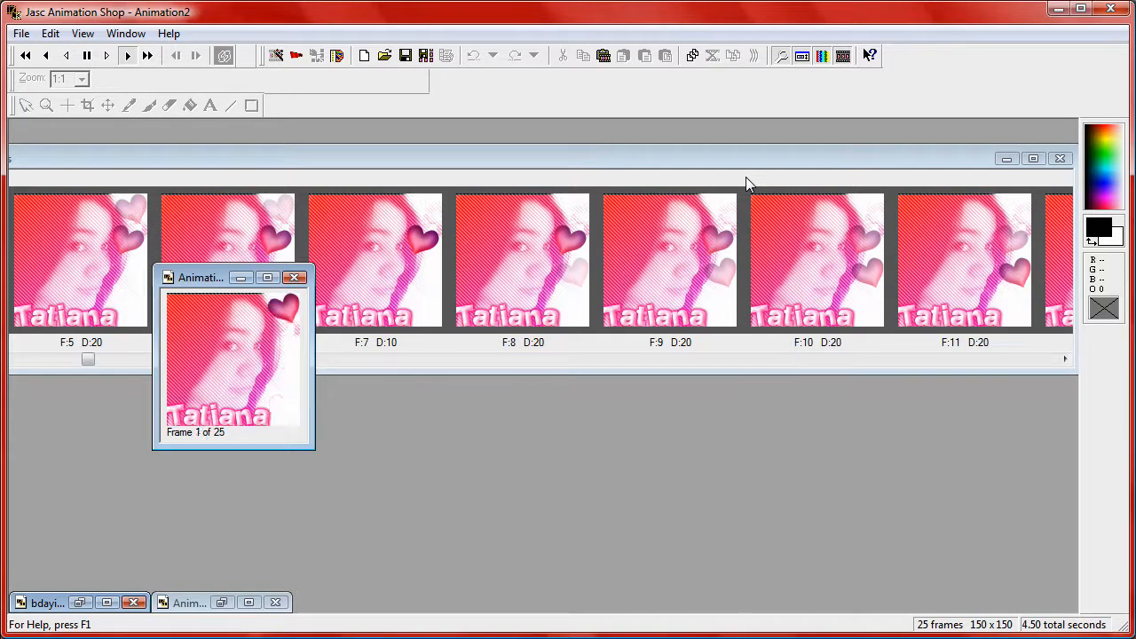